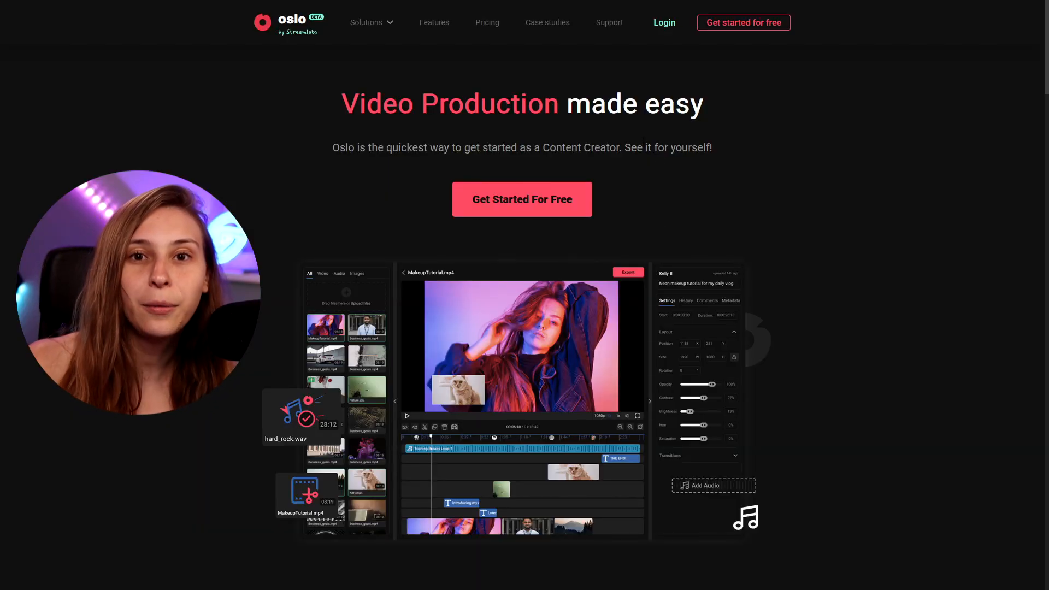
# - Sign in to the Oslo account and land on the video editing dashboard
pyautogui.click(664, 22)
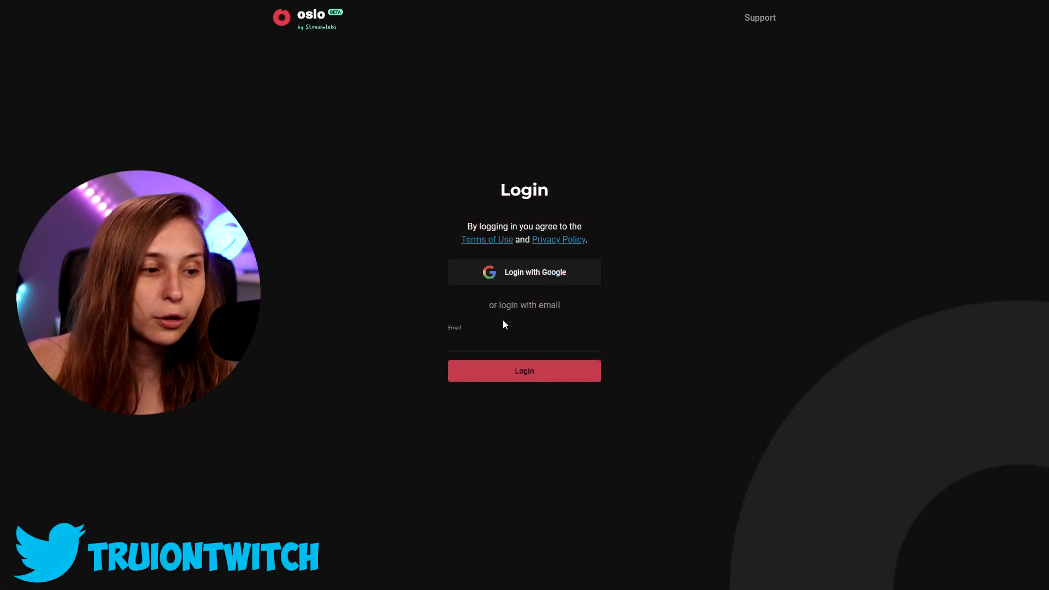
pyautogui.click(524, 371)
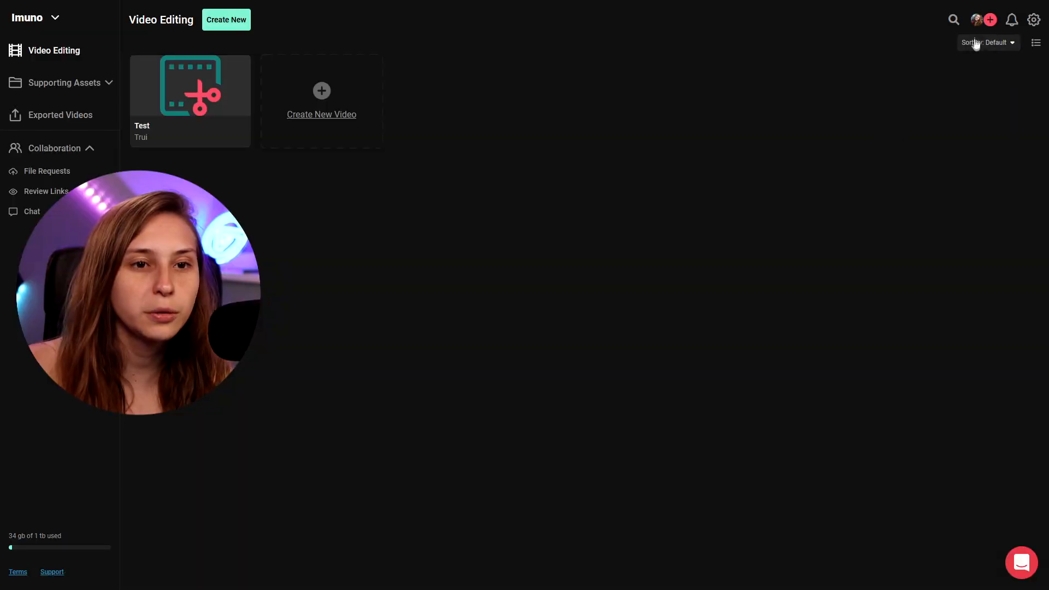
pyautogui.moveTo(841, 173)
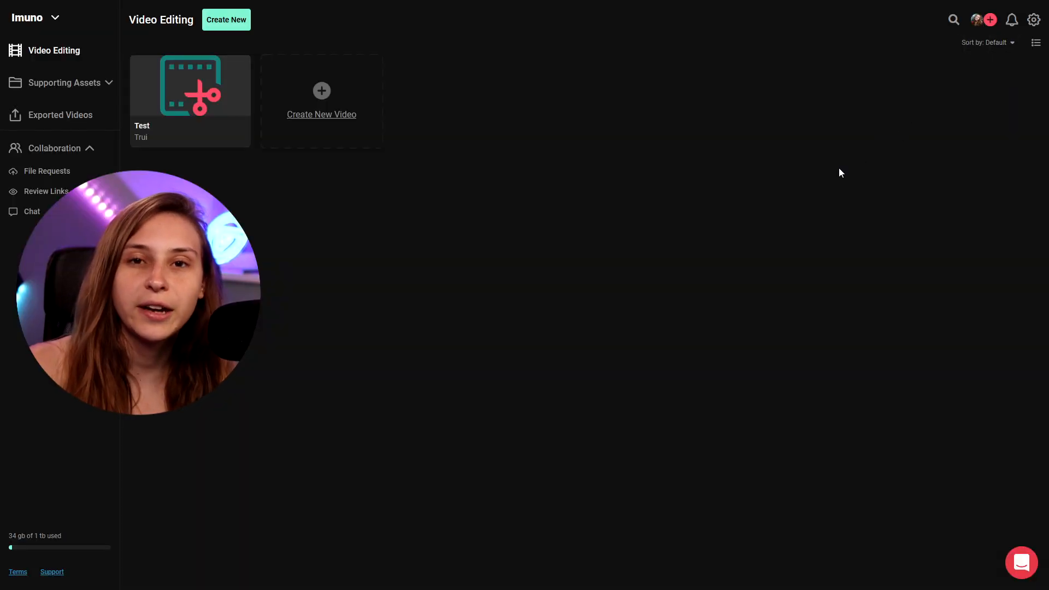
pyautogui.moveTo(348, 253)
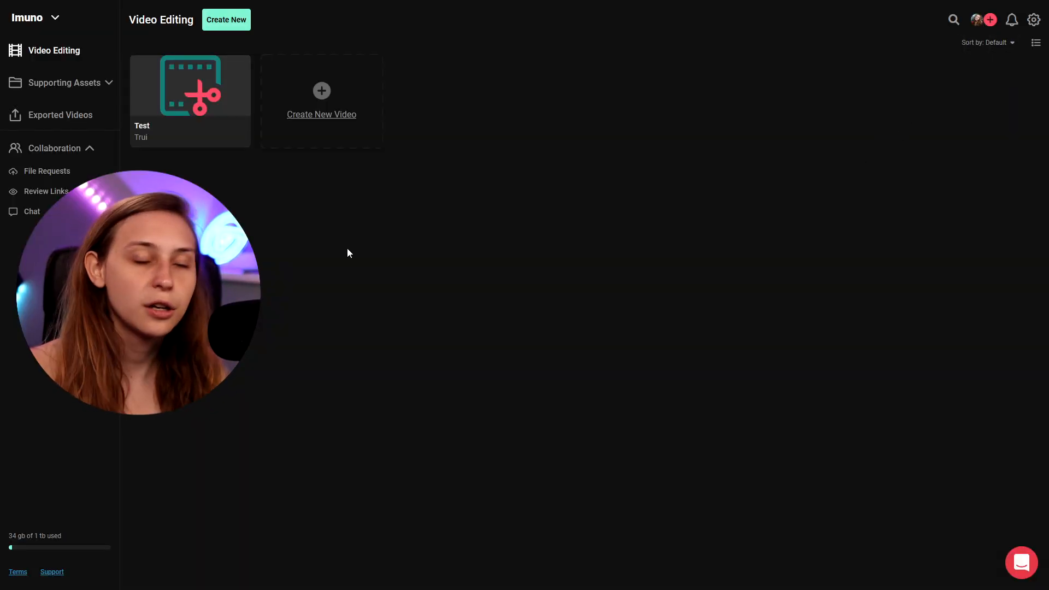
# - Review Change Webcam Shape.mp4 and post a comment at the 00:21 mark
pyautogui.click(65, 82)
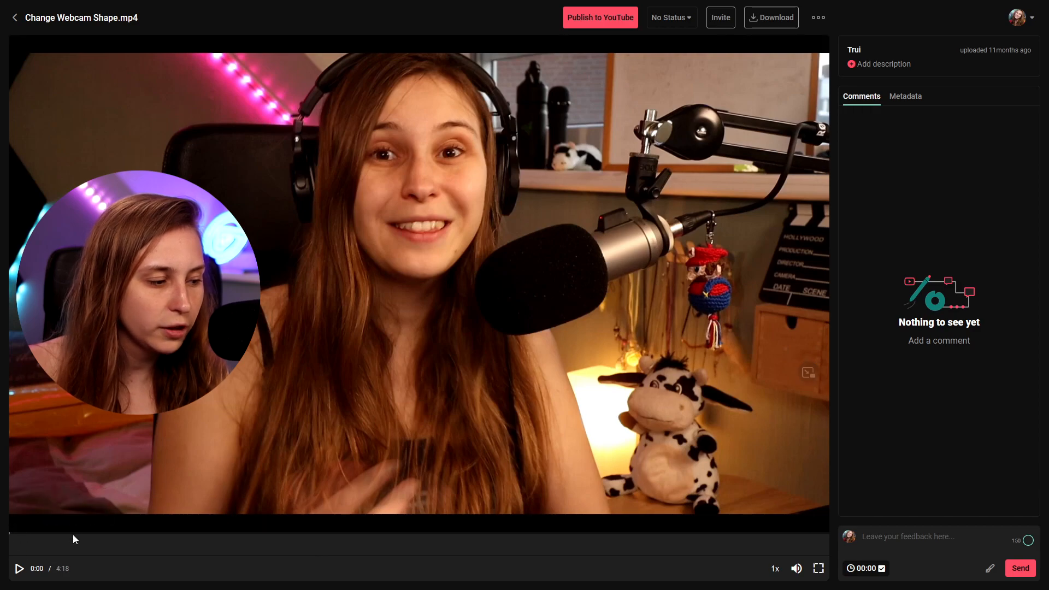
pyautogui.click(20, 568)
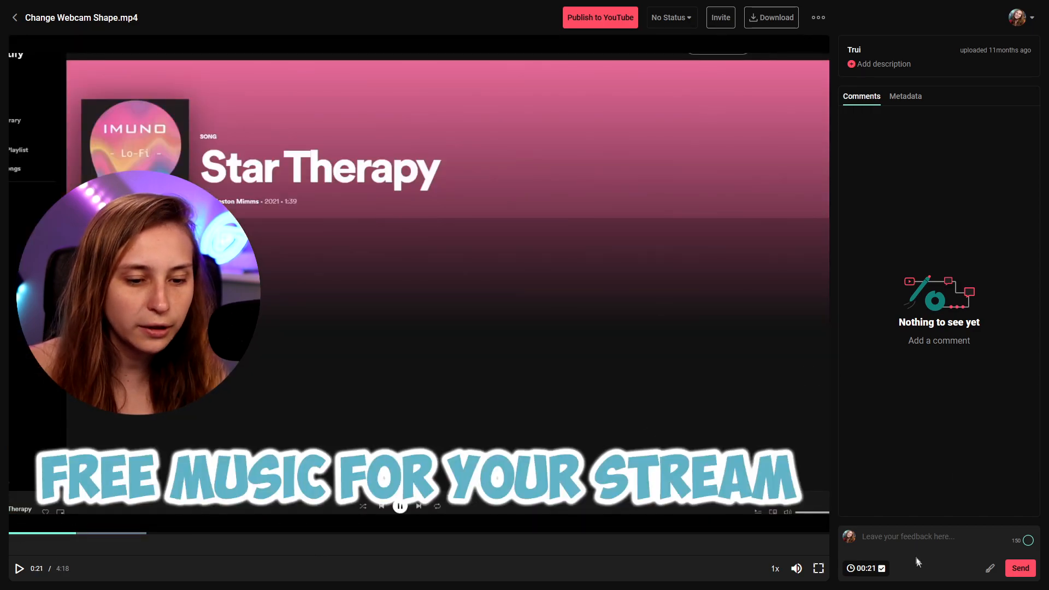
pyautogui.click(1020, 568)
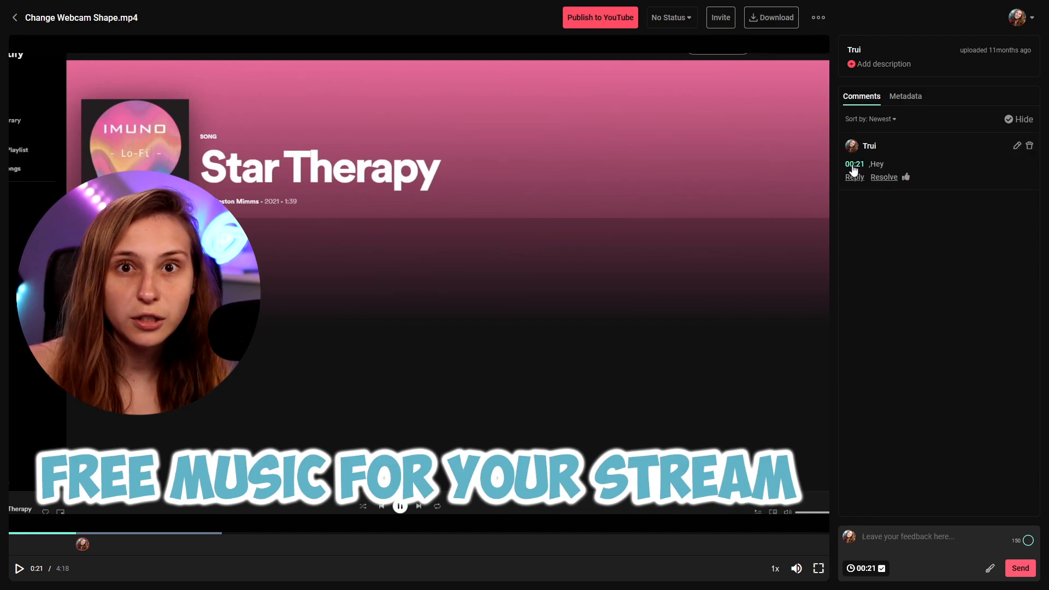
pyautogui.moveTo(991, 568)
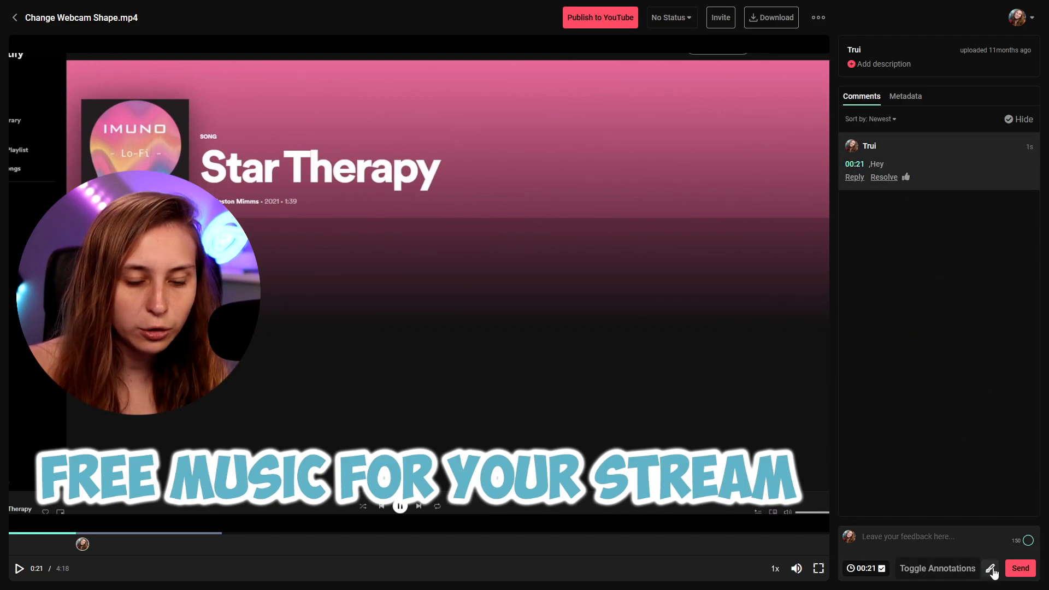
# - Add red hand-drawn annotations to the comment, then return to the Video Editing dashboard
pyautogui.click(992, 569)
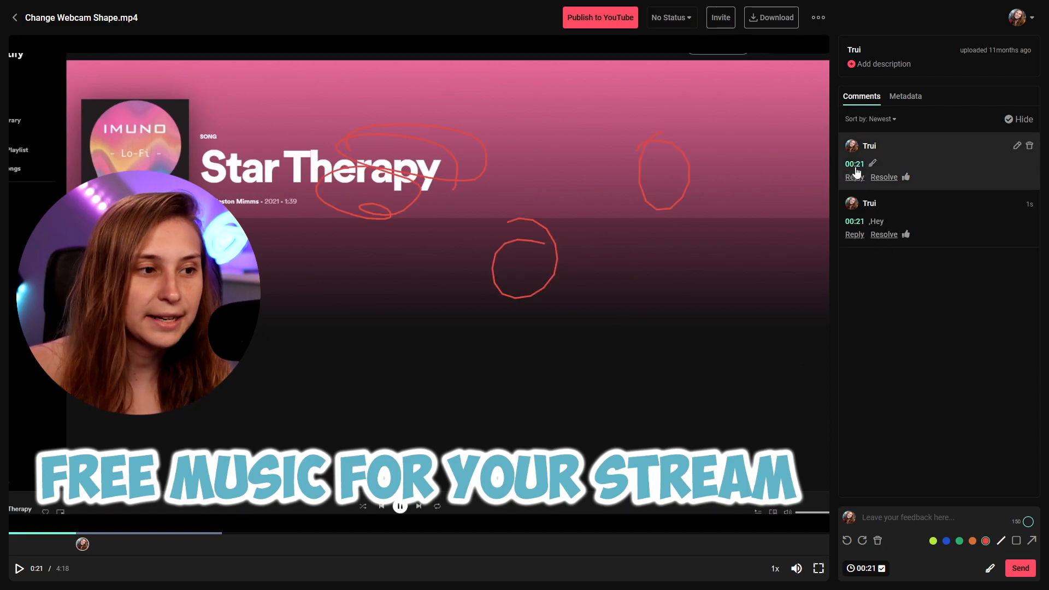
pyautogui.click(14, 17)
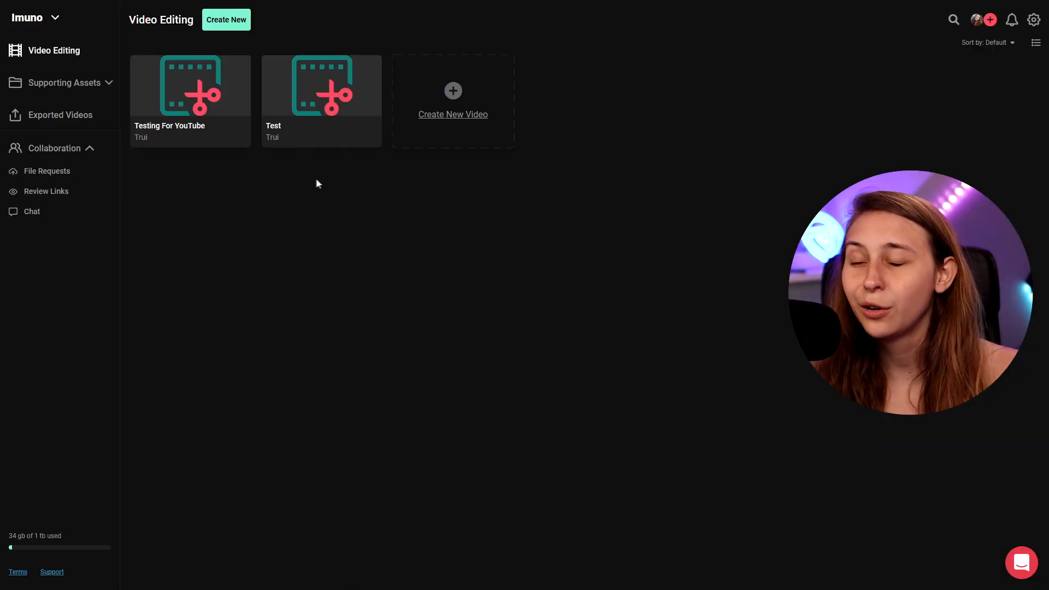
# - Create a new video project workspace named Heyo
pyautogui.click(35, 17)
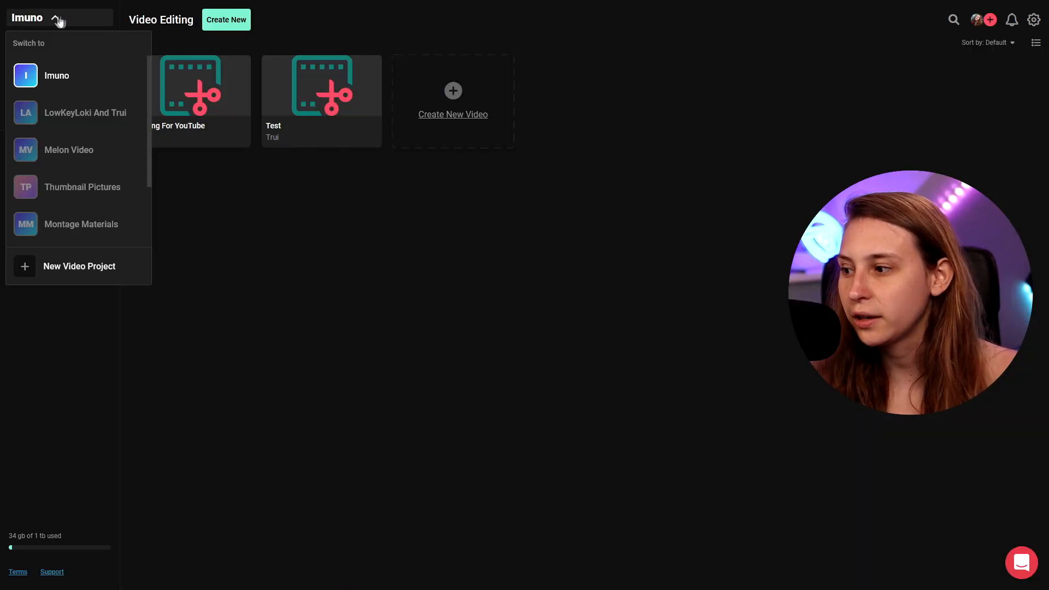
pyautogui.click(78, 265)
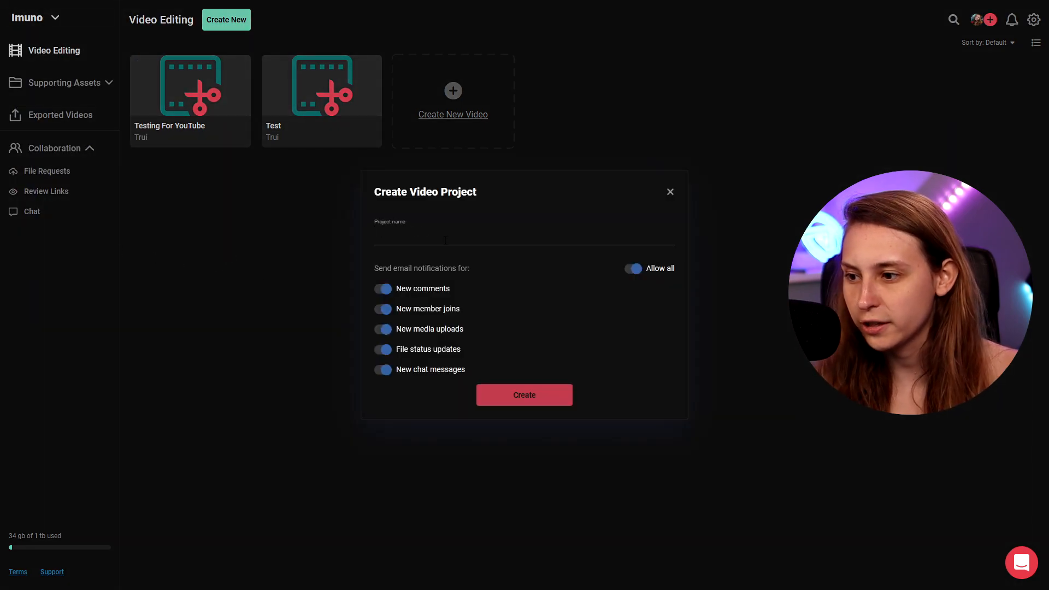
pyautogui.write('Heyo')
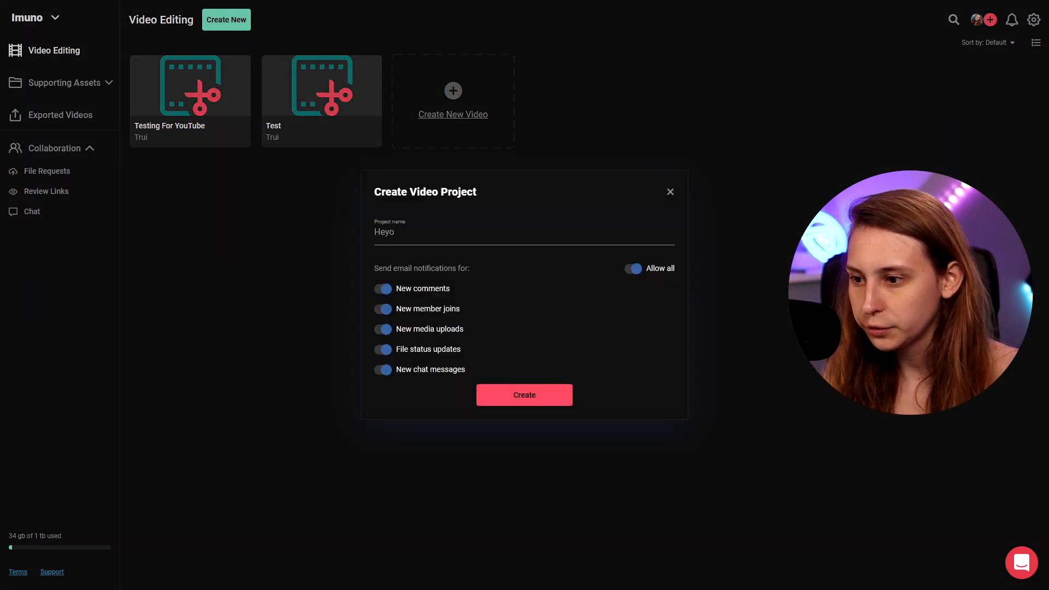
pyautogui.click(524, 395)
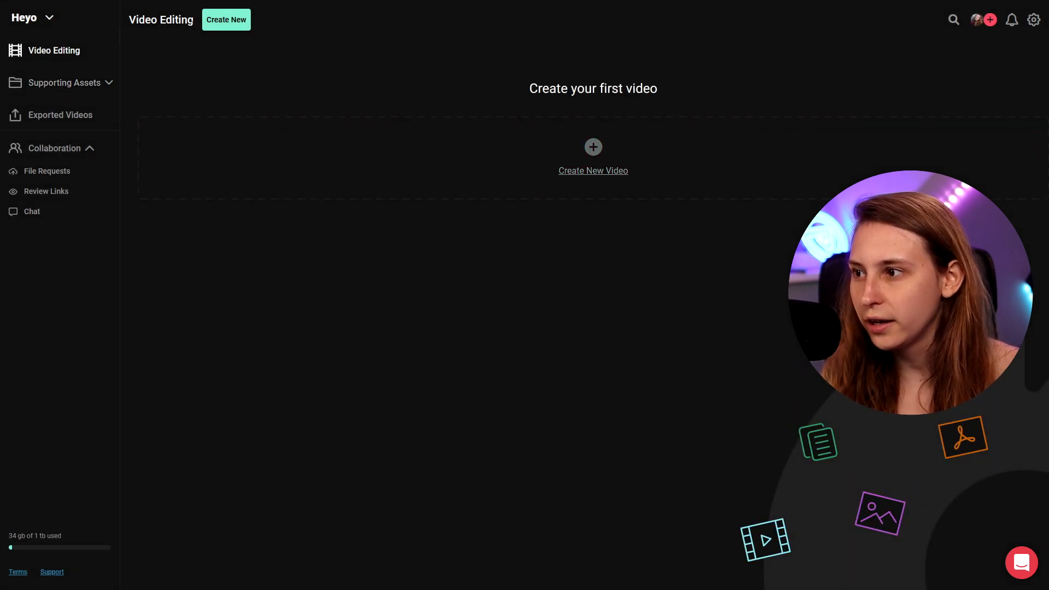
# - Create a video named Hi in the Heyo workspace, then return to the Imuno dashboard
pyautogui.click(593, 155)
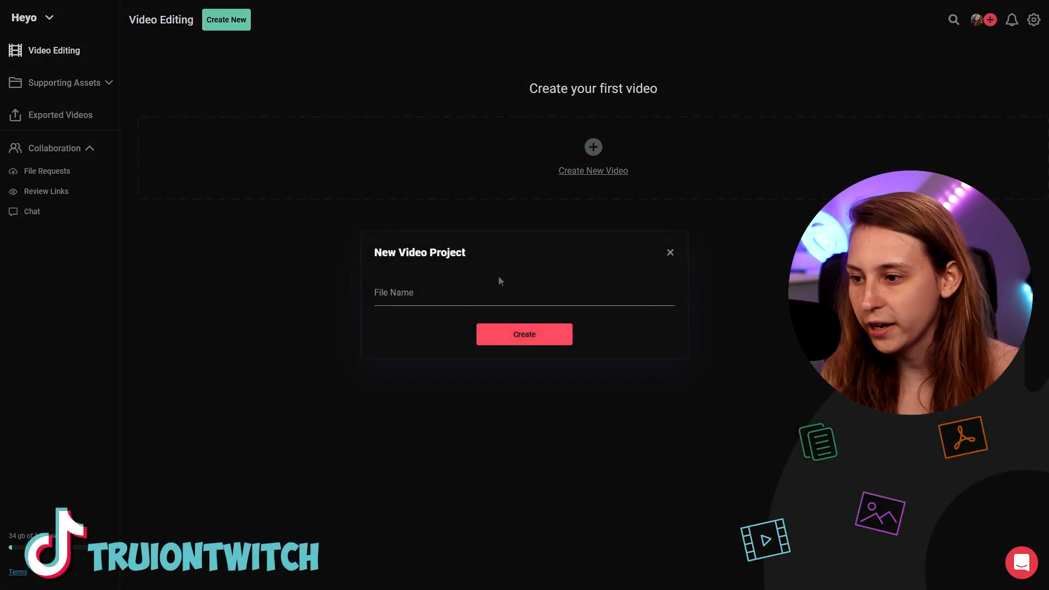
pyautogui.click(523, 334)
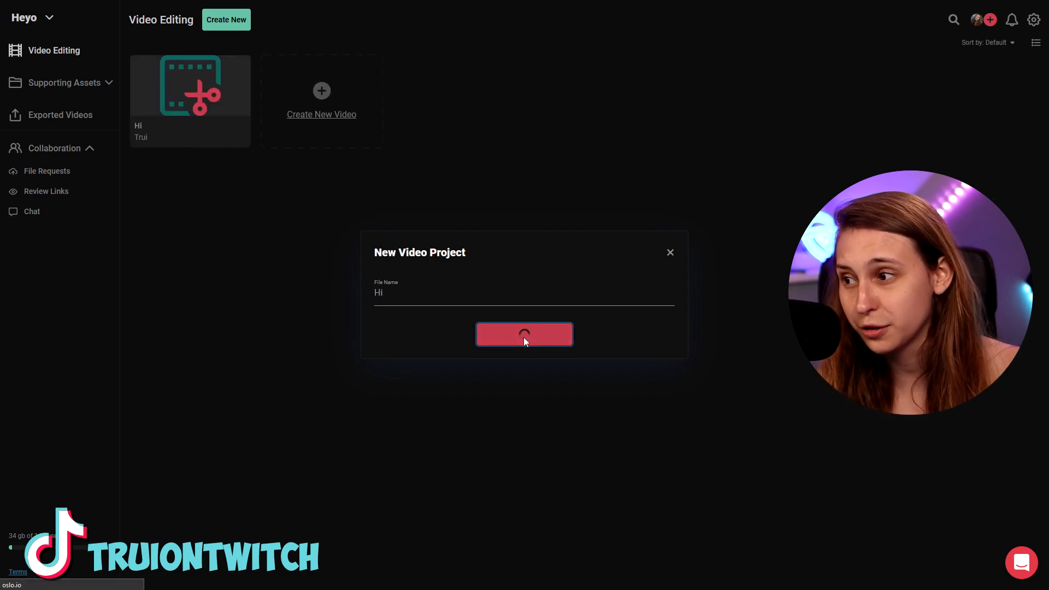
pyautogui.click(524, 334)
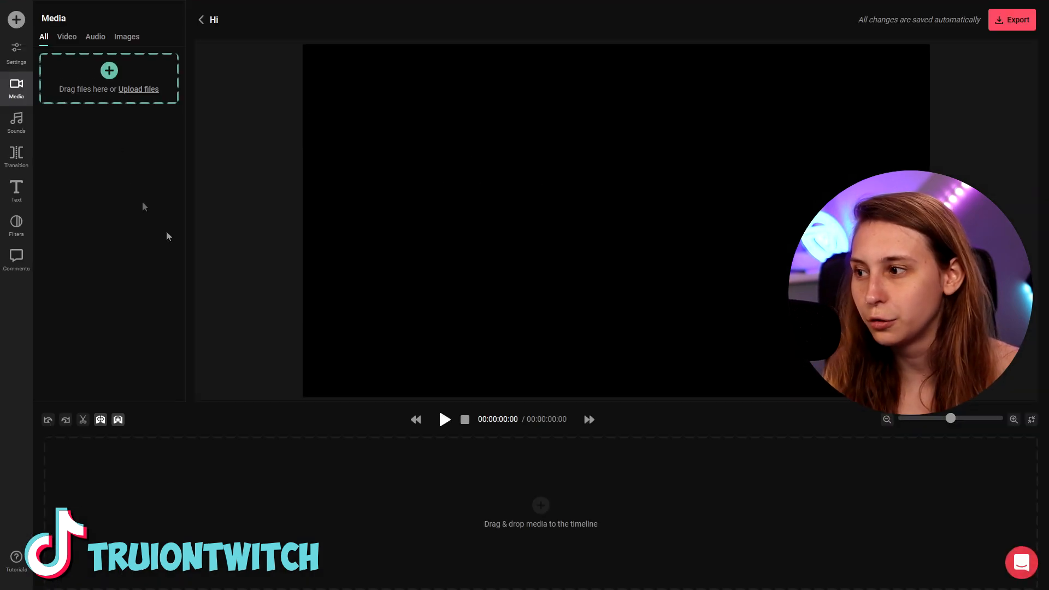
pyautogui.moveTo(116, 159)
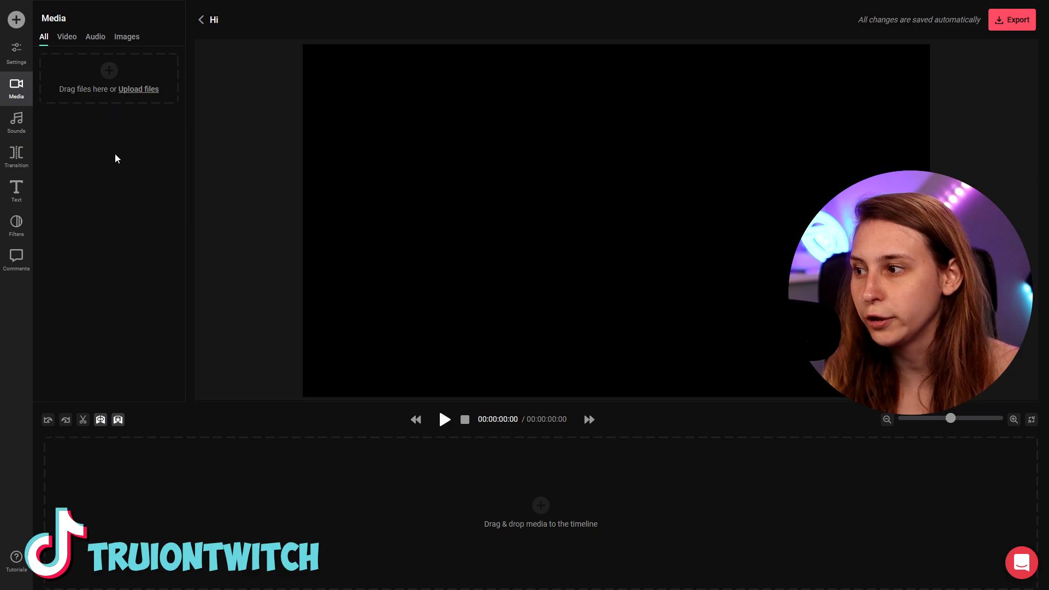
pyautogui.click(202, 20)
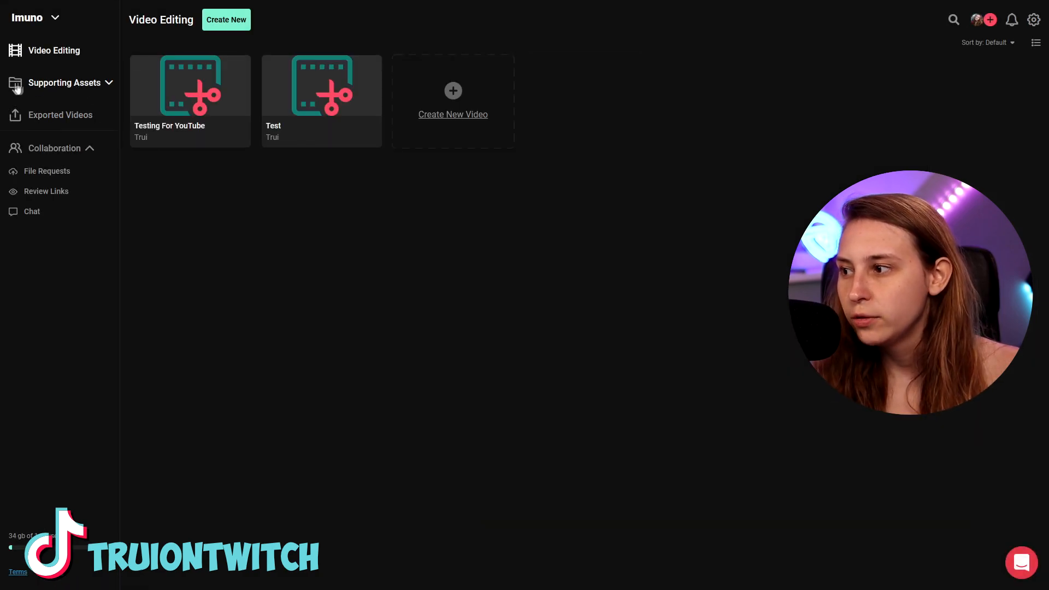
# - Upload the TeaDad Samples folder to Supporting Assets, then reopen the Hi project
pyautogui.click(63, 82)
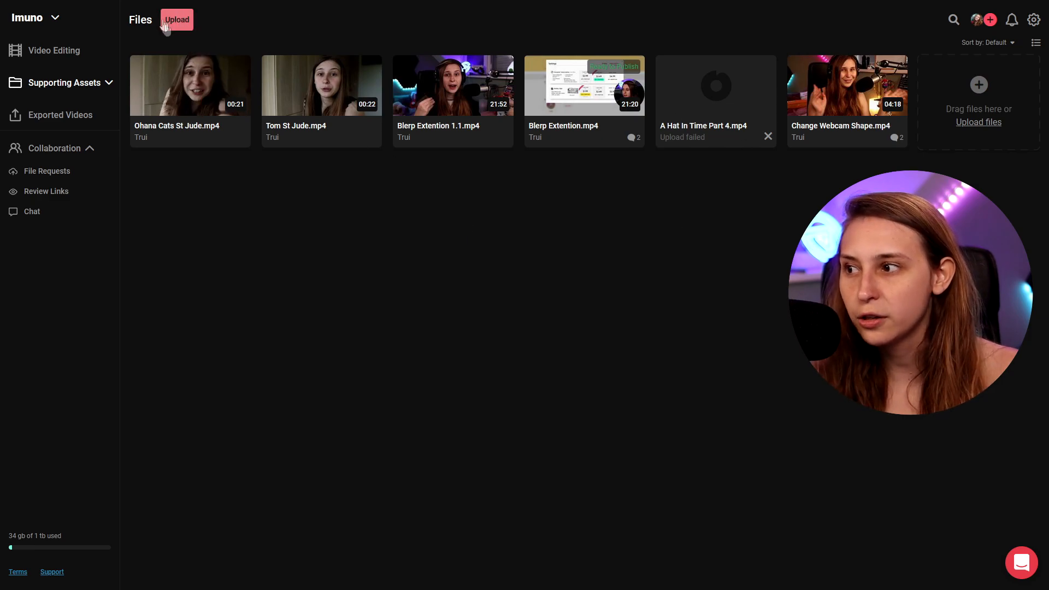
pyautogui.click(176, 18)
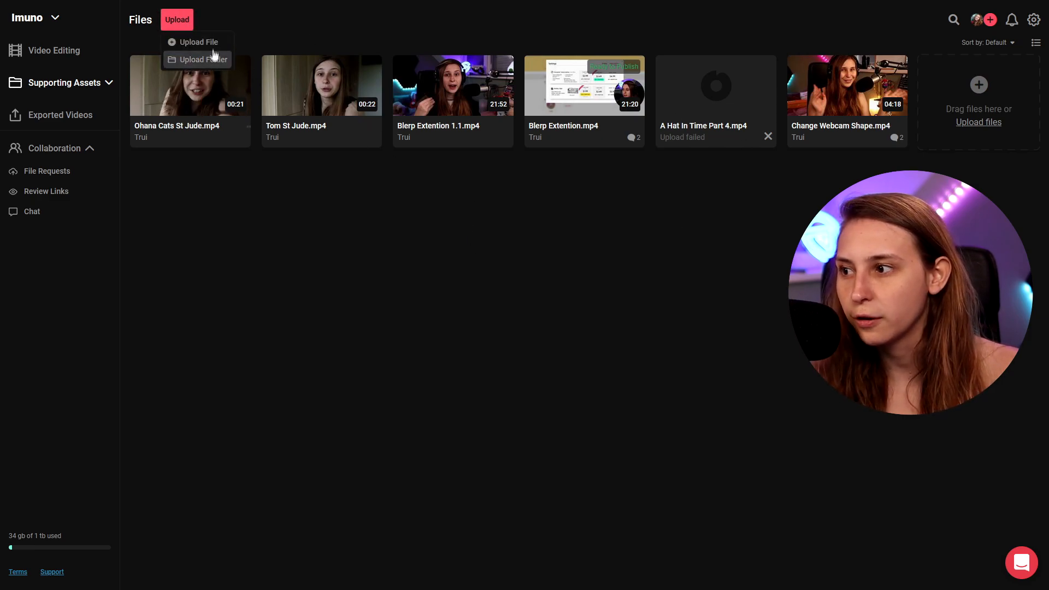
pyautogui.click(199, 59)
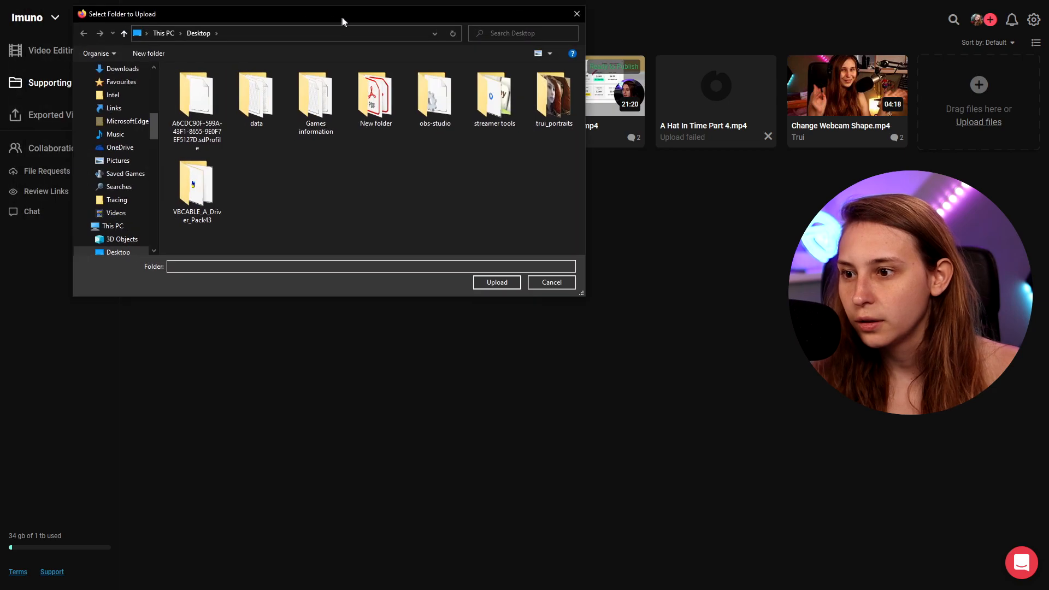
pyautogui.click(496, 282)
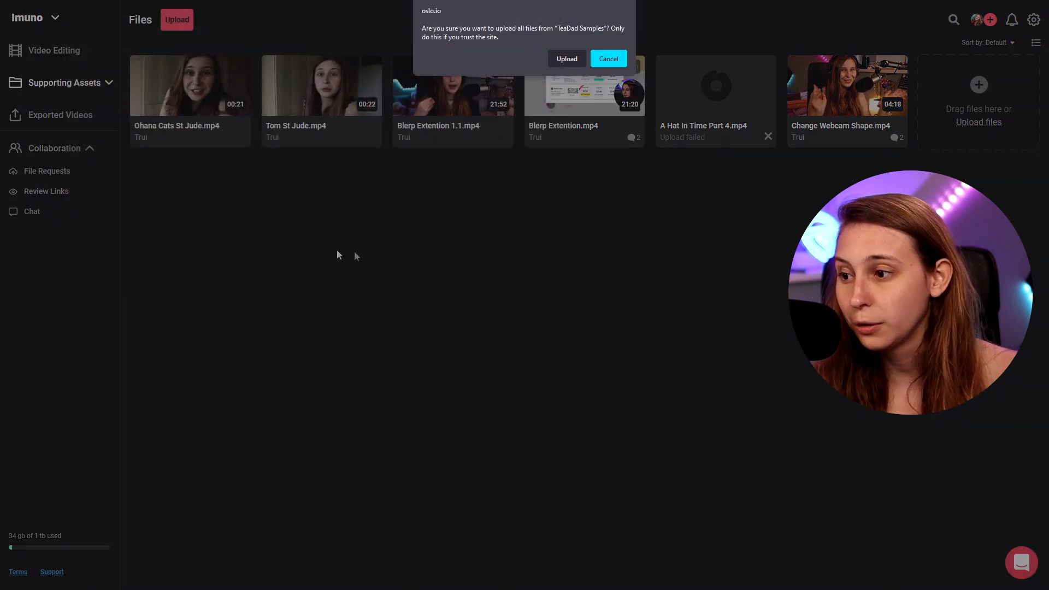
pyautogui.click(567, 58)
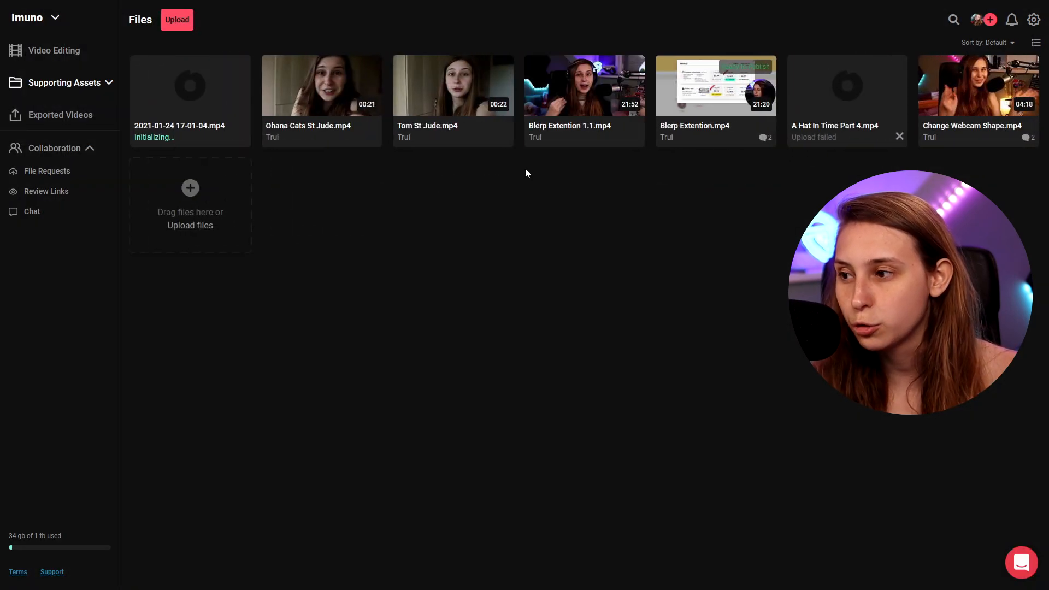
pyautogui.moveTo(191, 85)
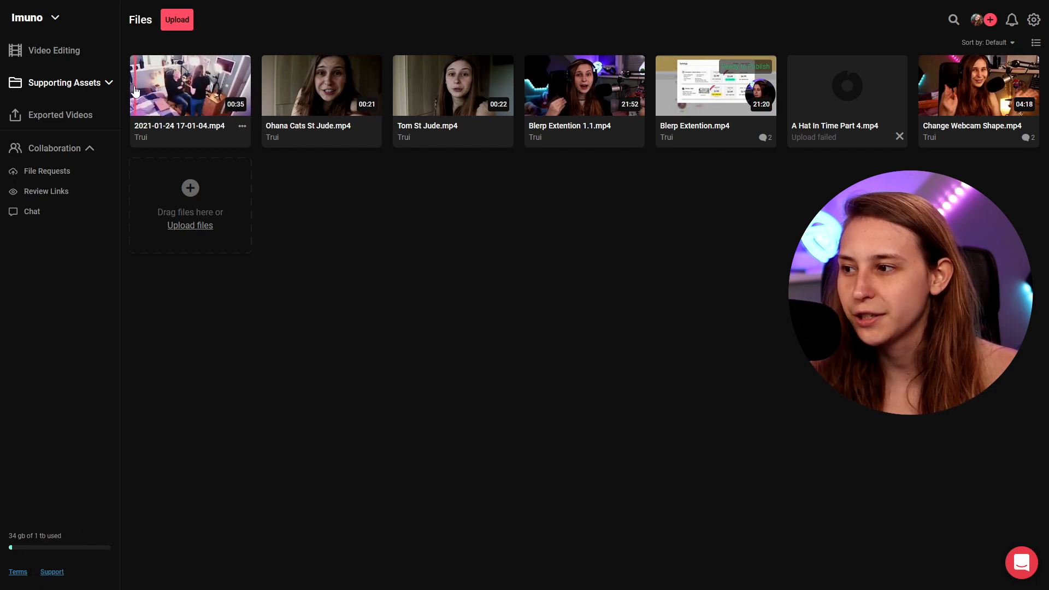
pyautogui.click(54, 50)
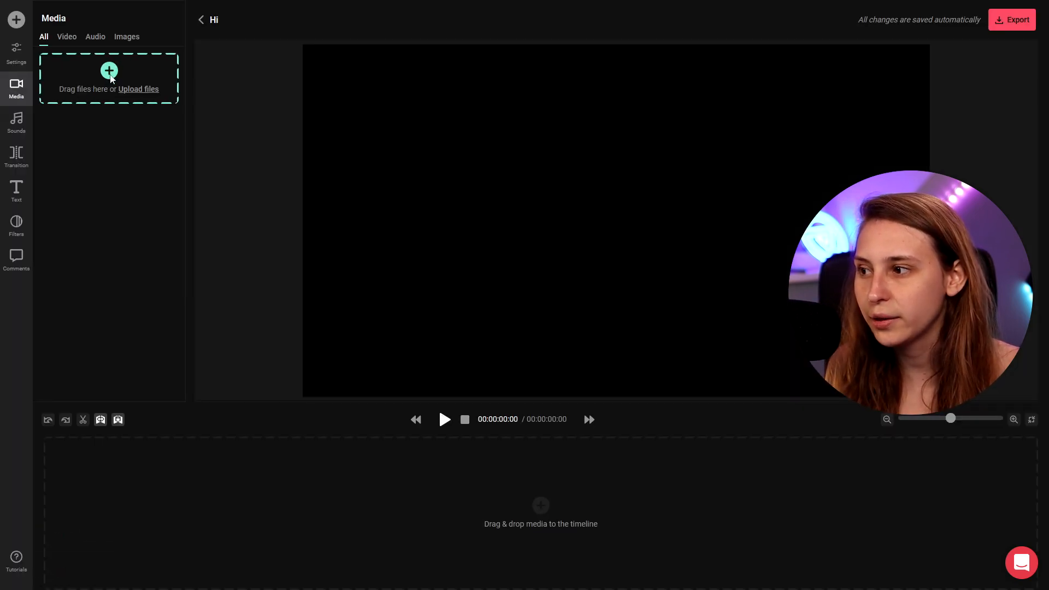
# - Add the uploaded 35-second recording to the Hi timeline and show its clip settings
pyautogui.click(139, 88)
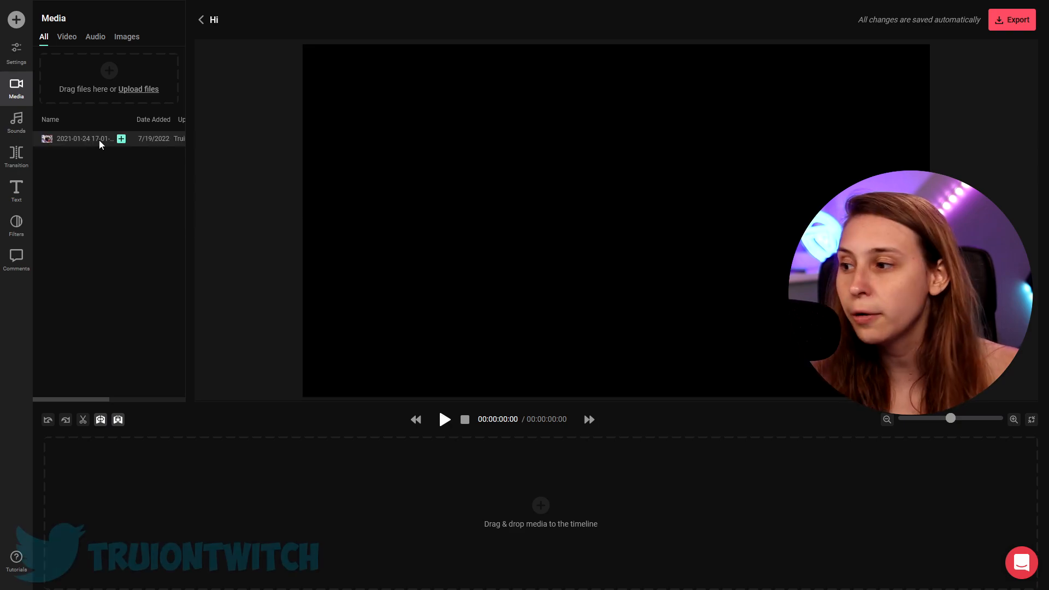
pyautogui.click(122, 139)
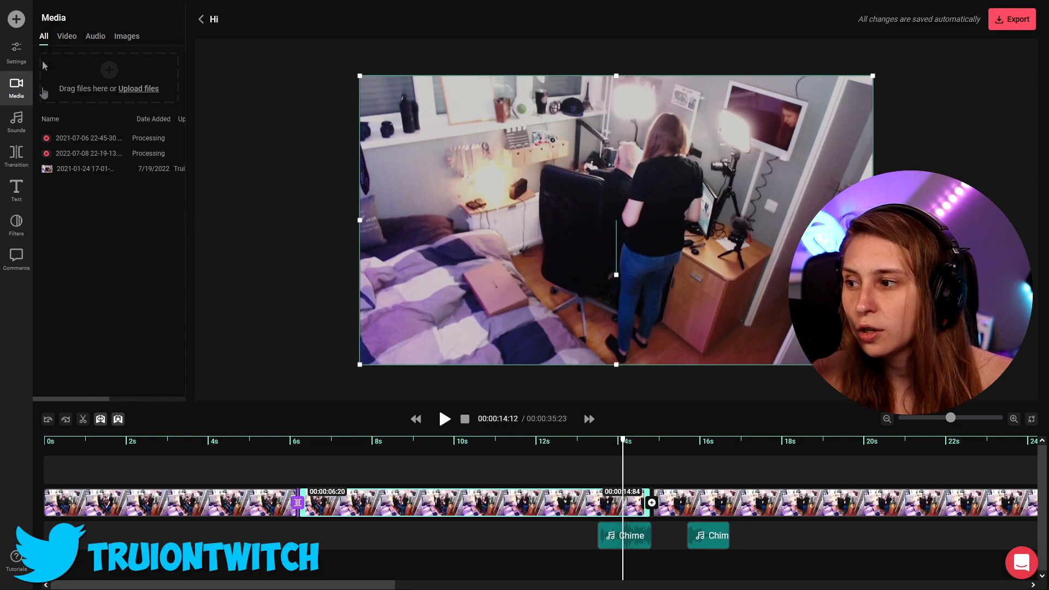
pyautogui.click(95, 35)
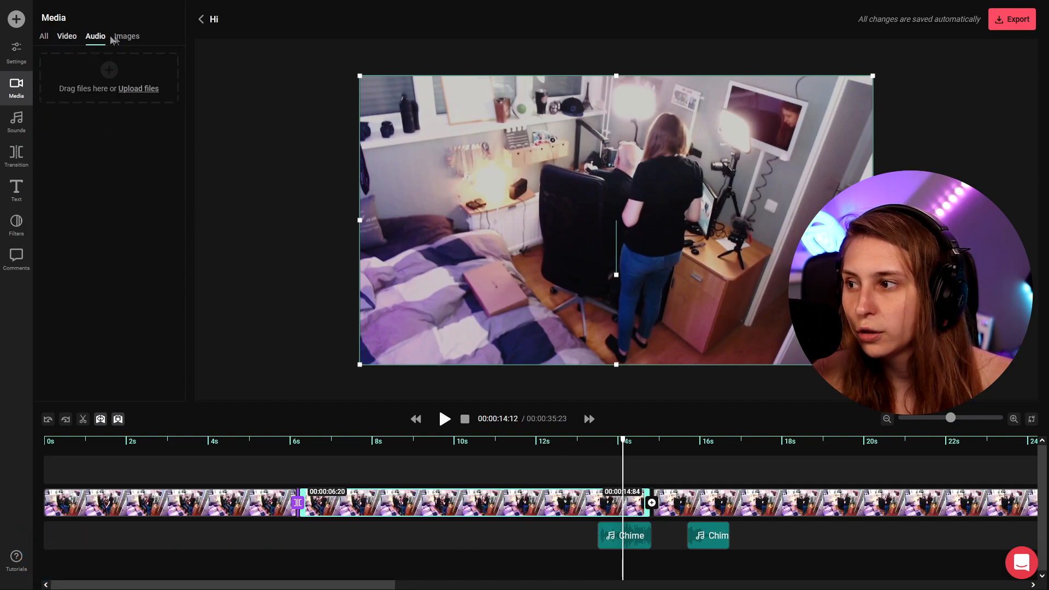
pyautogui.click(44, 35)
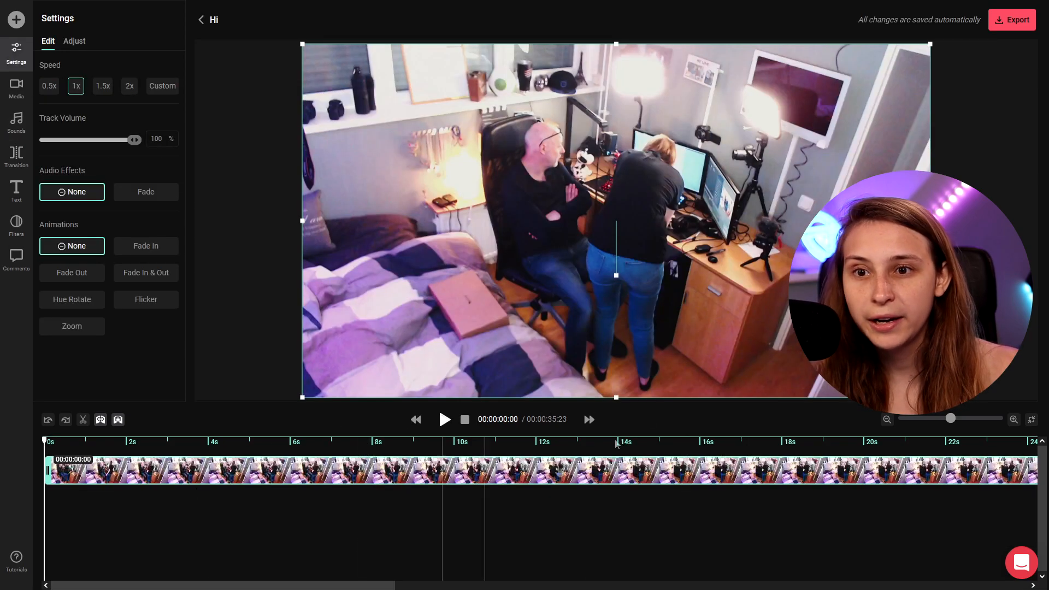
pyautogui.moveTo(910, 137)
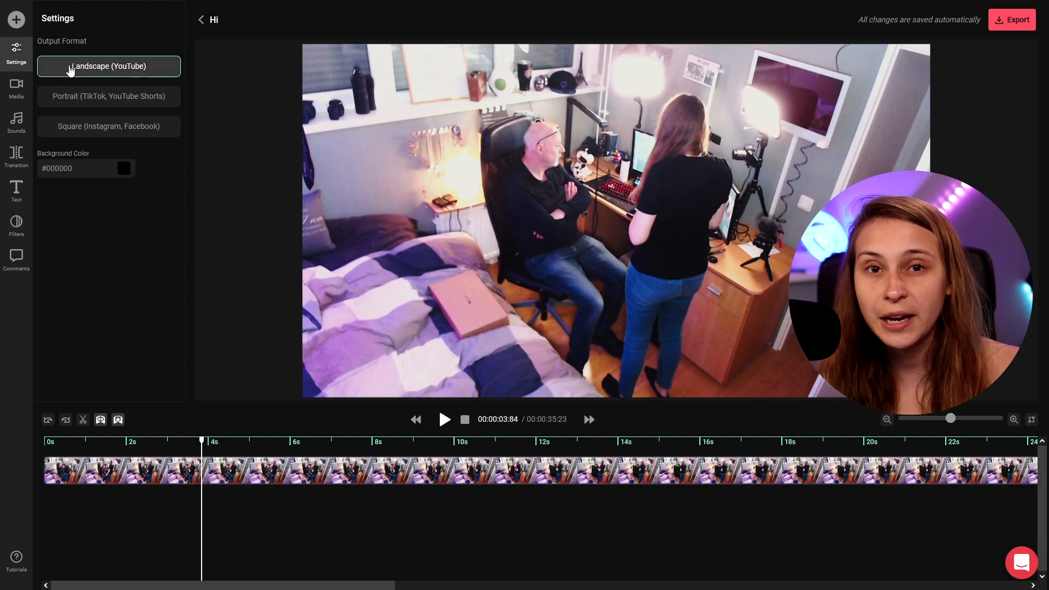
# - Switch the output format from Landscape (YouTube) to Portrait (TikTok, YouTube Shorts)
pyautogui.click(108, 96)
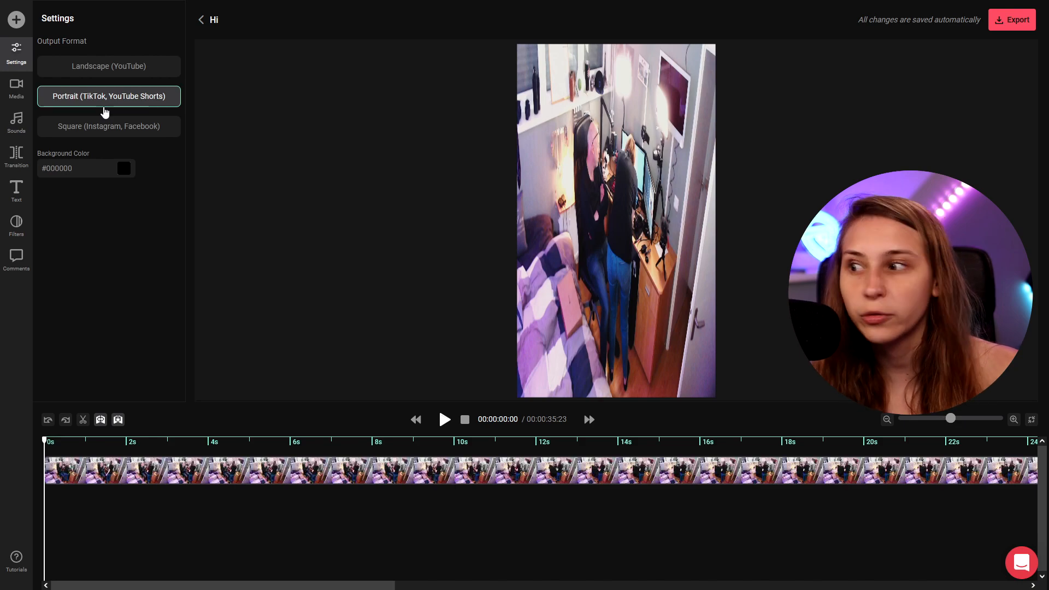
pyautogui.click(109, 126)
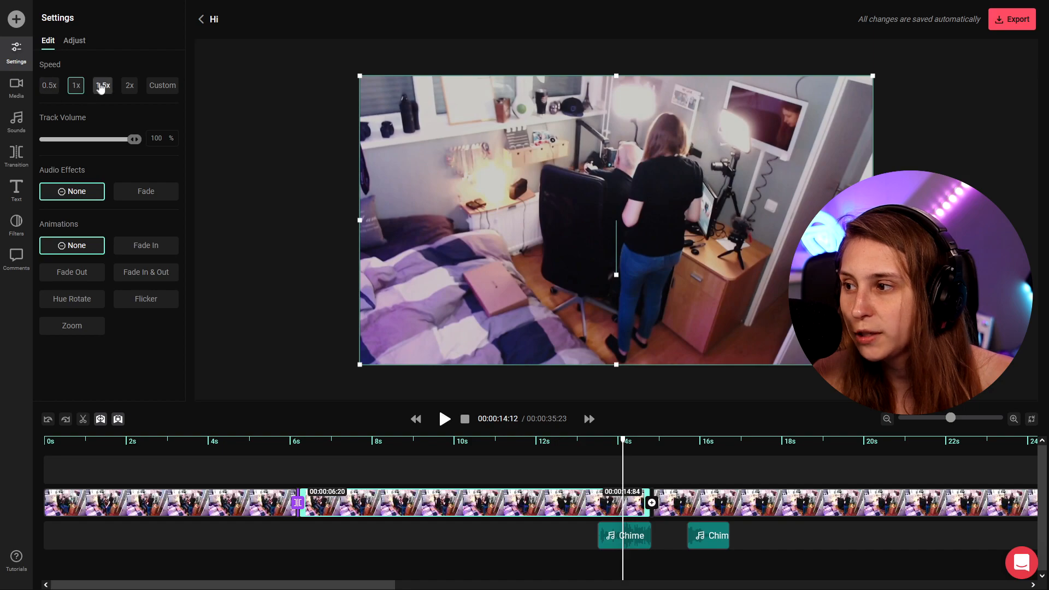
pyautogui.moveTo(133, 121)
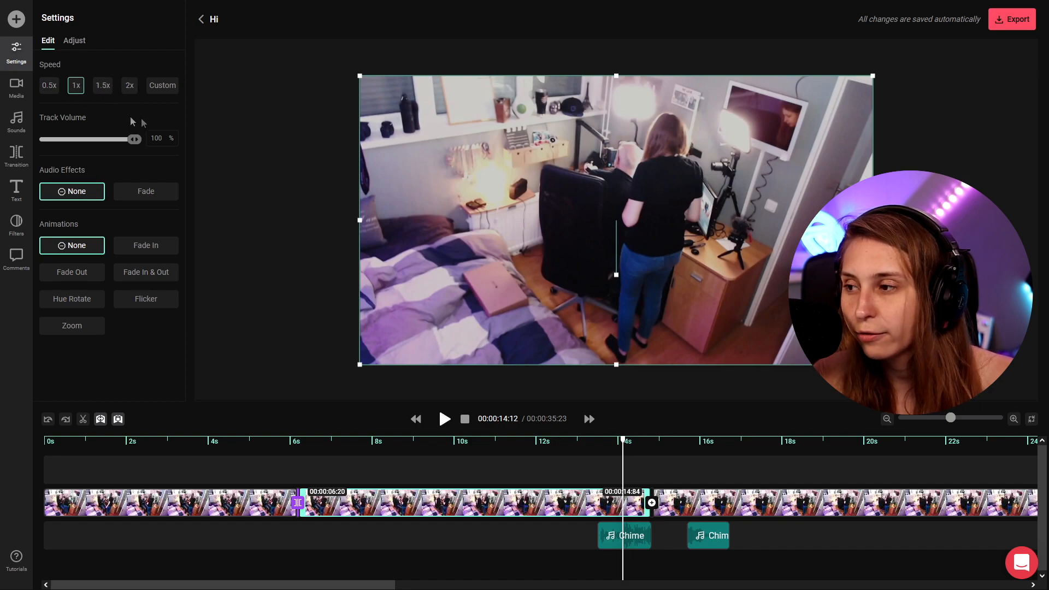
# - Lower the clip's Track Volume slider to about 34 percent, then readjust it
pyautogui.moveTo(133, 139); pyautogui.dragTo(72, 139)
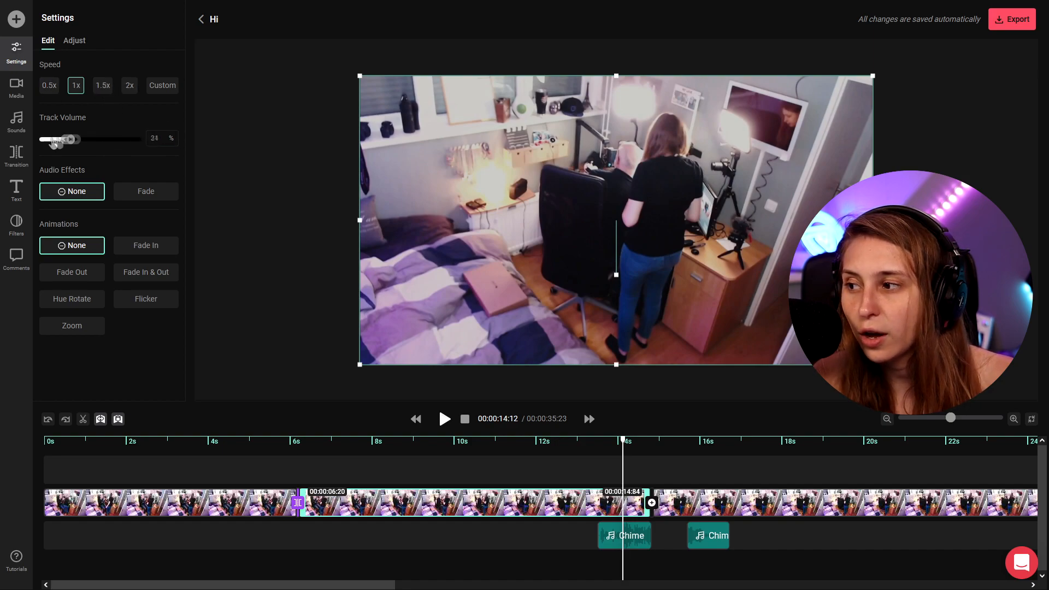
pyautogui.moveTo(57, 139); pyautogui.dragTo(134, 139)
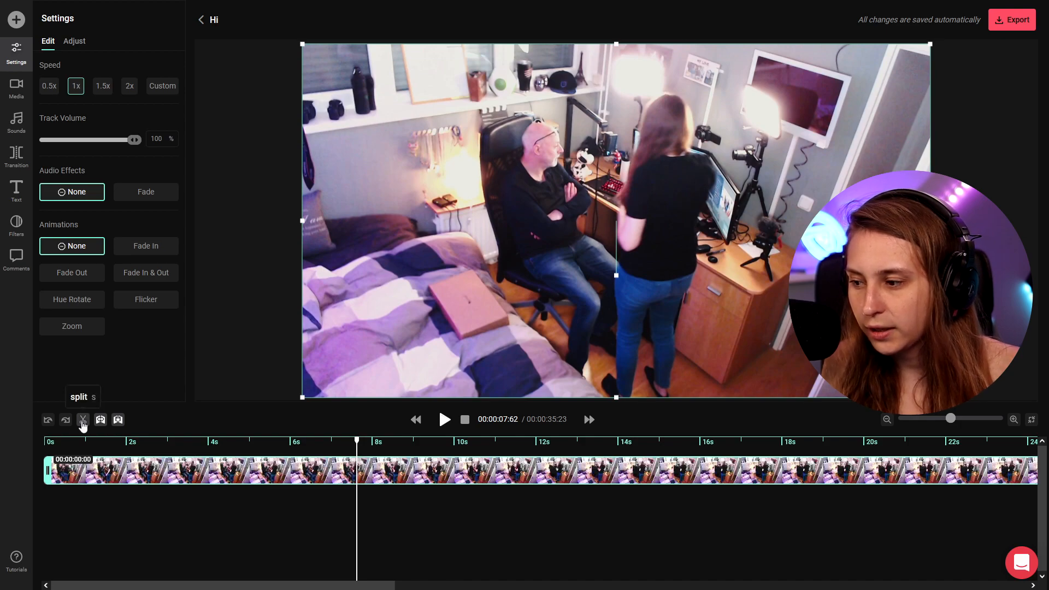
# - Split the clip at the playhead, undo a wrong cut near 10 seconds, select the later piece and show its Adjust settings
pyautogui.click(82, 420)
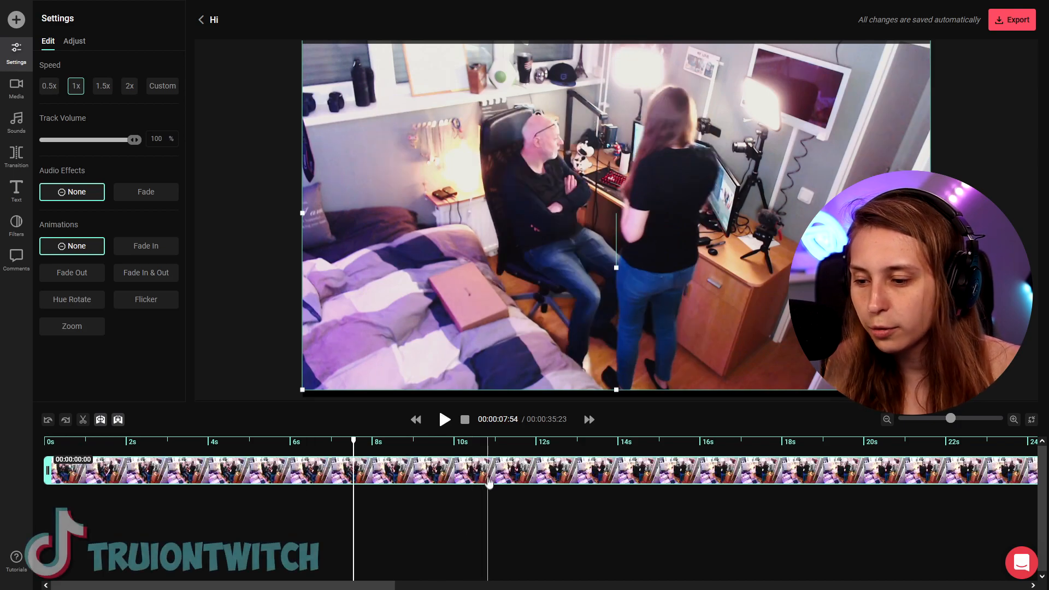
pyautogui.click(472, 470)
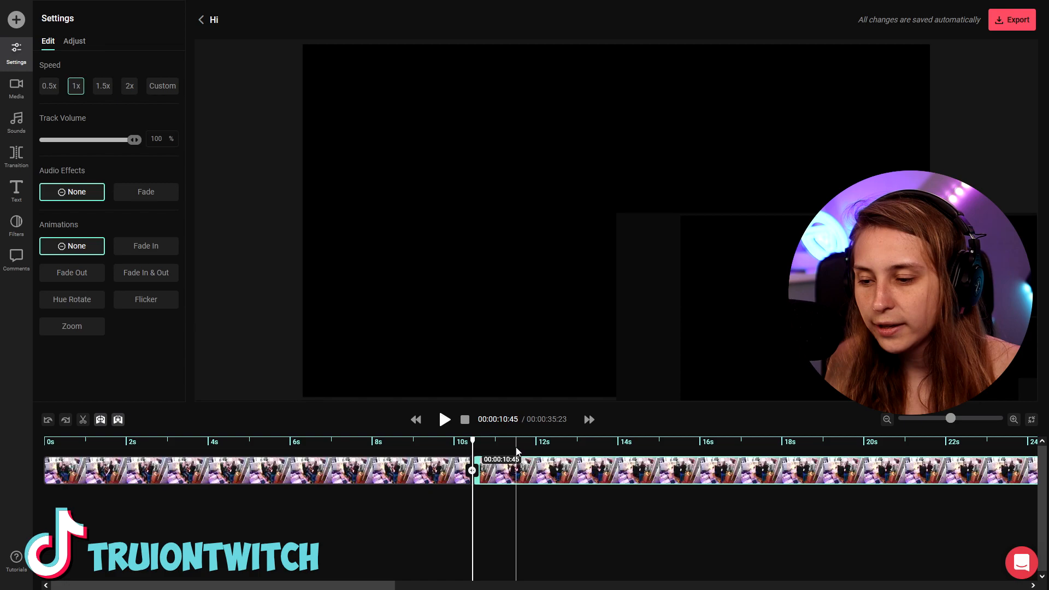
pyautogui.click(47, 420)
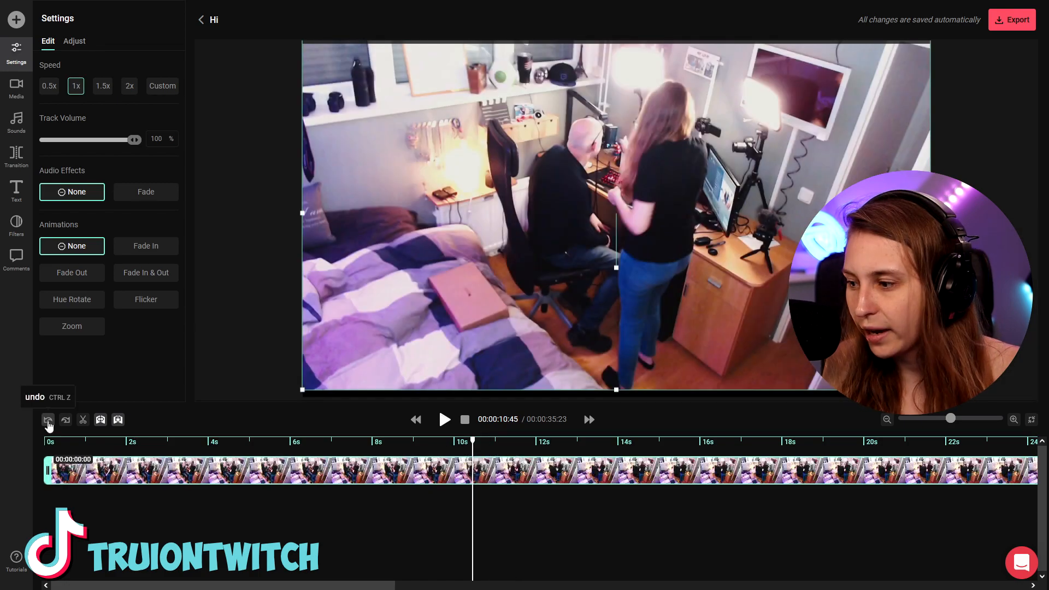
pyautogui.moveTo(65, 420)
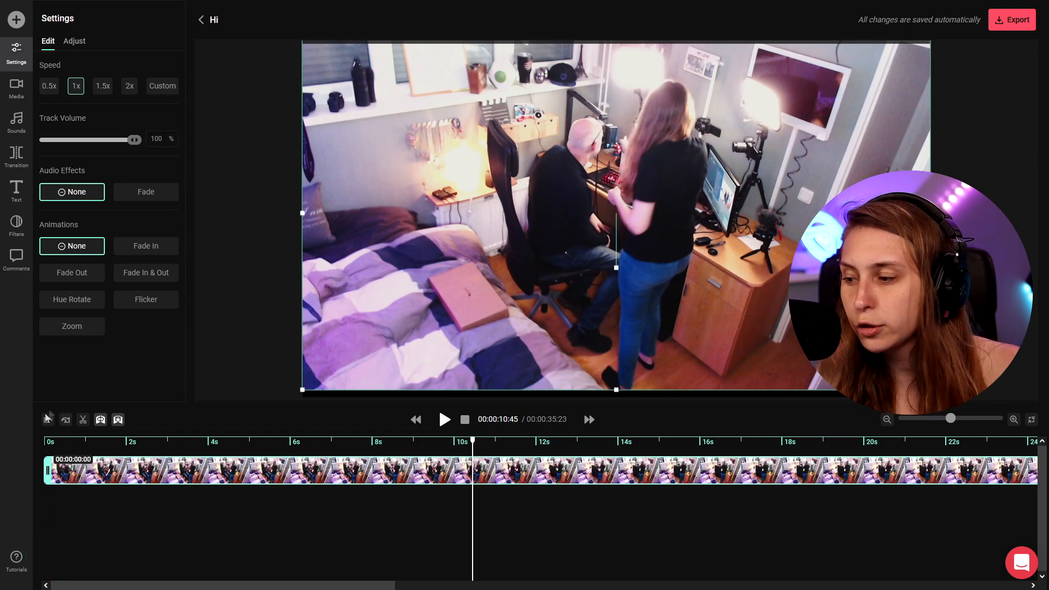
pyautogui.moveTo(66, 419)
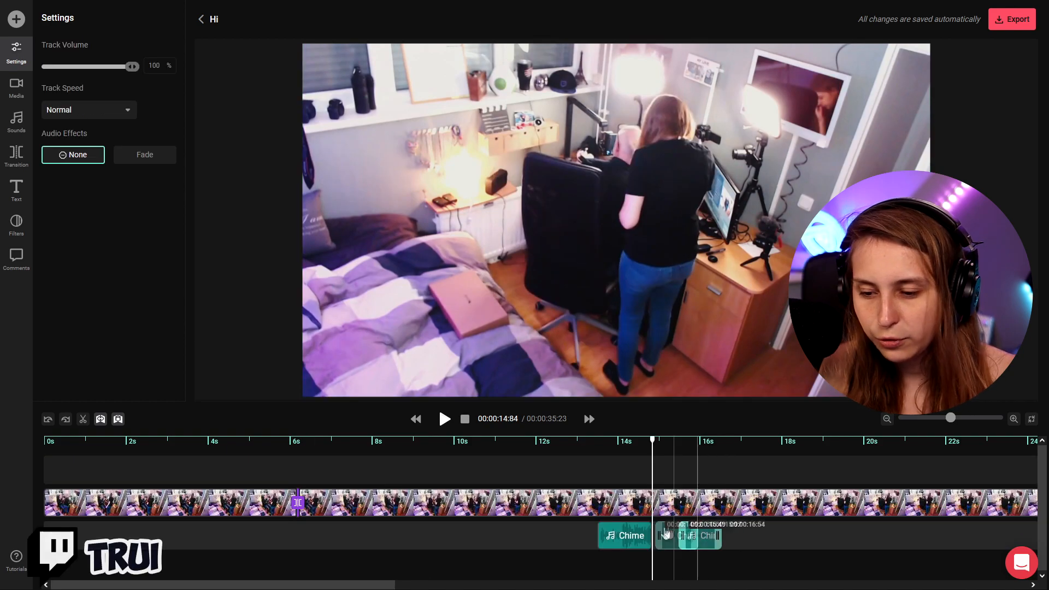
pyautogui.moveTo(82, 419)
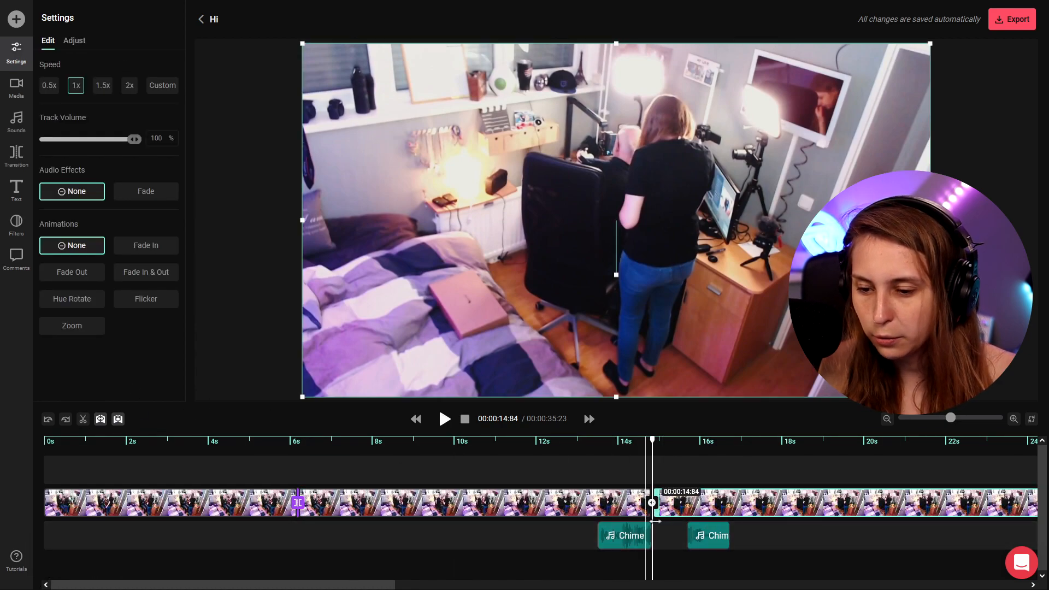
pyautogui.click(623, 535)
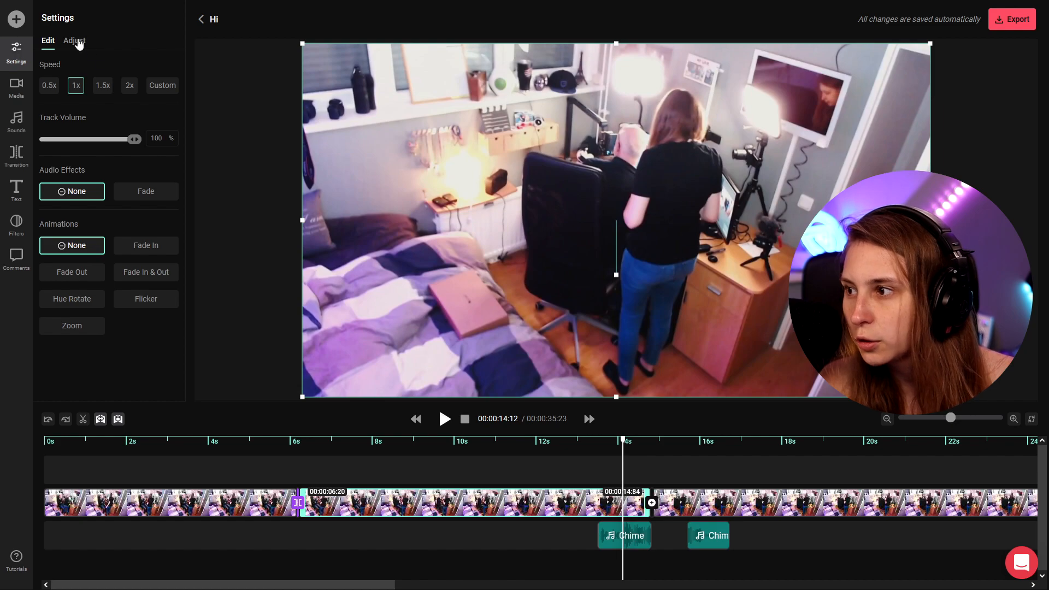
pyautogui.click(74, 41)
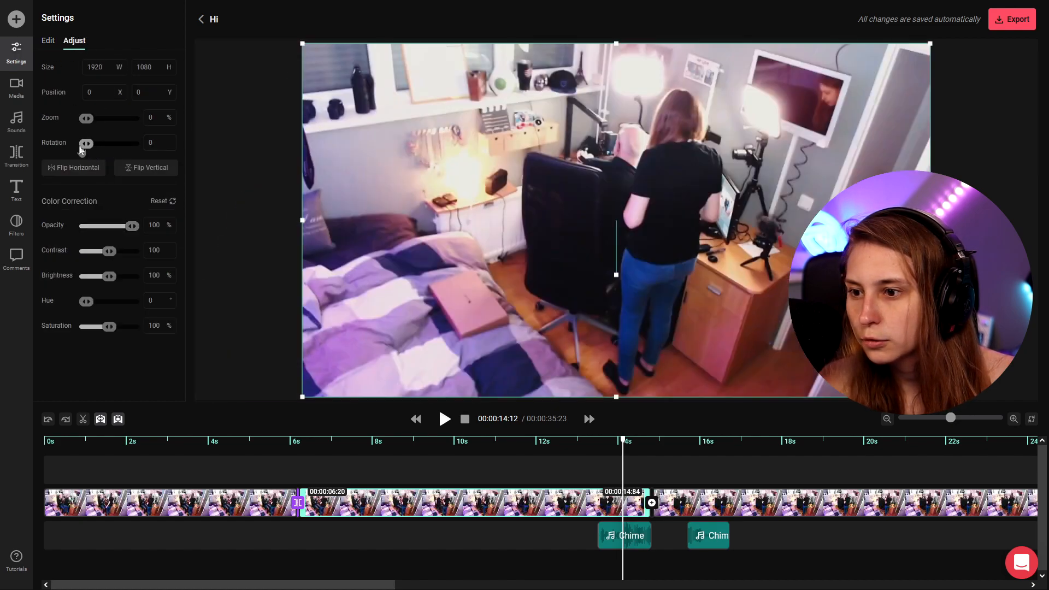
# - Rotate the clip to about 107 degrees and back upright, shrink it, and set its position to 239.89
pyautogui.moveTo(87, 143); pyautogui.dragTo(100, 143)
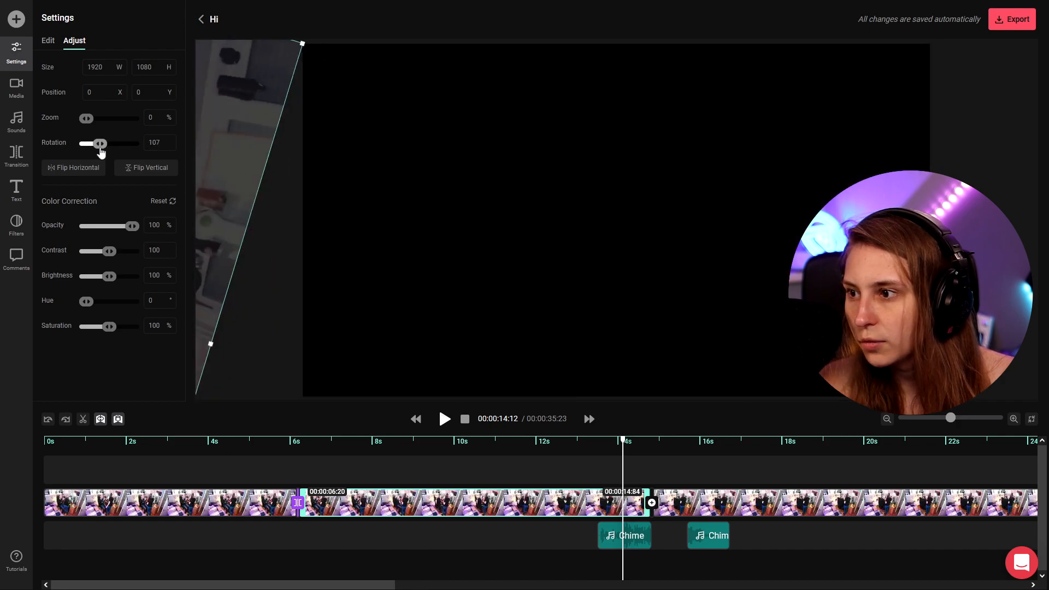
pyautogui.moveTo(101, 143); pyautogui.dragTo(92, 143)
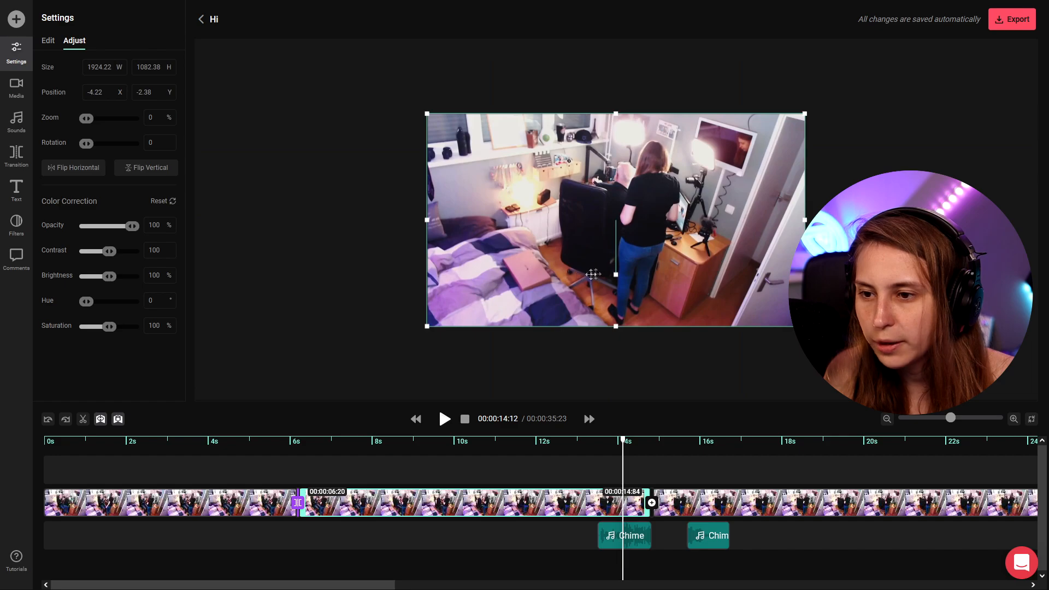
pyautogui.moveTo(86, 118); pyautogui.dragTo(104, 118)
pyautogui.write('-0.11')
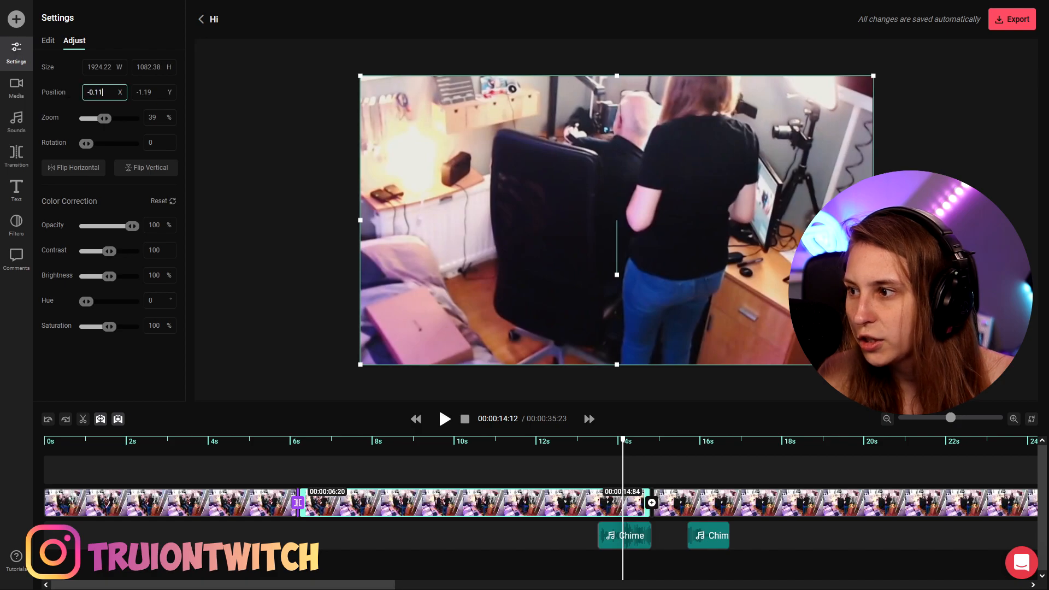
pyautogui.write('239.89')
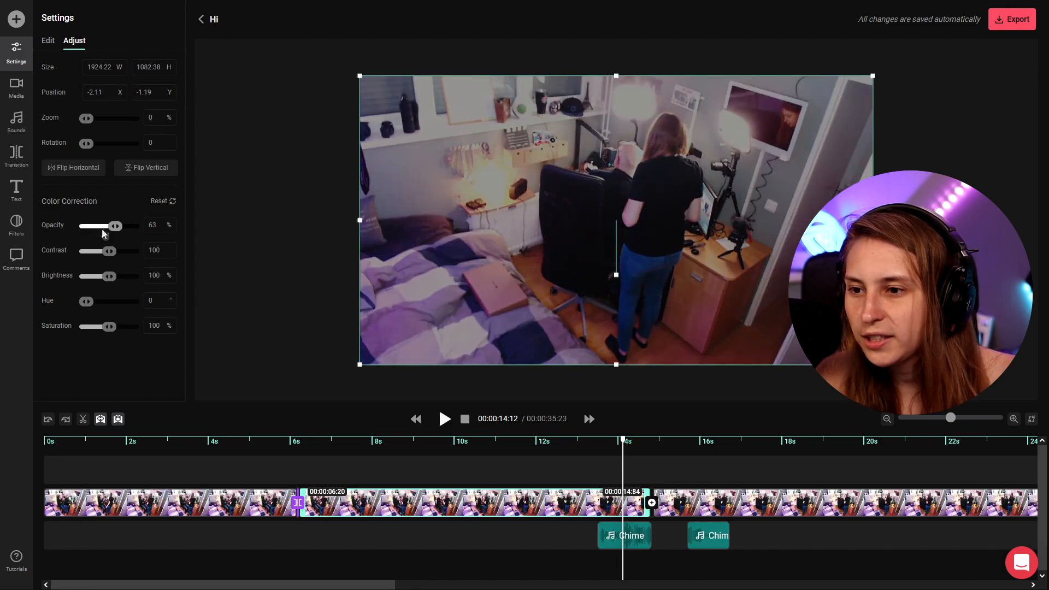
# - Fade the clip's opacity down and back up, then flip it horizontally and vertically
pyautogui.moveTo(117, 225); pyautogui.dragTo(84, 225)
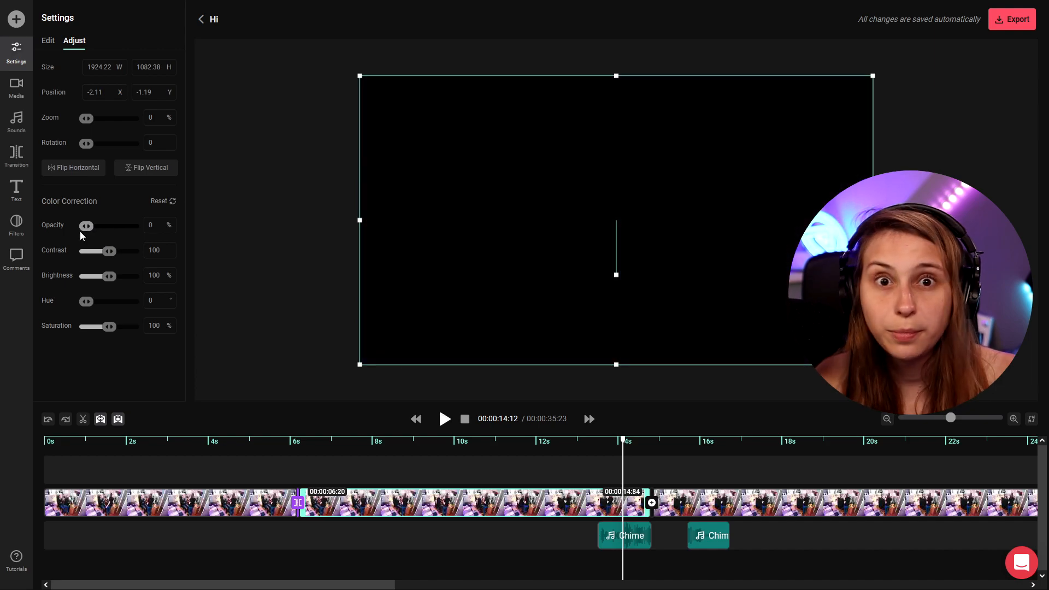
pyautogui.moveTo(86, 225); pyautogui.dragTo(132, 225)
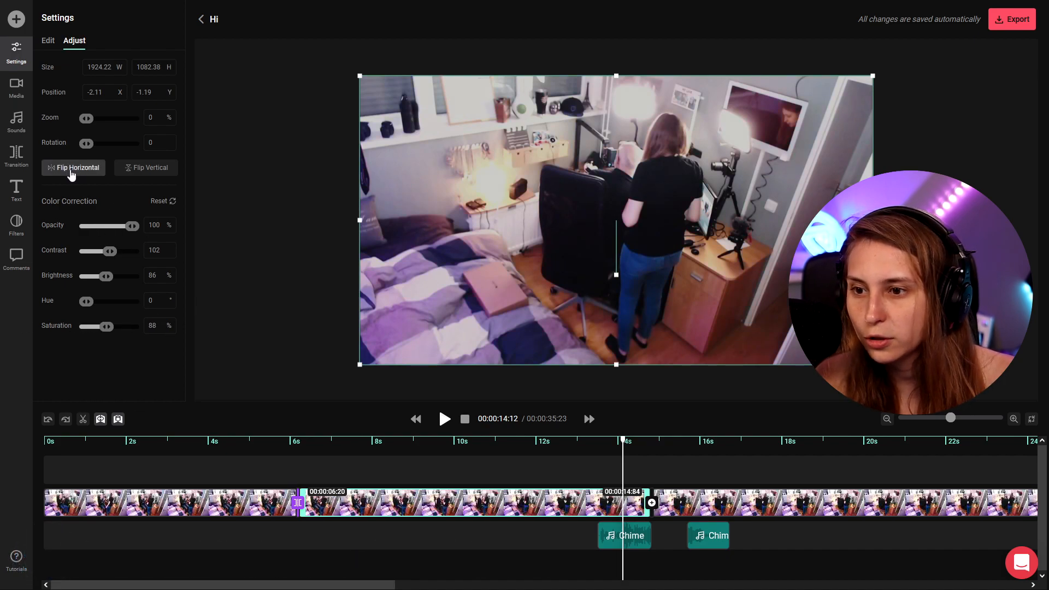
pyautogui.click(146, 168)
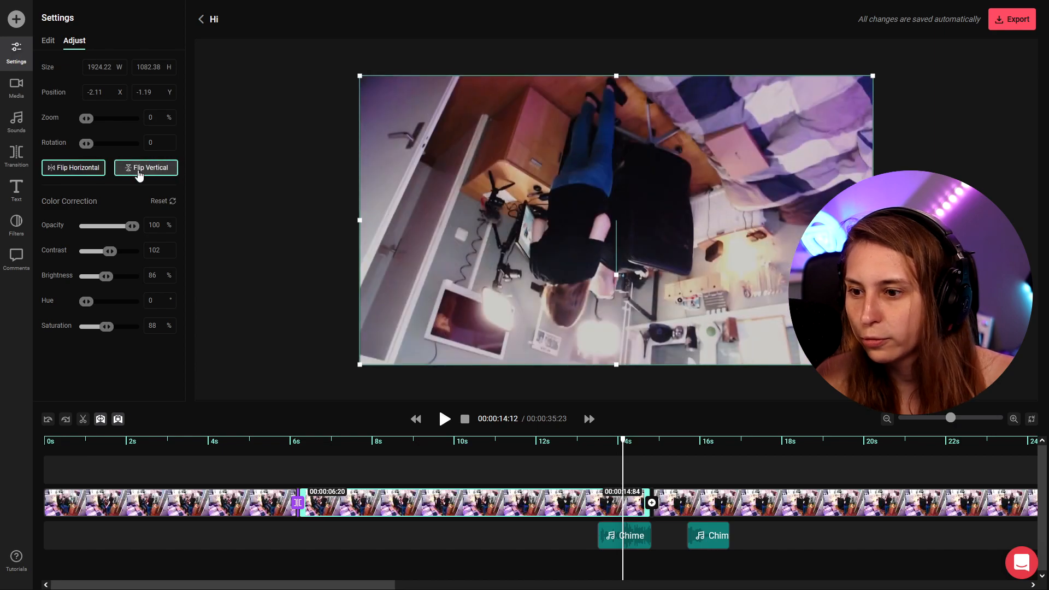
pyautogui.click(16, 87)
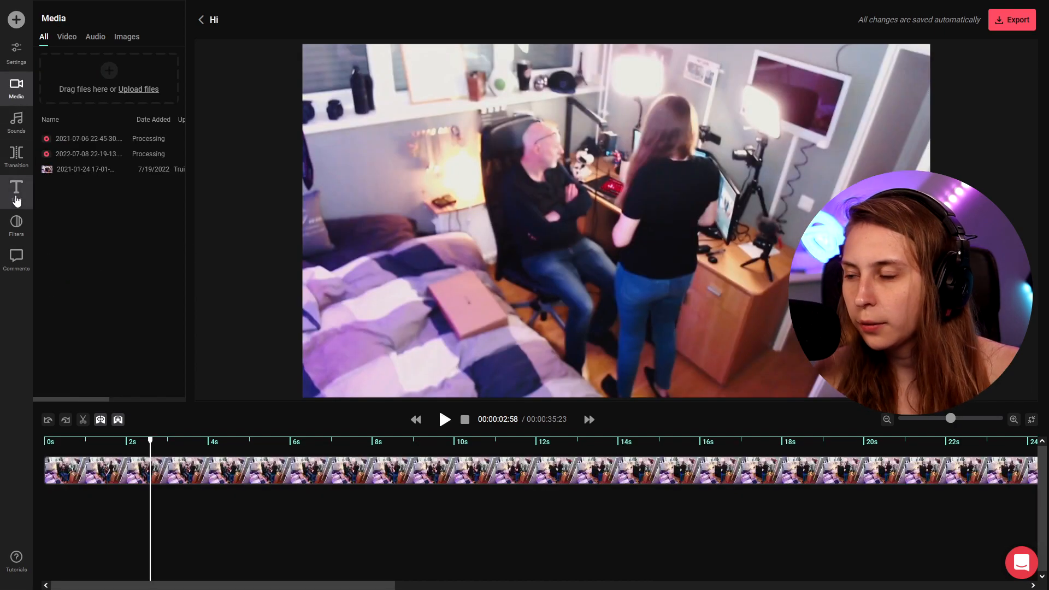
# - Add a TeaDad title in Abril Fatface and raise its font size to 170
pyautogui.click(16, 190)
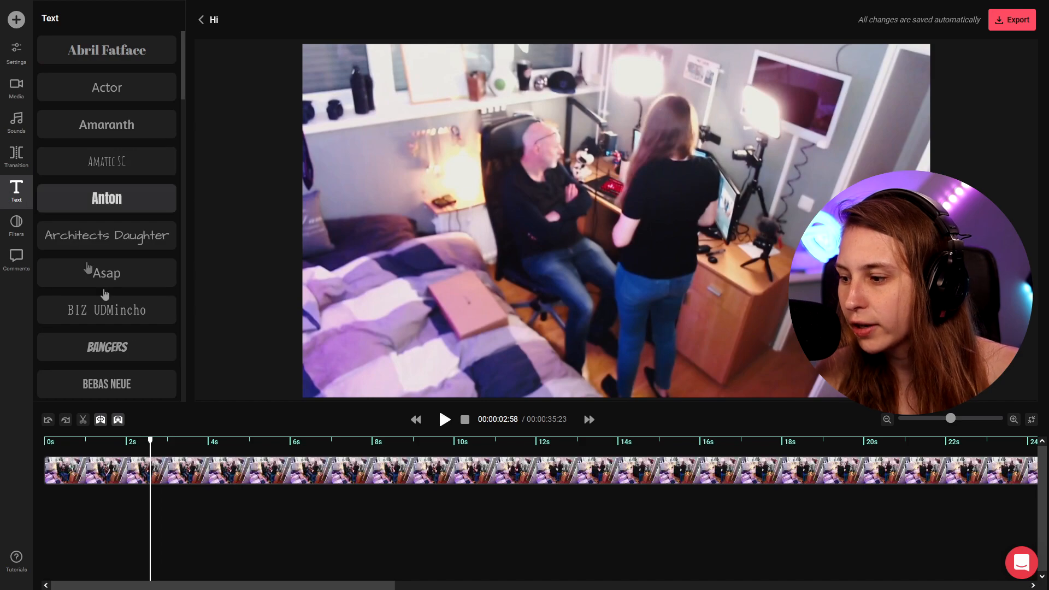
pyautogui.click(106, 49)
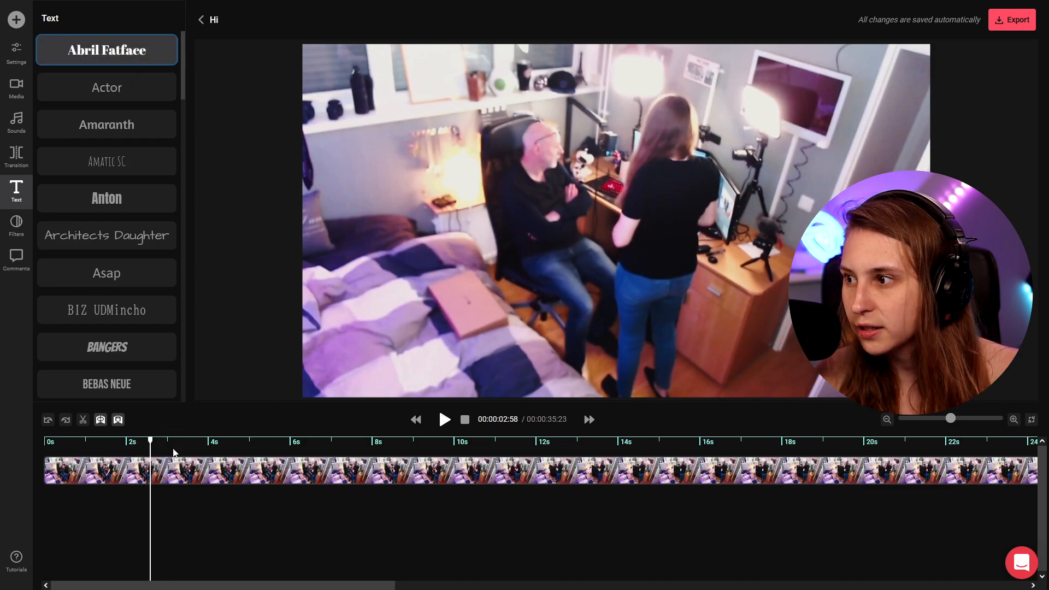
pyautogui.click(106, 49)
pyautogui.write('TeaDad')
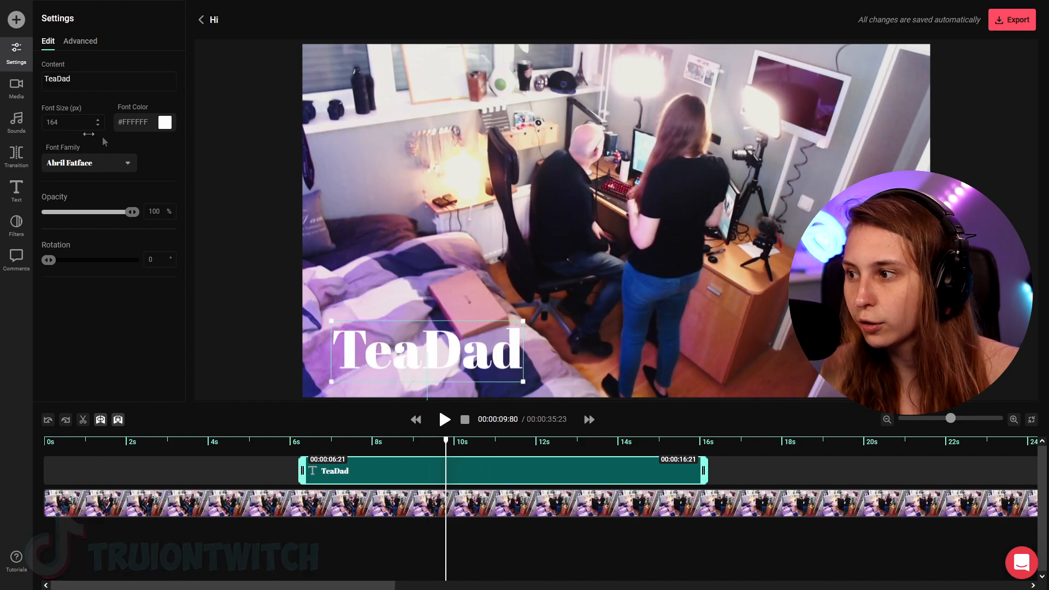
pyautogui.click(66, 122)
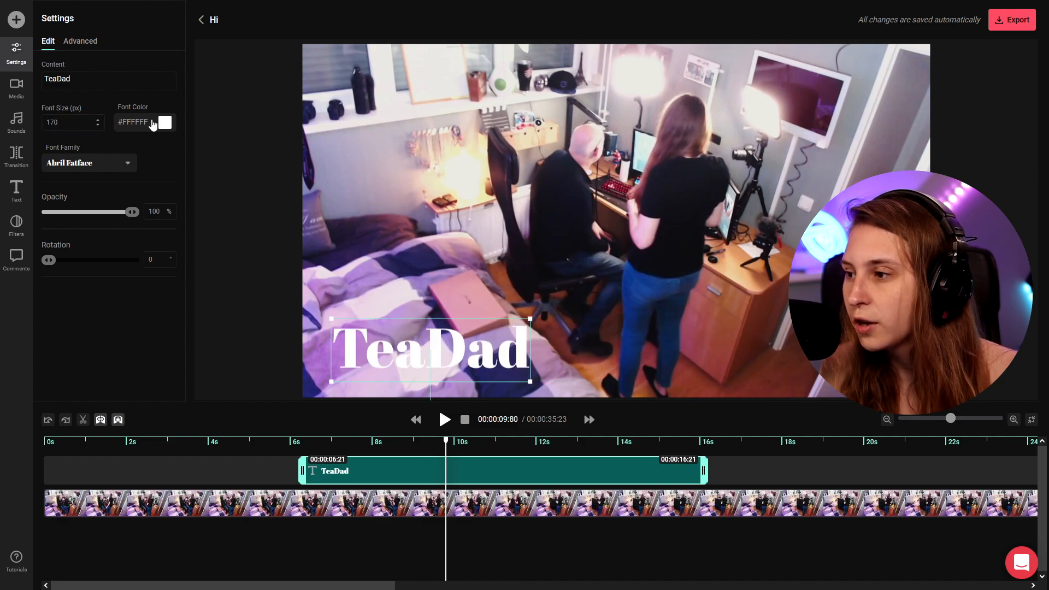
# - Colour the title red #FF0000 and test the Opacity and Rotation sliders
pyautogui.click(165, 123)
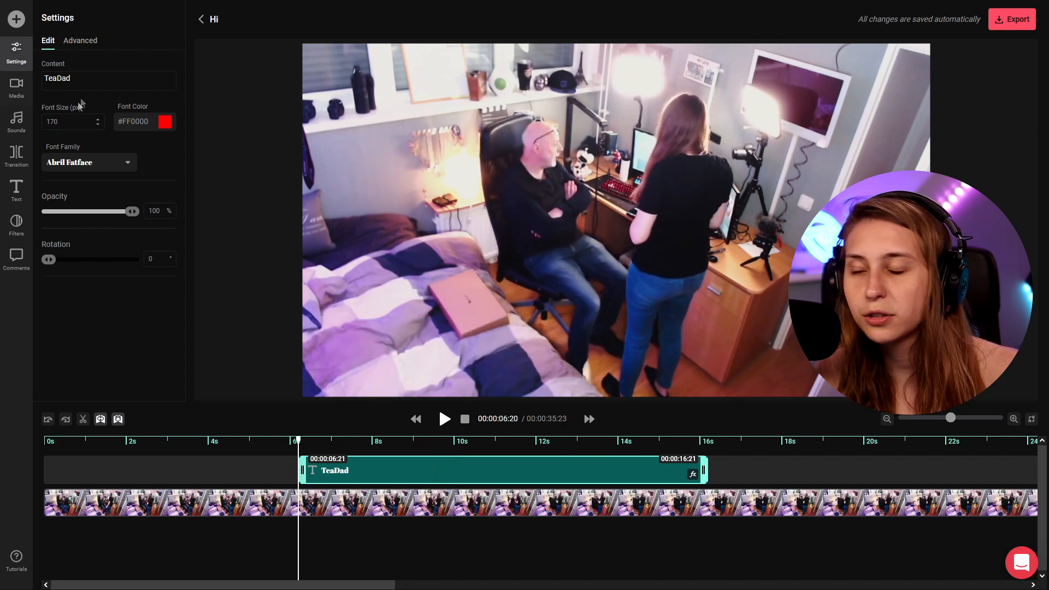
pyautogui.click(88, 162)
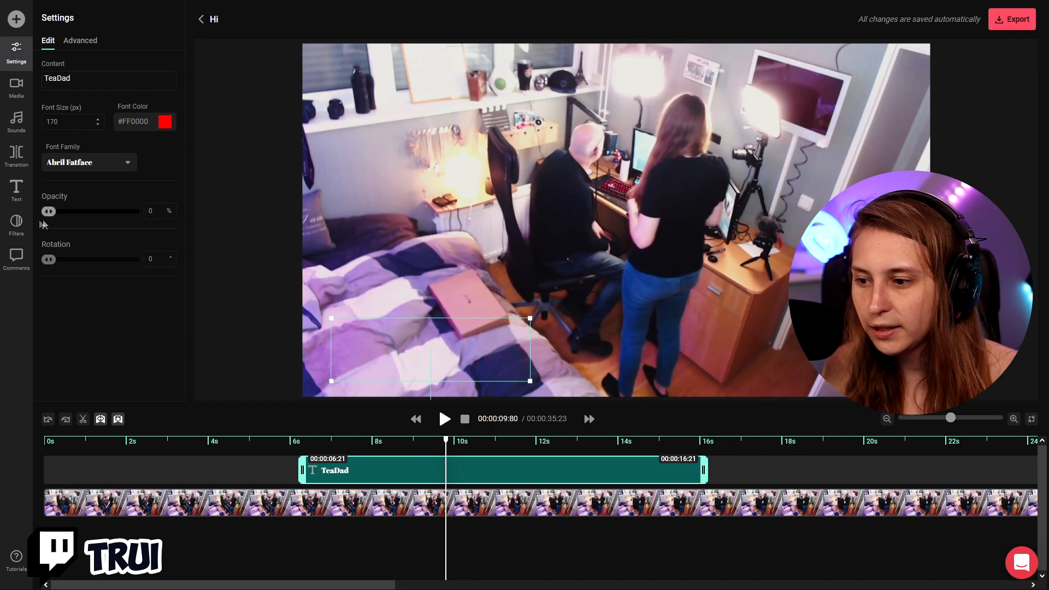
pyautogui.moveTo(48, 211); pyautogui.dragTo(133, 211)
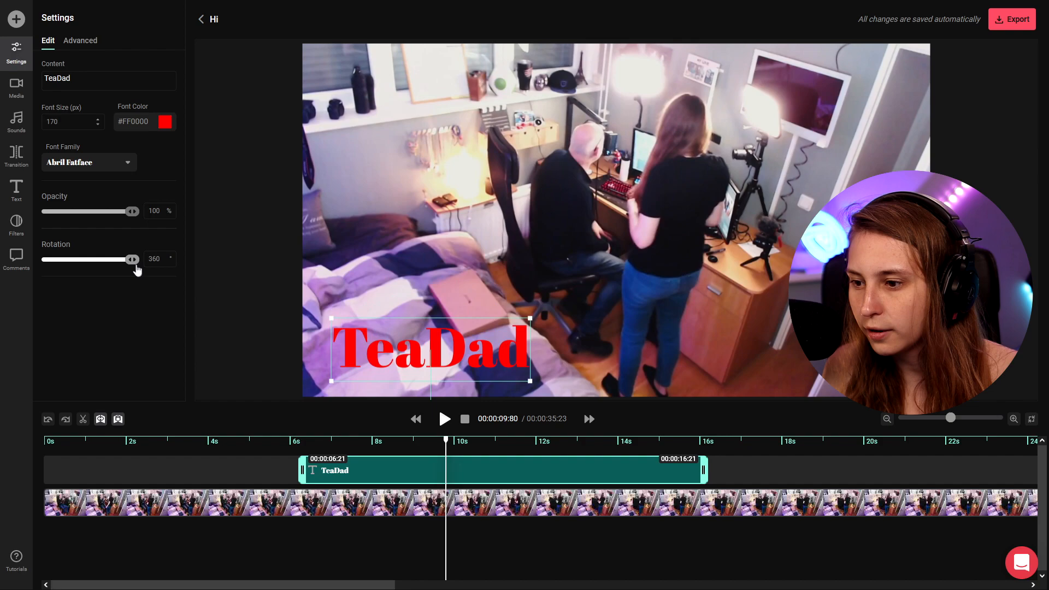
pyautogui.click(80, 40)
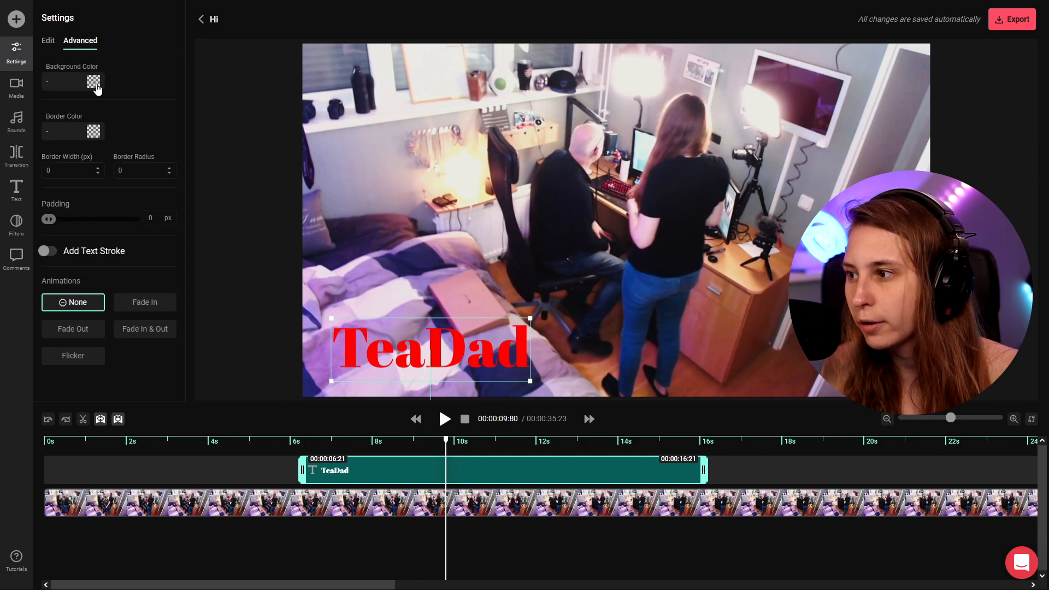
# - Try a green background colour on the title, then clear it to no fill
pyautogui.click(94, 82)
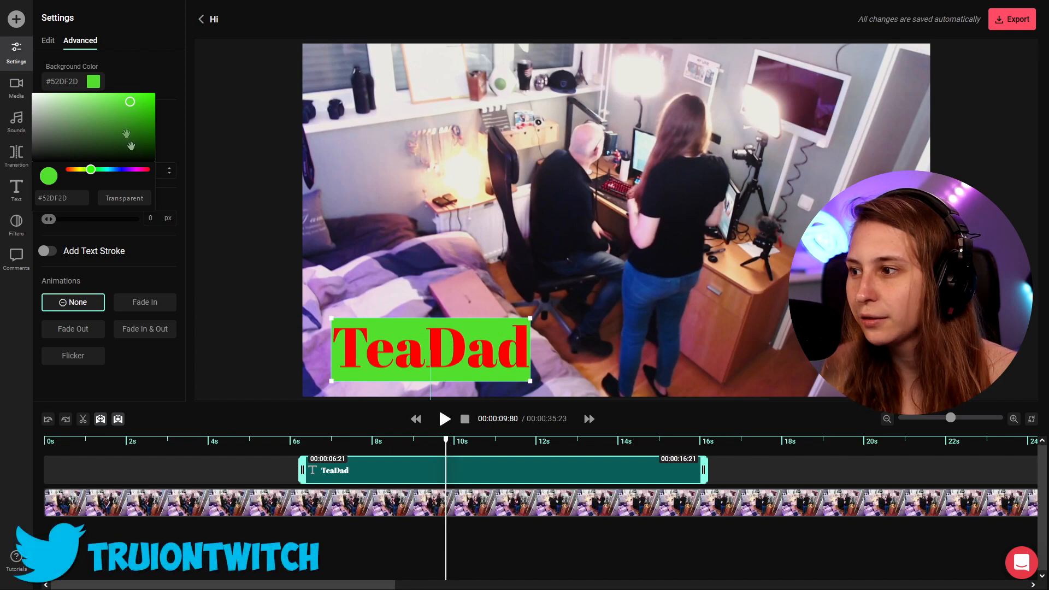
pyautogui.click(123, 198)
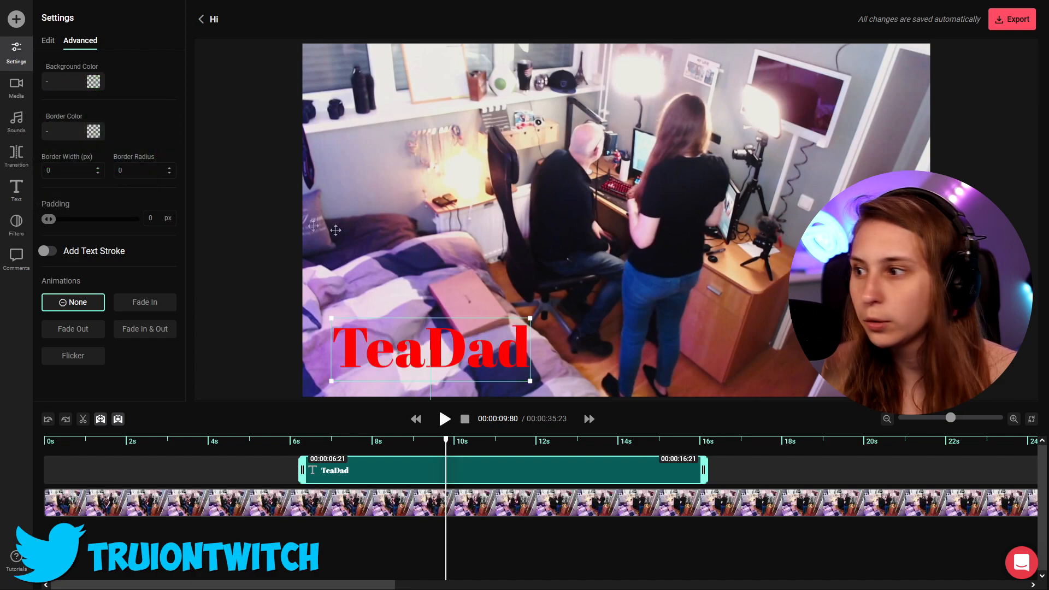
pyautogui.click(100, 131)
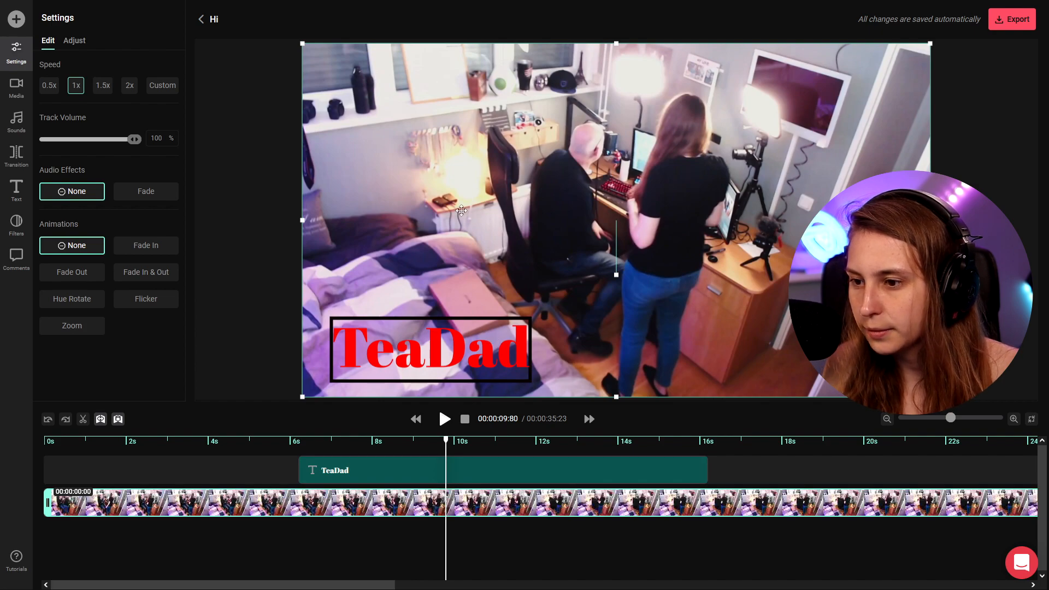
pyautogui.click(430, 349)
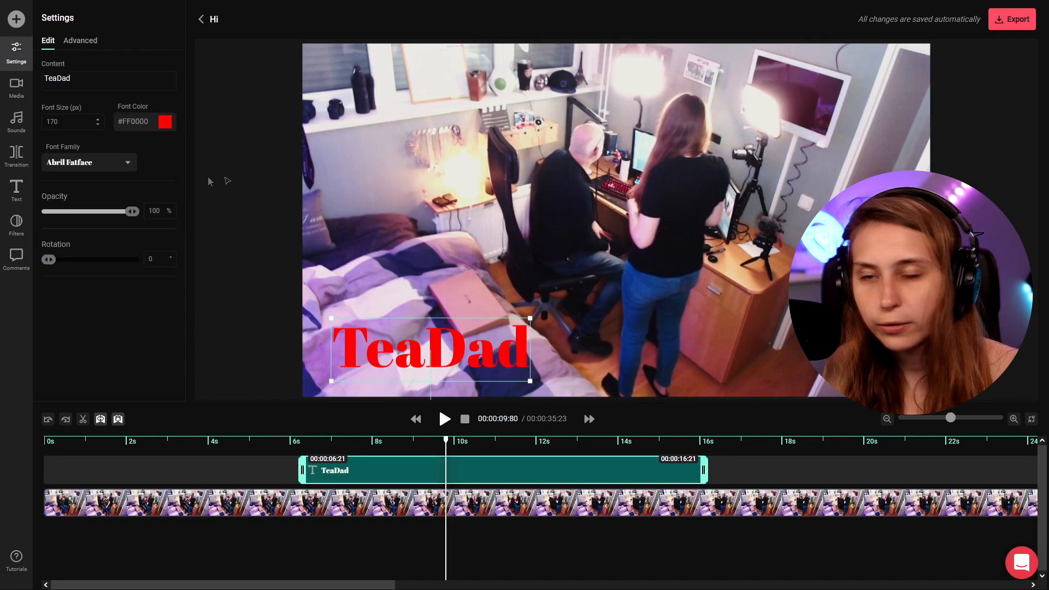
# - Set a black border colour and about 41 px padding around the title
pyautogui.click(79, 41)
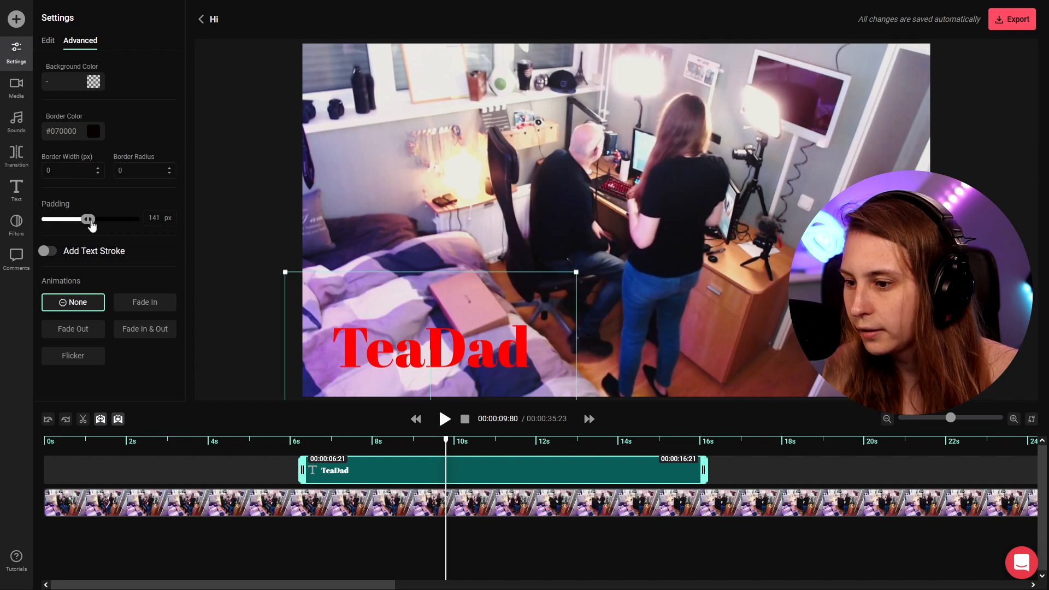
pyautogui.moveTo(88, 218); pyautogui.dragTo(64, 219)
pyautogui.write('10')
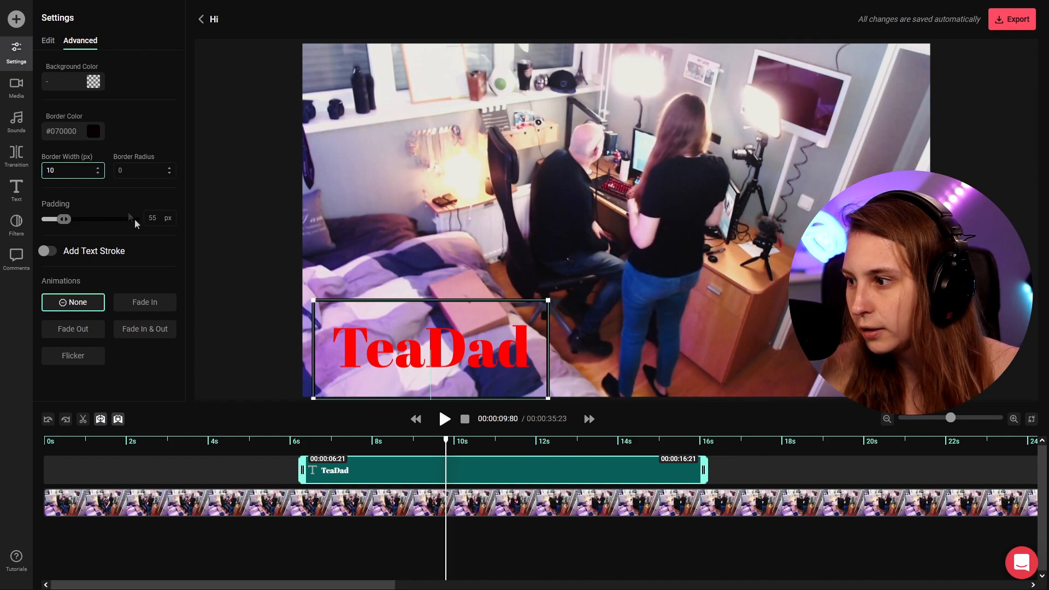
pyautogui.moveTo(66, 219); pyautogui.dragTo(48, 218)
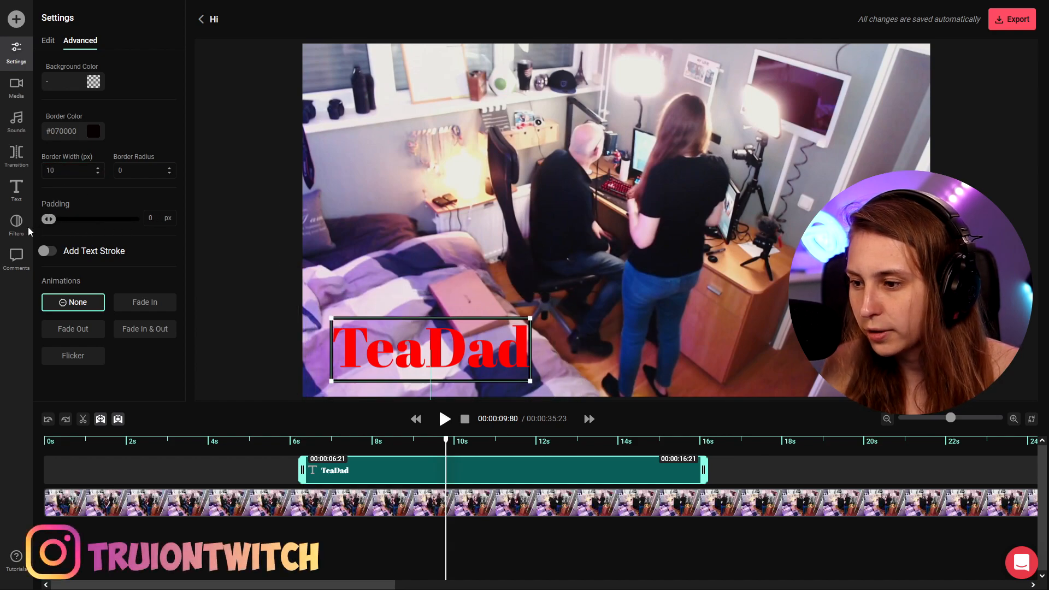
pyautogui.moveTo(48, 219); pyautogui.dragTo(61, 218)
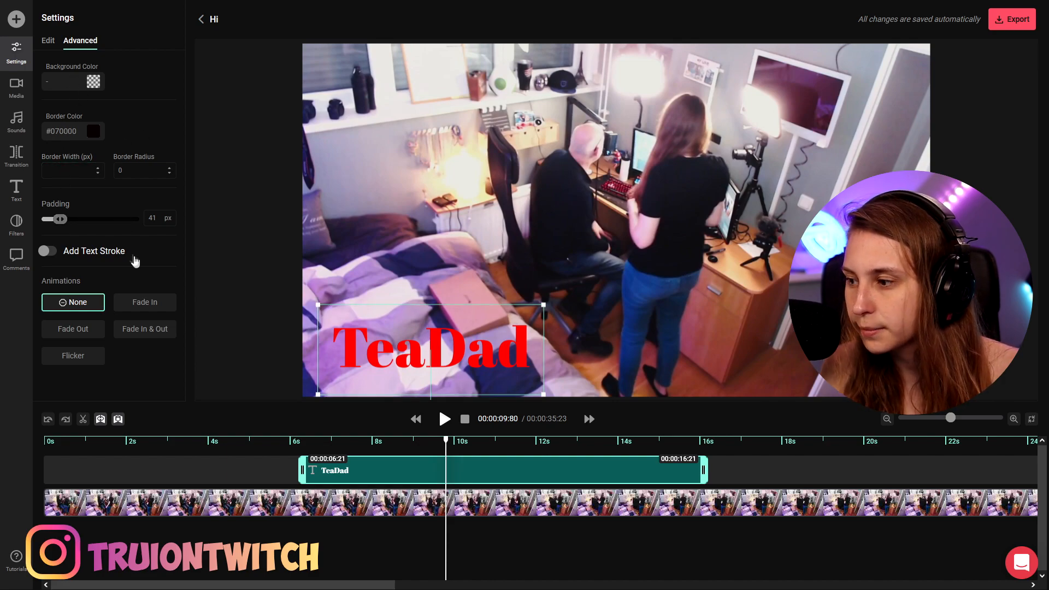
# - Give the title a white 5 px text stroke and a Fade In animation
pyautogui.click(47, 250)
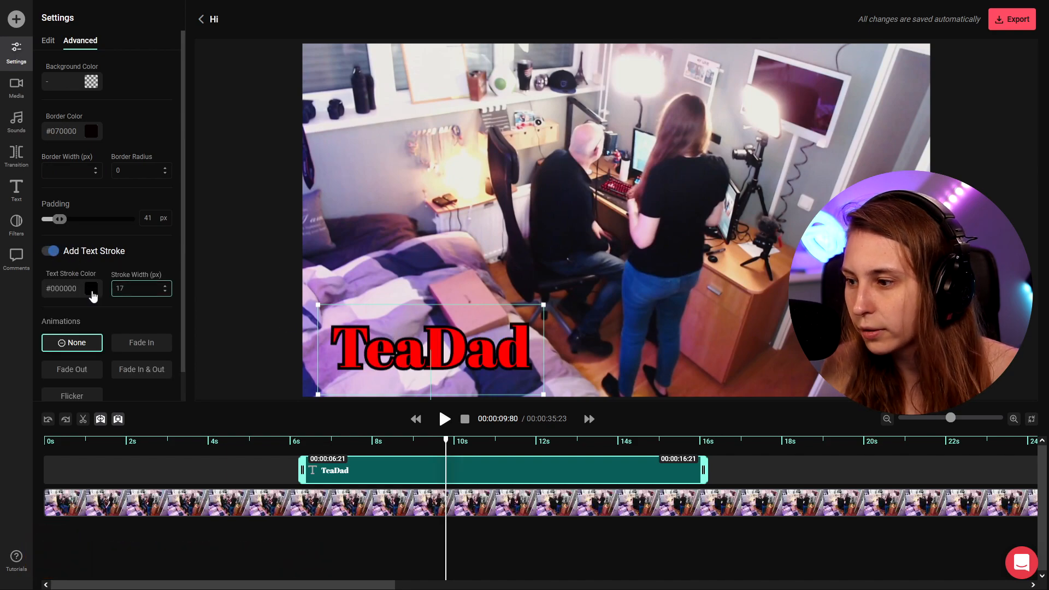
pyautogui.click(92, 289)
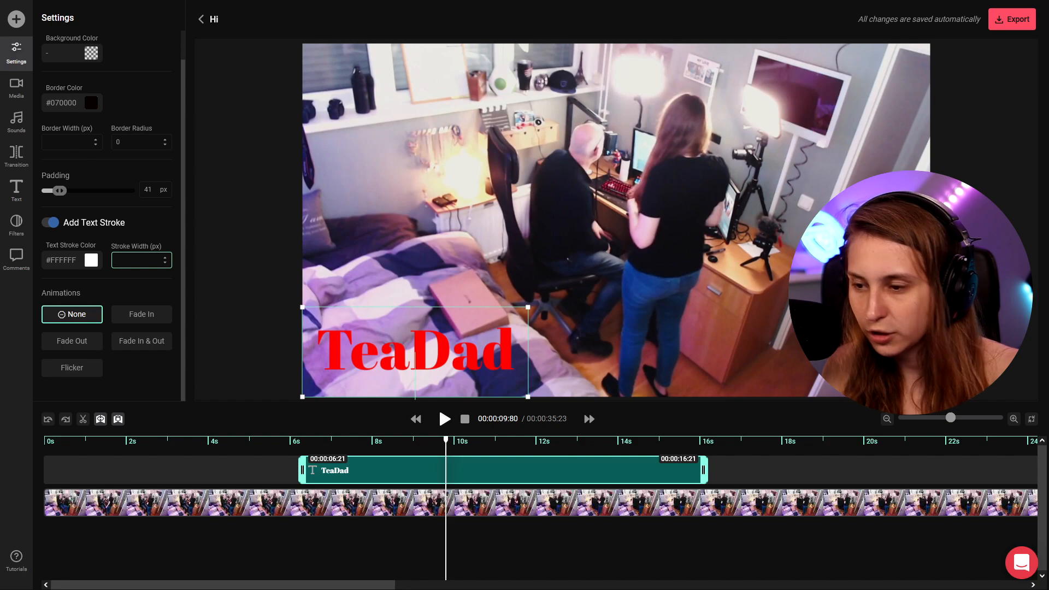
pyautogui.click(141, 314)
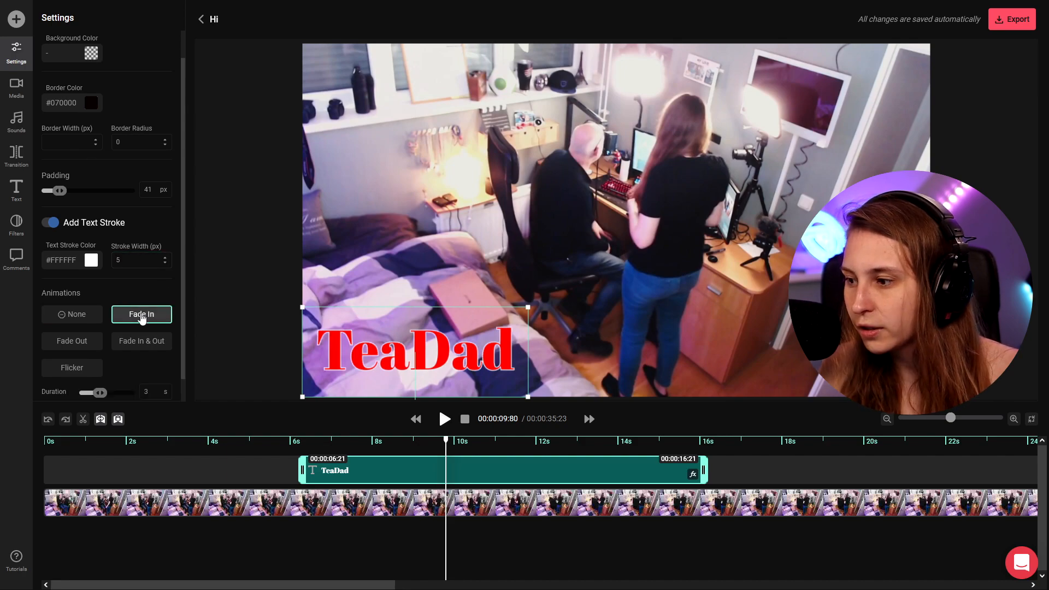
pyautogui.click(141, 314)
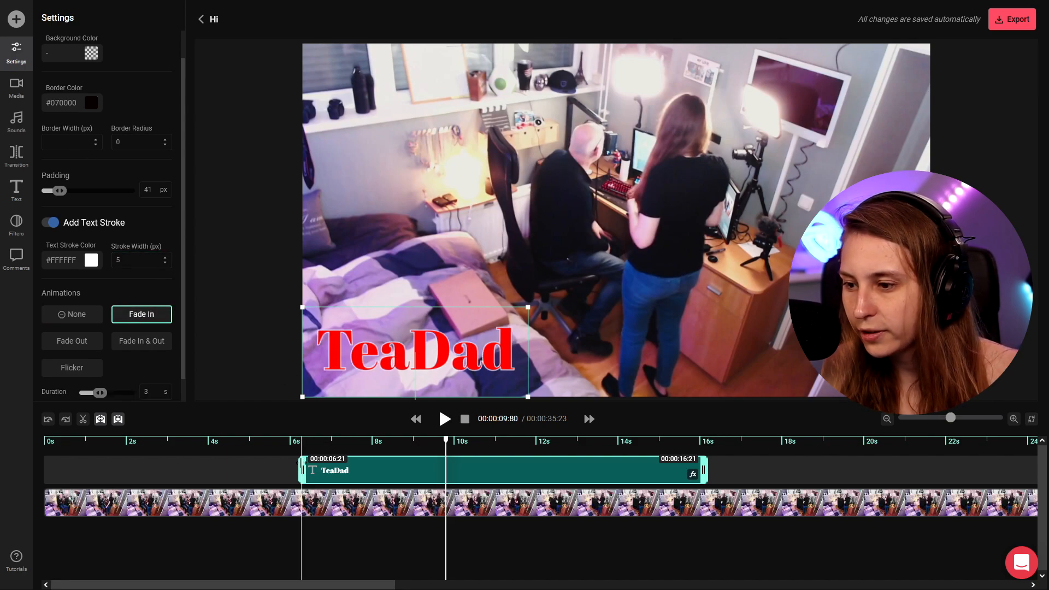
# - Preview the fade in playback and reselect the title clip
pyautogui.click(445, 418)
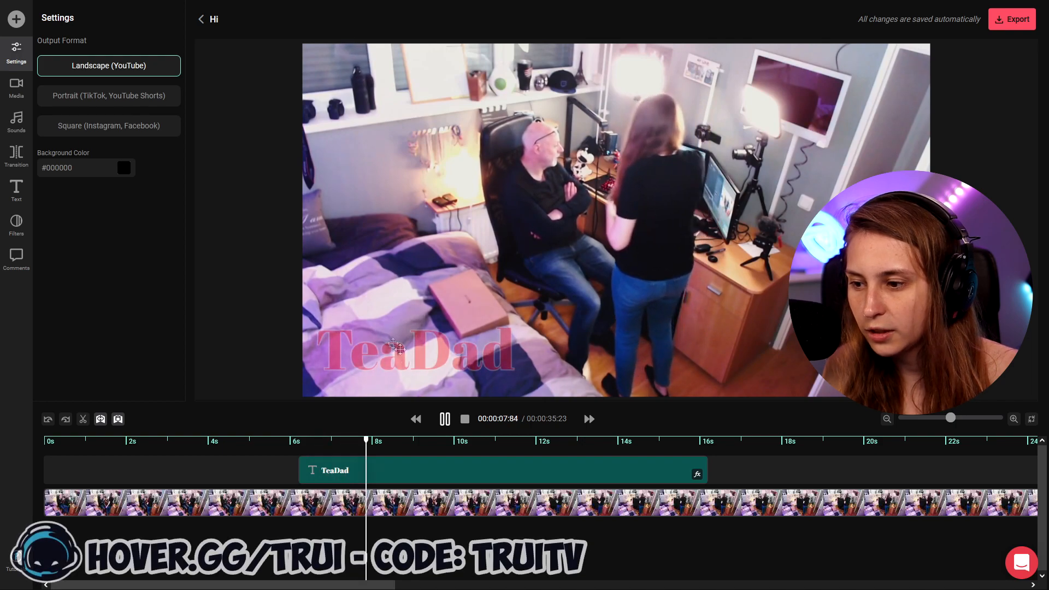
pyautogui.click(445, 419)
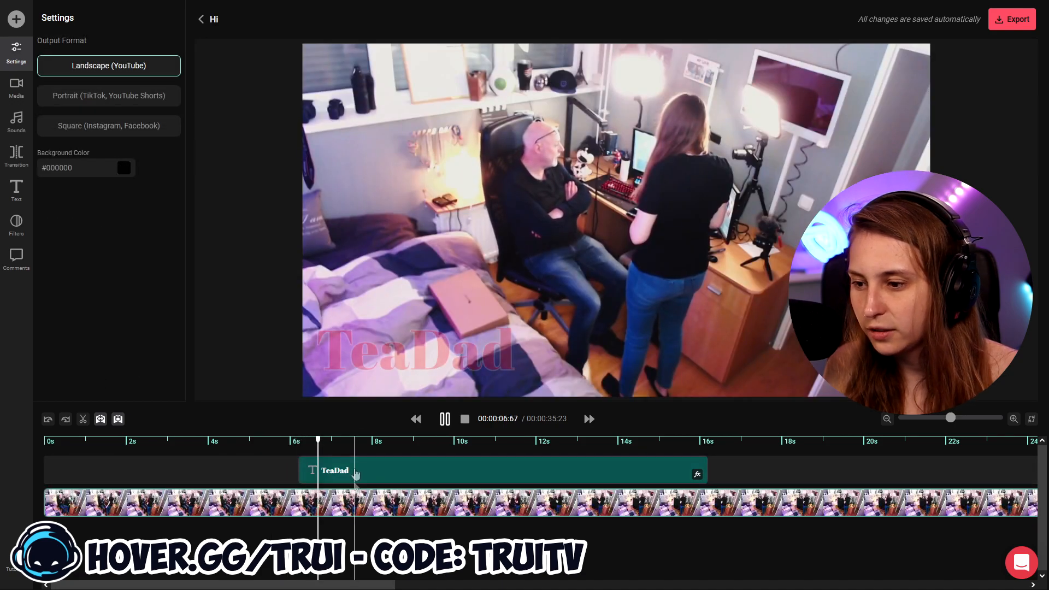
pyautogui.click(334, 470)
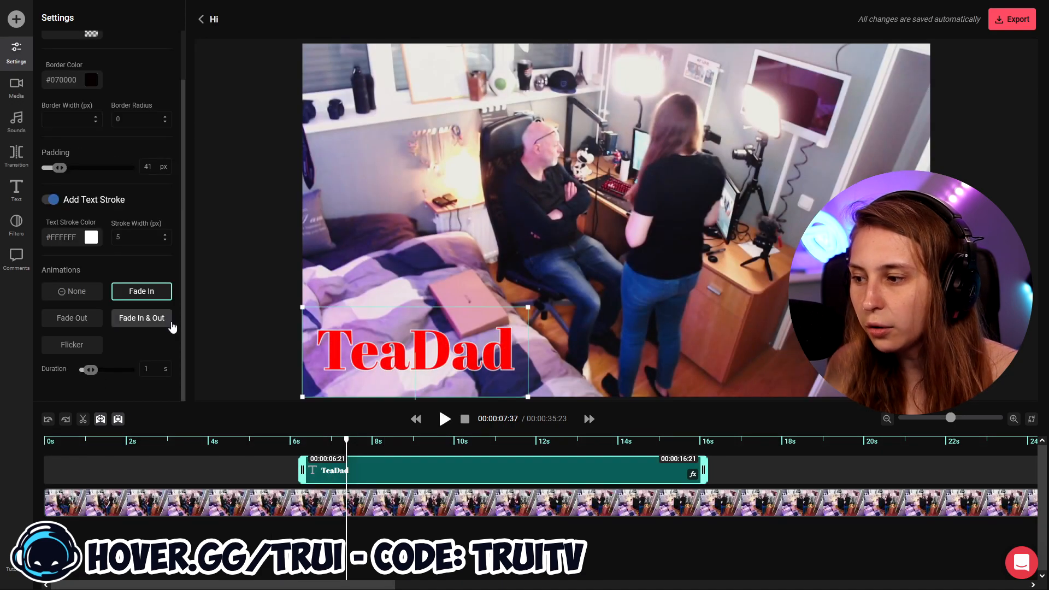
pyautogui.click(15, 155)
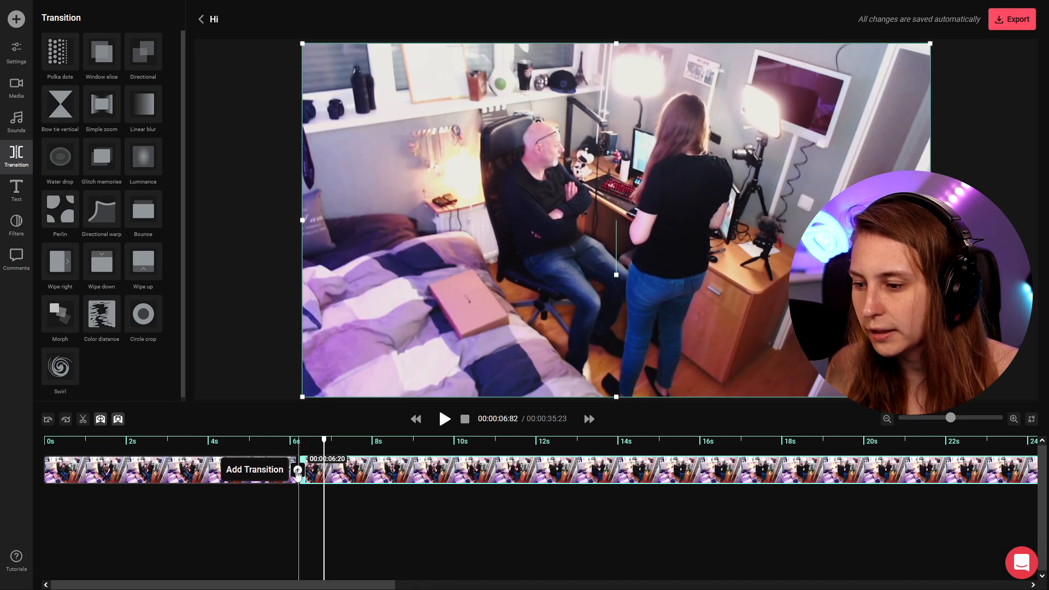
# - Select the cut at 6 seconds and play back the existing Bounce transition
pyautogui.click(297, 469)
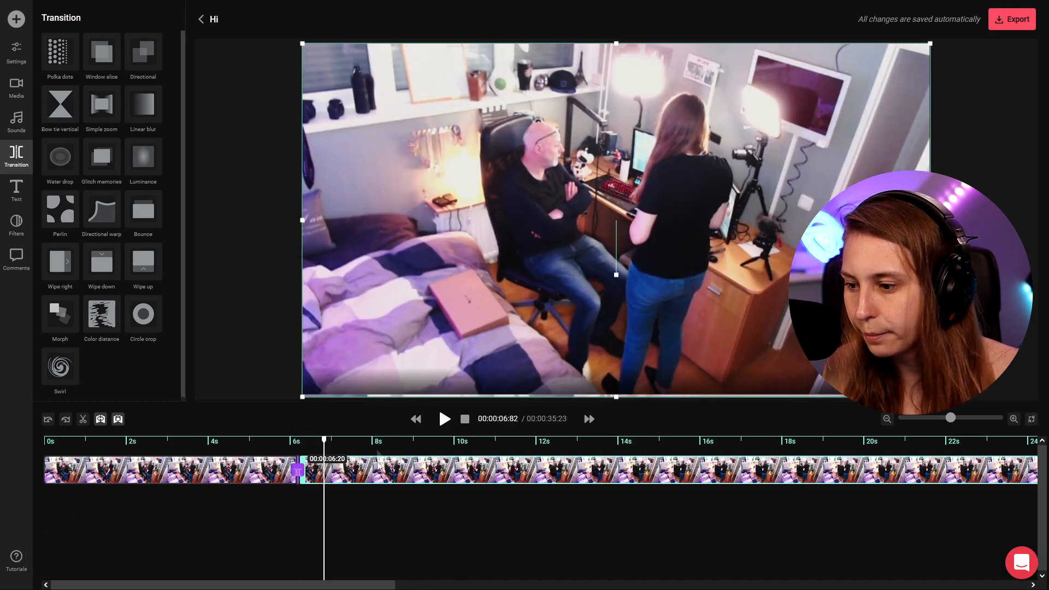
pyautogui.click(16, 52)
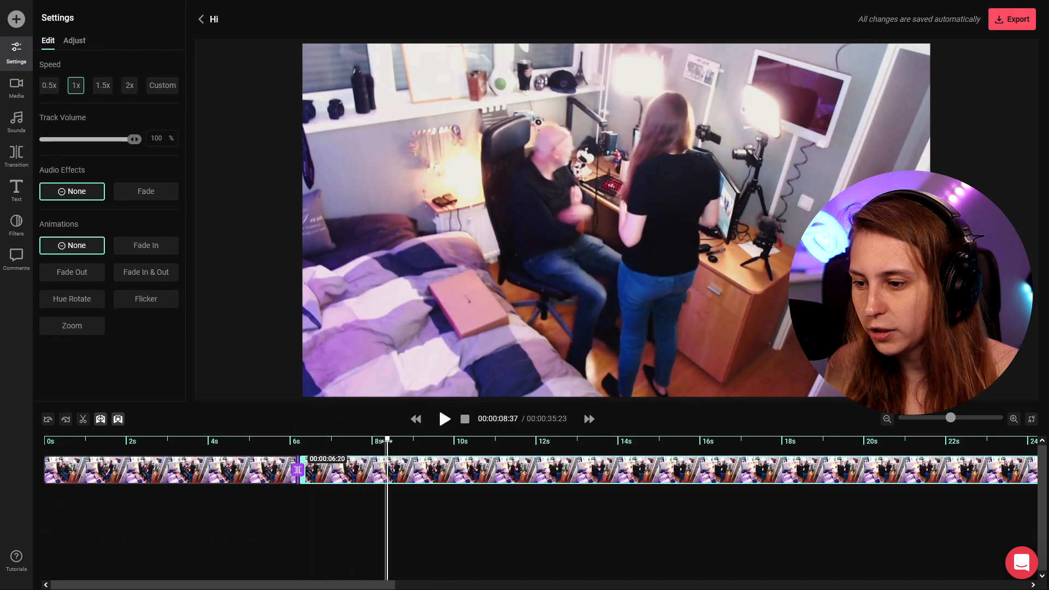
pyautogui.click(445, 418)
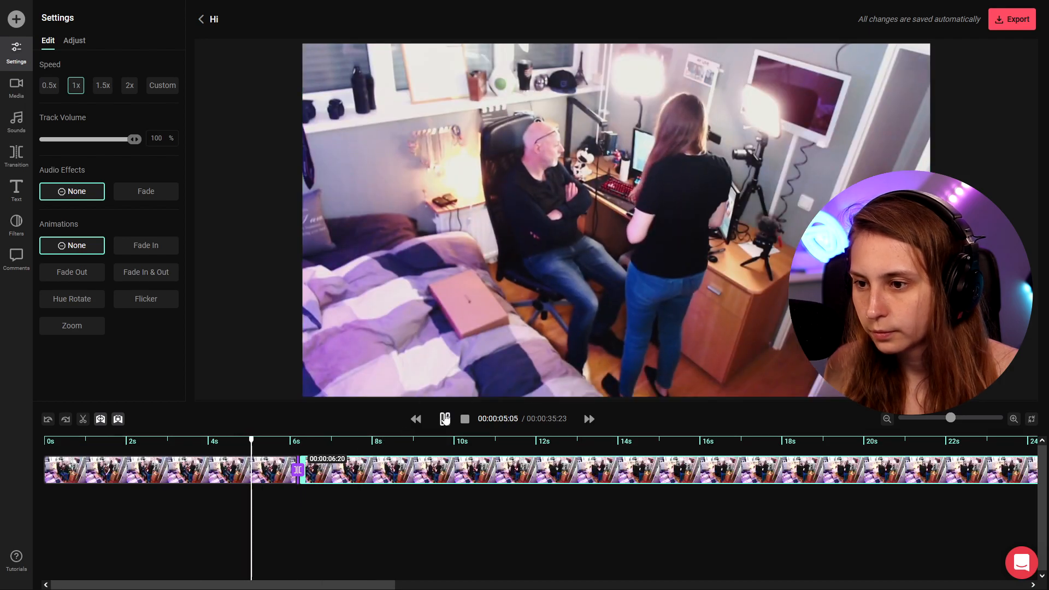
pyautogui.click(445, 419)
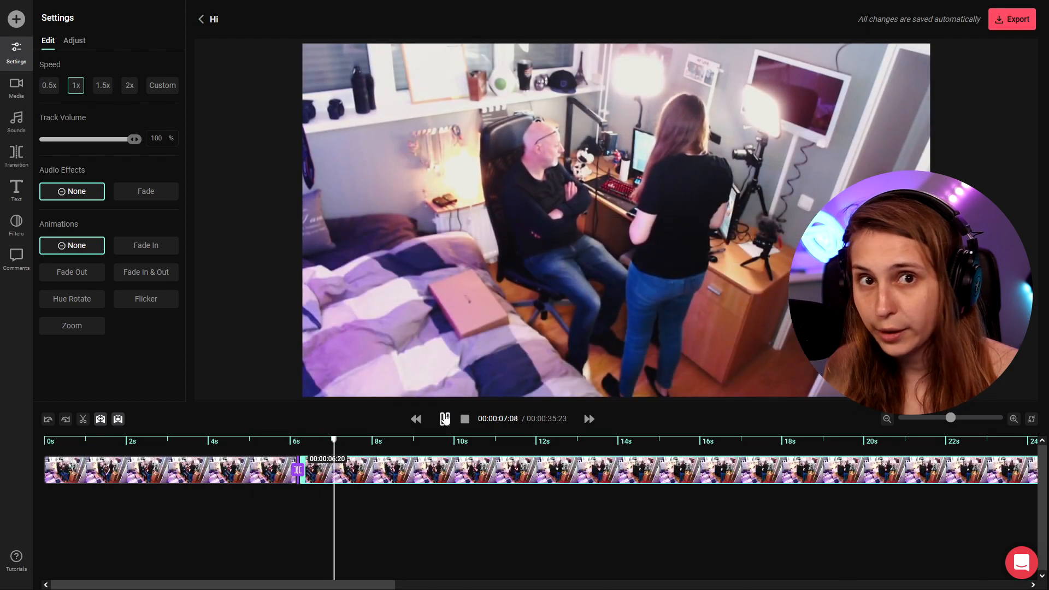
# - Update the transition from Bounce to Circle Crop via its right-click options
pyautogui.rightClick(298, 470)
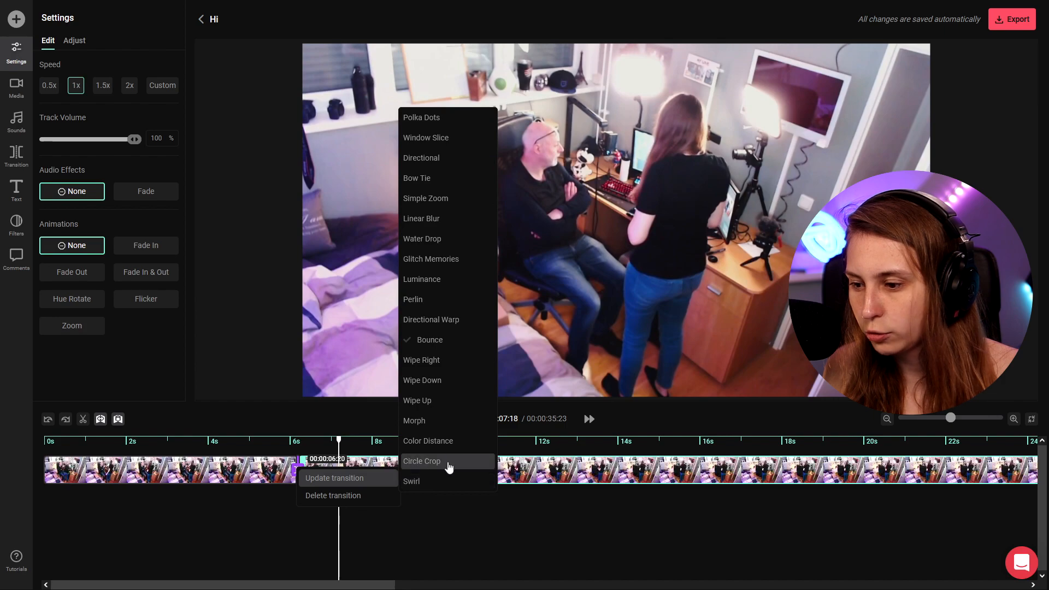
pyautogui.click(445, 419)
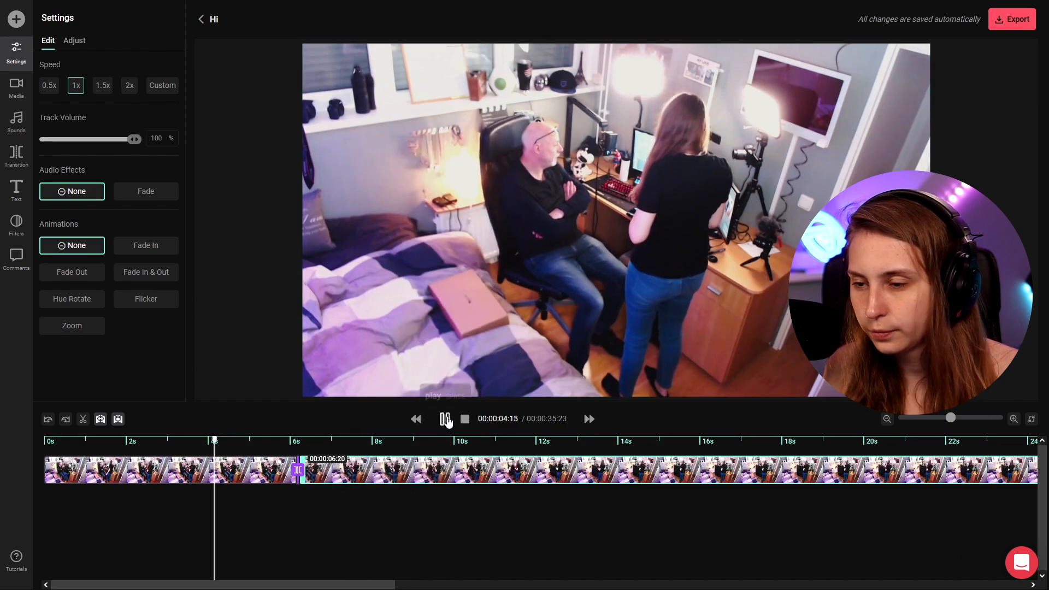
pyautogui.click(446, 418)
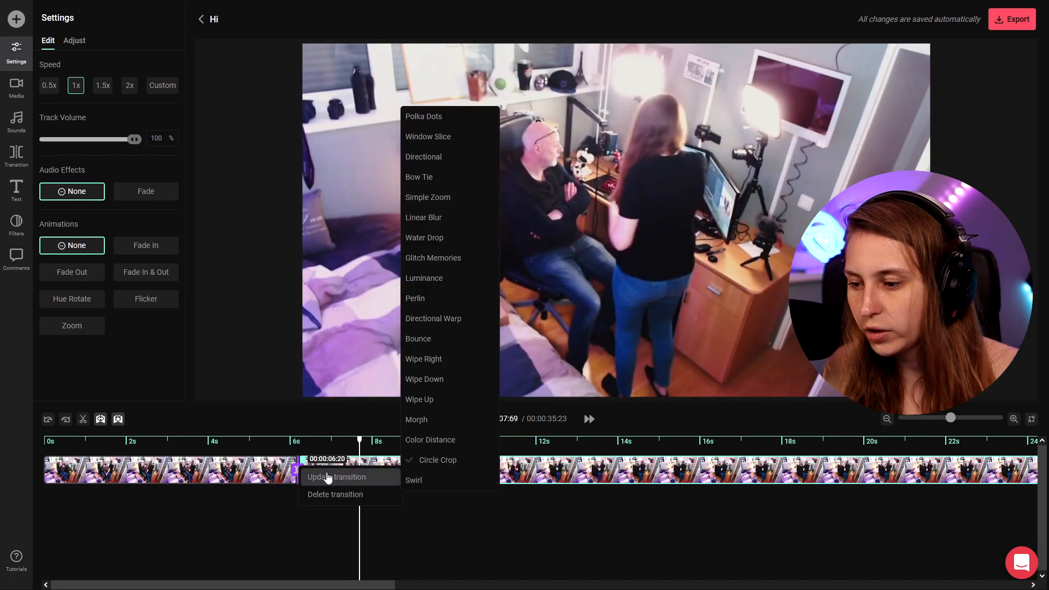
pyautogui.moveTo(439, 341)
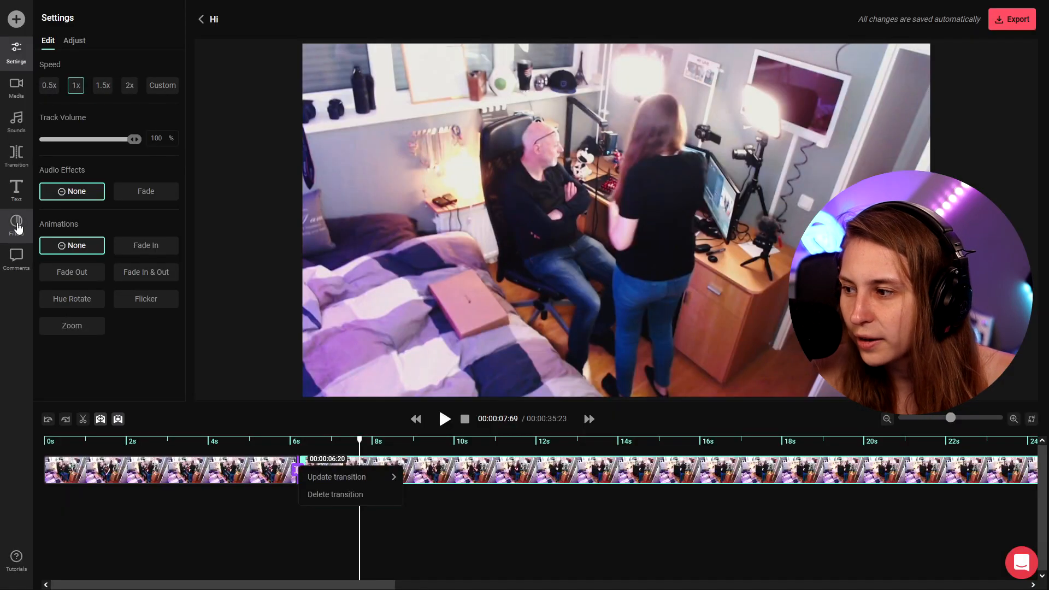
pyautogui.click(15, 228)
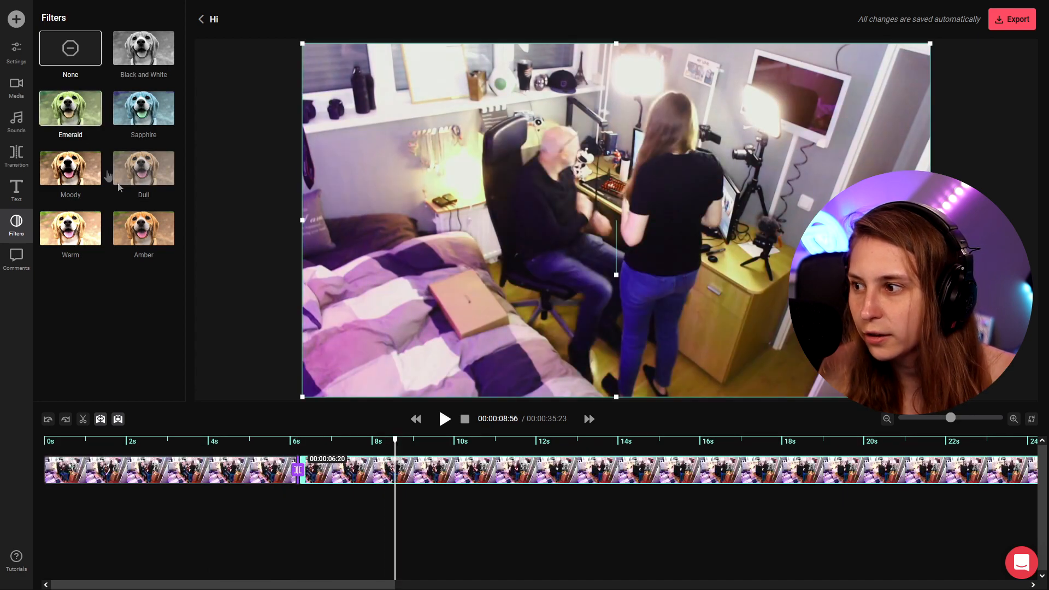
# - Preview the Dull and Sapphire filters on the clip, then set the filter back to None
pyautogui.click(143, 168)
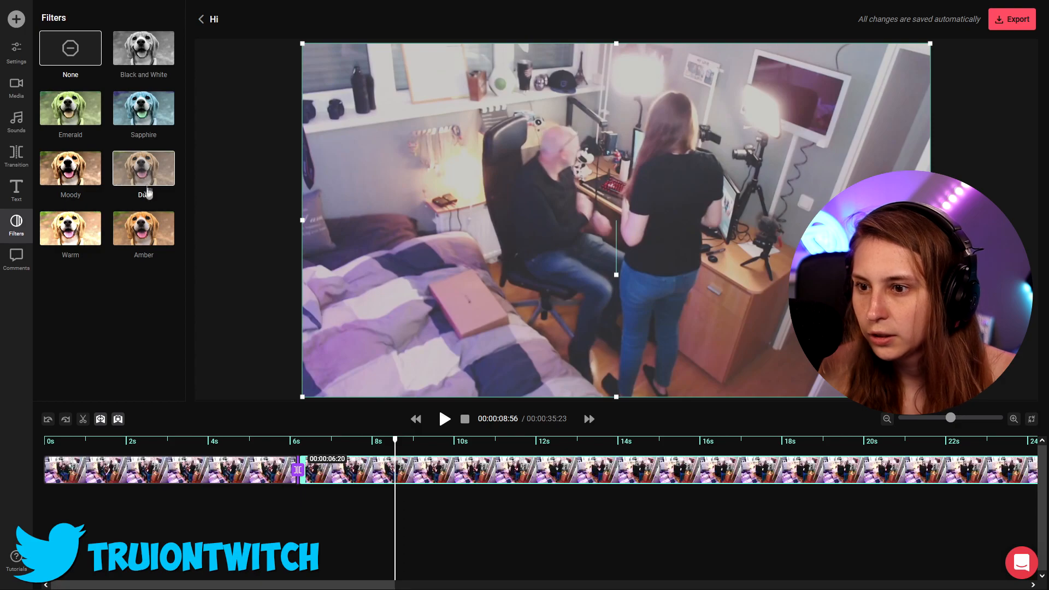
pyautogui.click(143, 107)
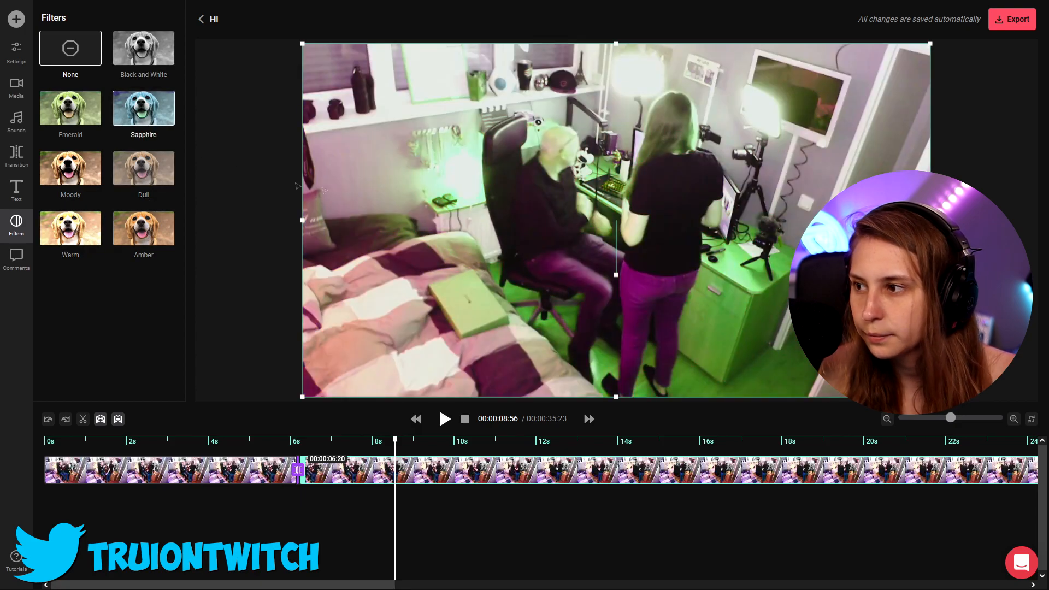
pyautogui.click(143, 168)
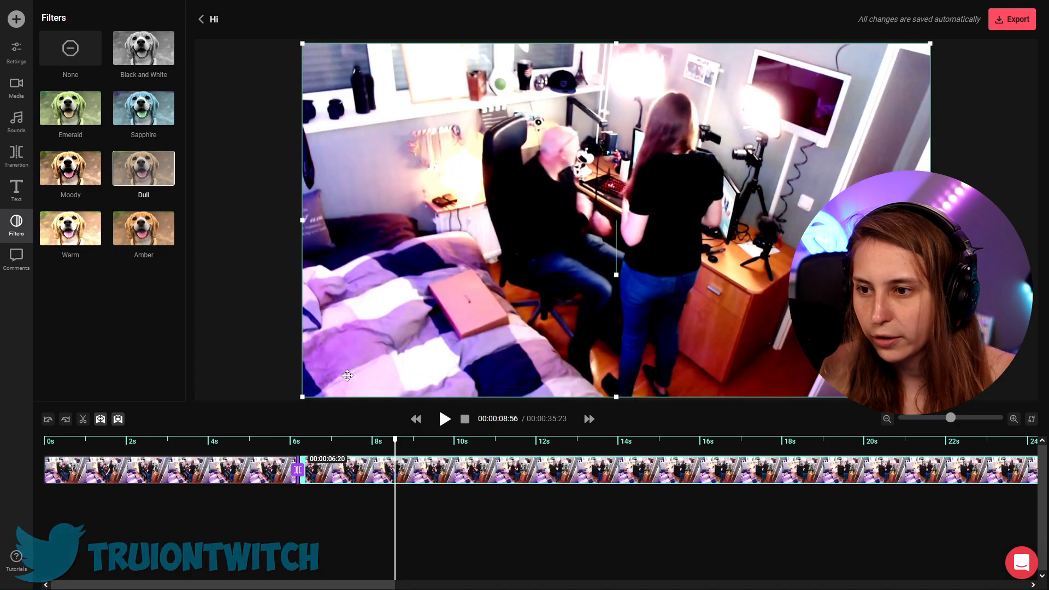
pyautogui.click(70, 47)
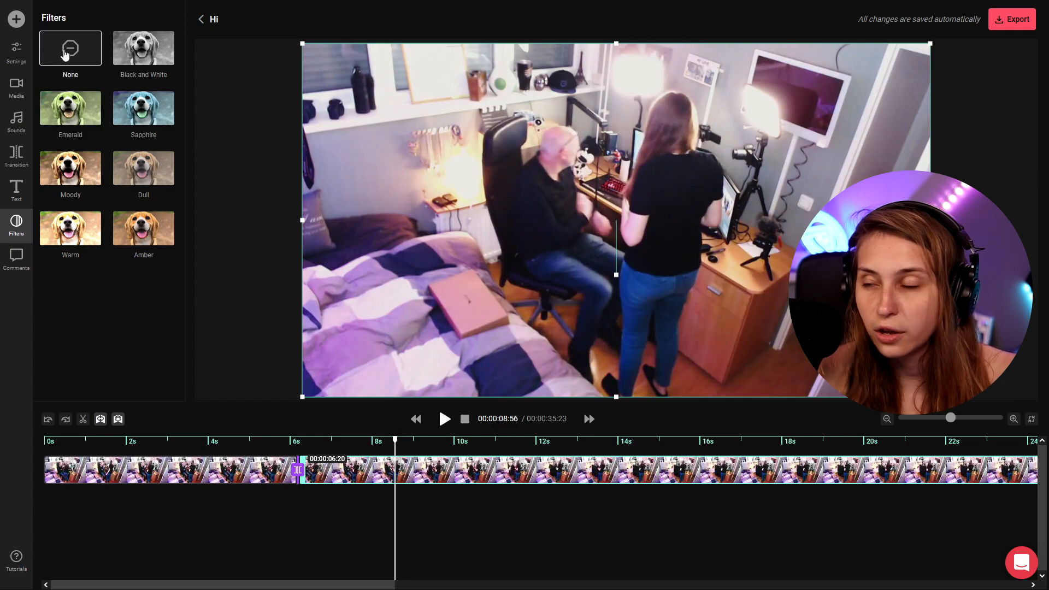
pyautogui.click(16, 123)
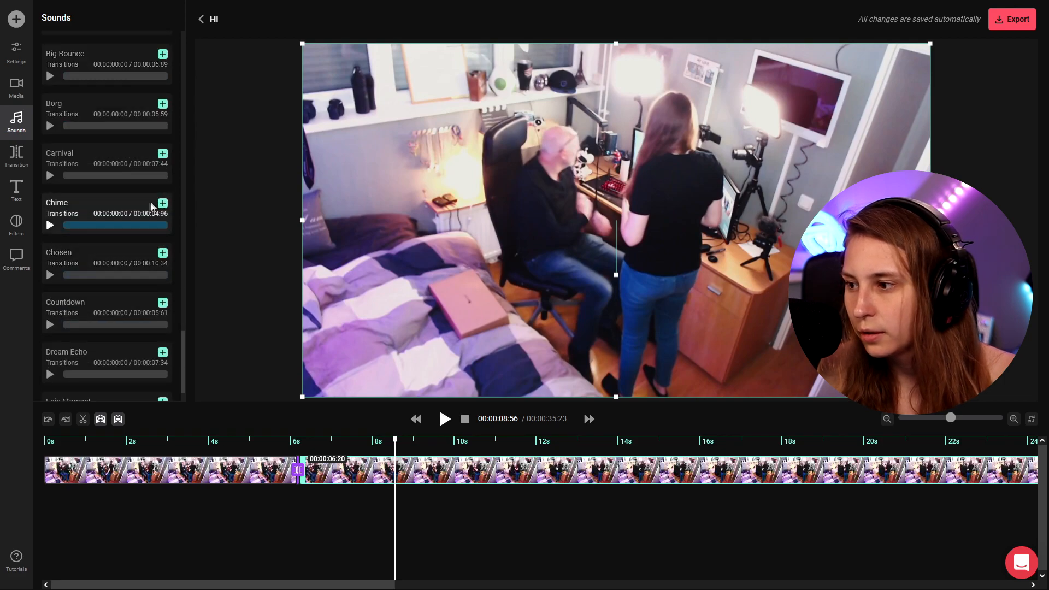
# - Add Chime sound effects to the audio track near 14-17 s and browse the Intros category
pyautogui.click(161, 204)
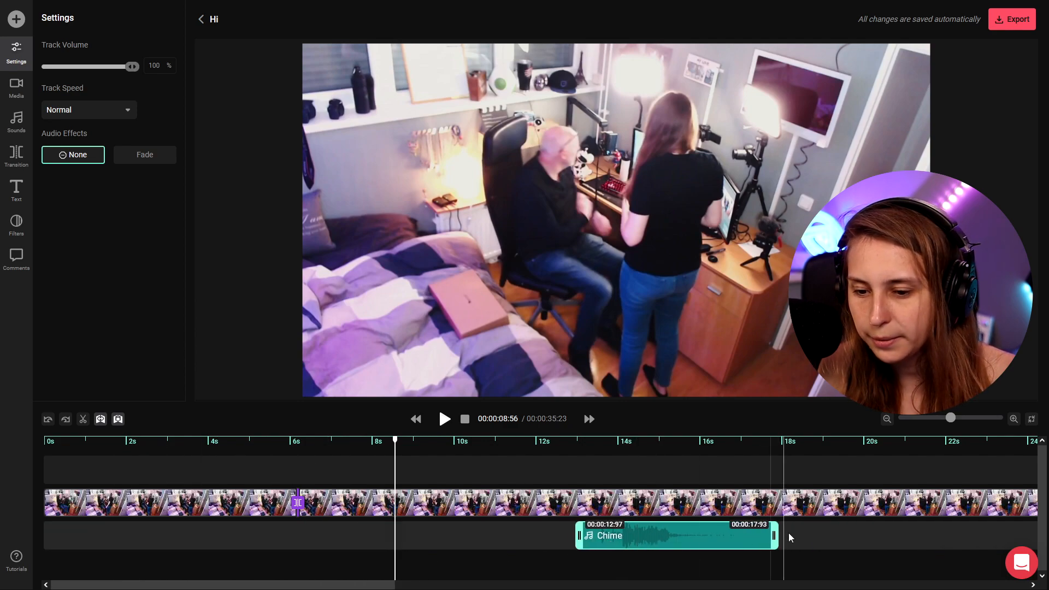
pyautogui.click(15, 121)
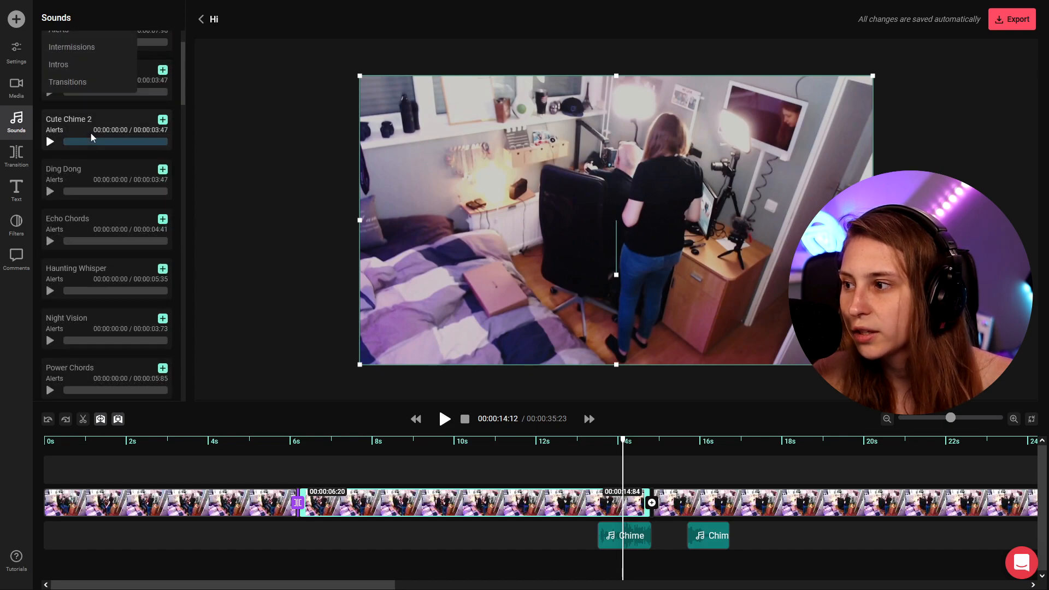
pyautogui.click(58, 64)
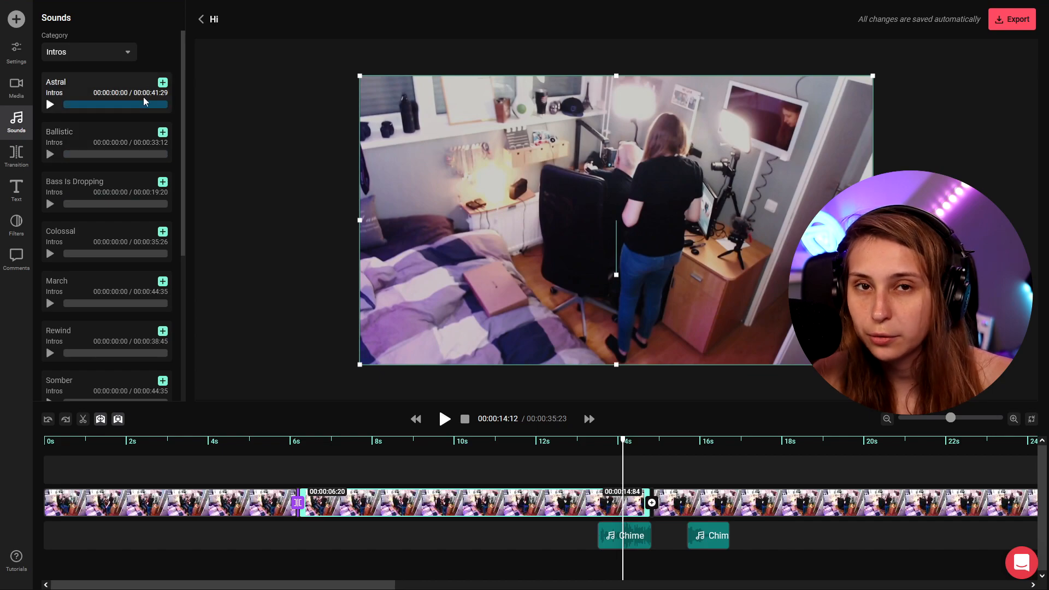
pyautogui.click(16, 89)
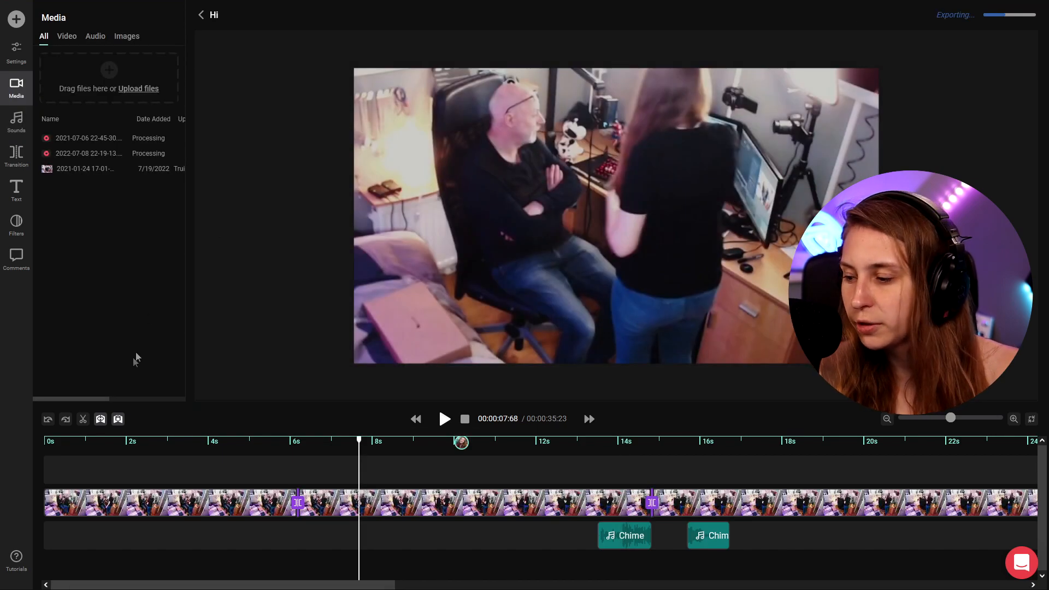
pyautogui.click(16, 559)
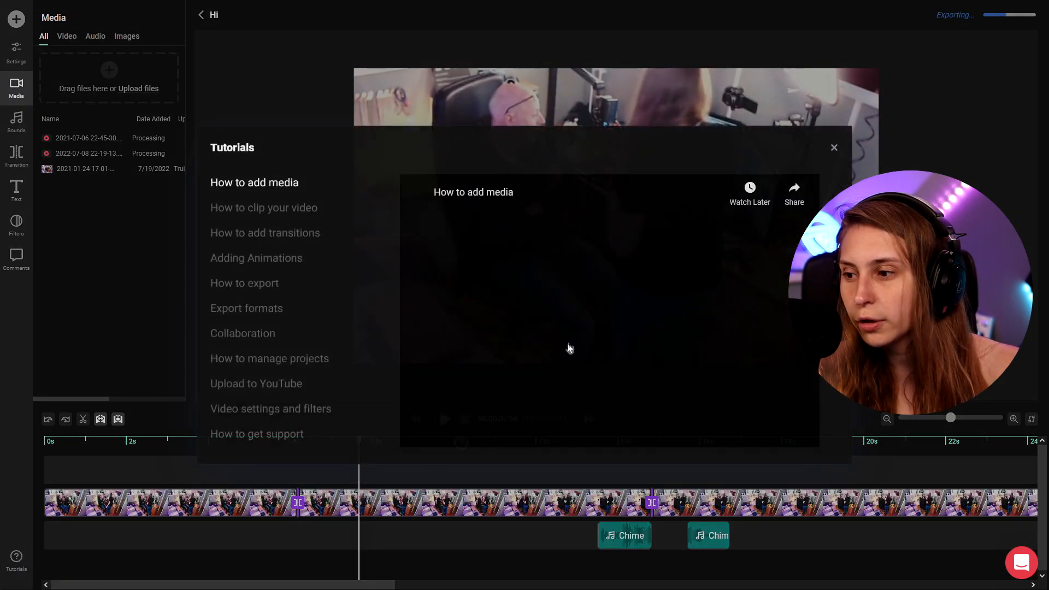
pyautogui.click(256, 258)
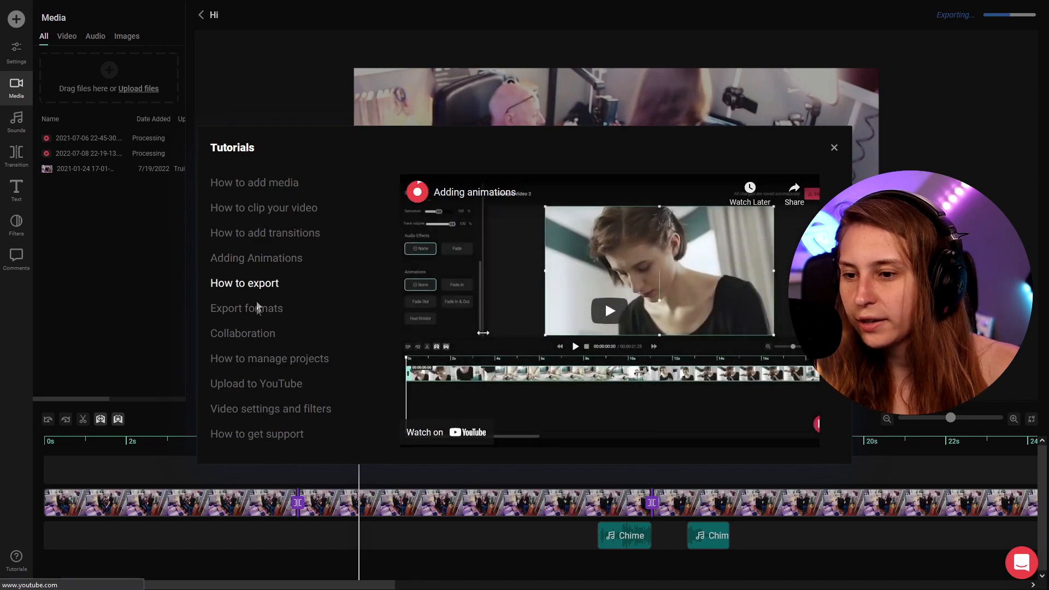
pyautogui.click(834, 148)
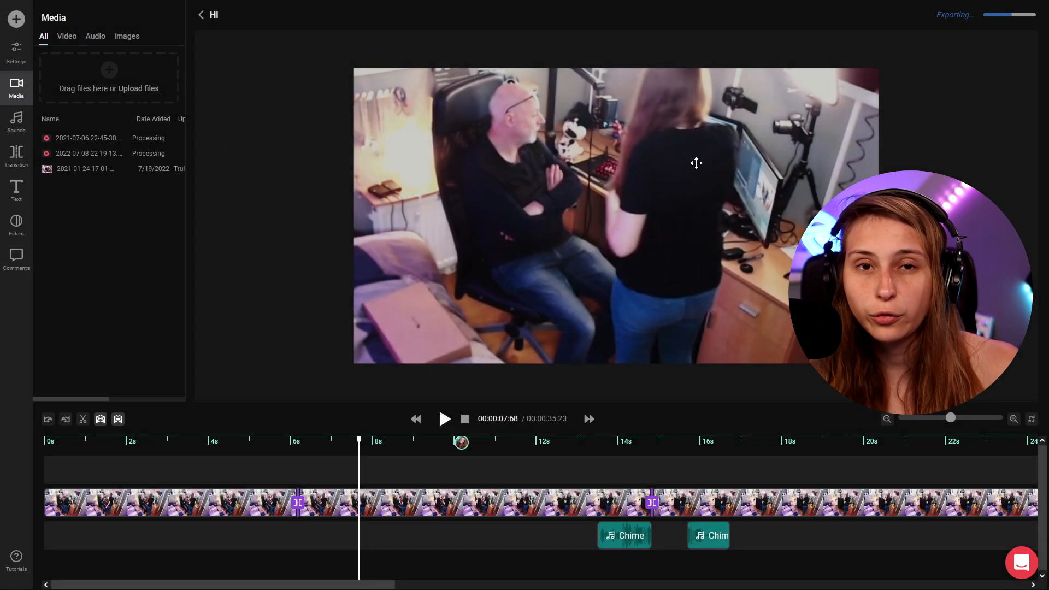
pyautogui.click(17, 260)
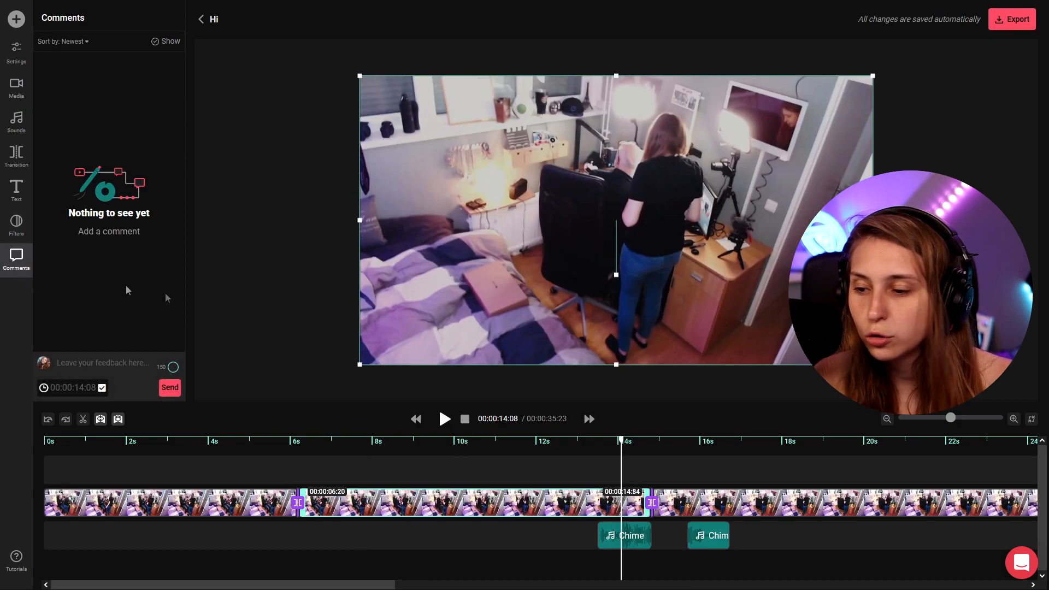
# - Post a comment 'More zoom here' at the 00:00:10:17 playhead position
pyautogui.click(16, 52)
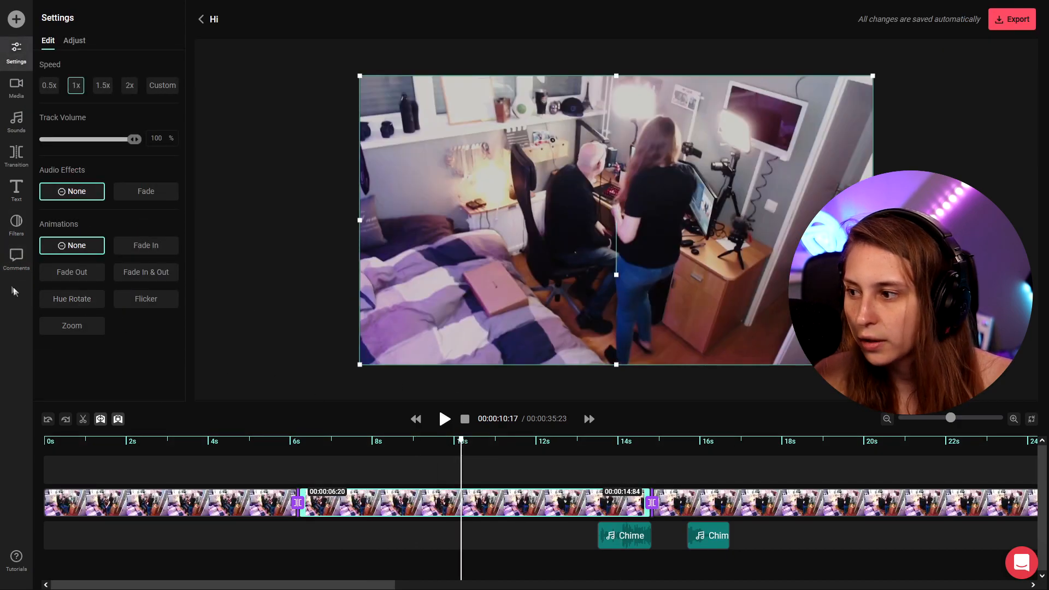
pyautogui.click(16, 260)
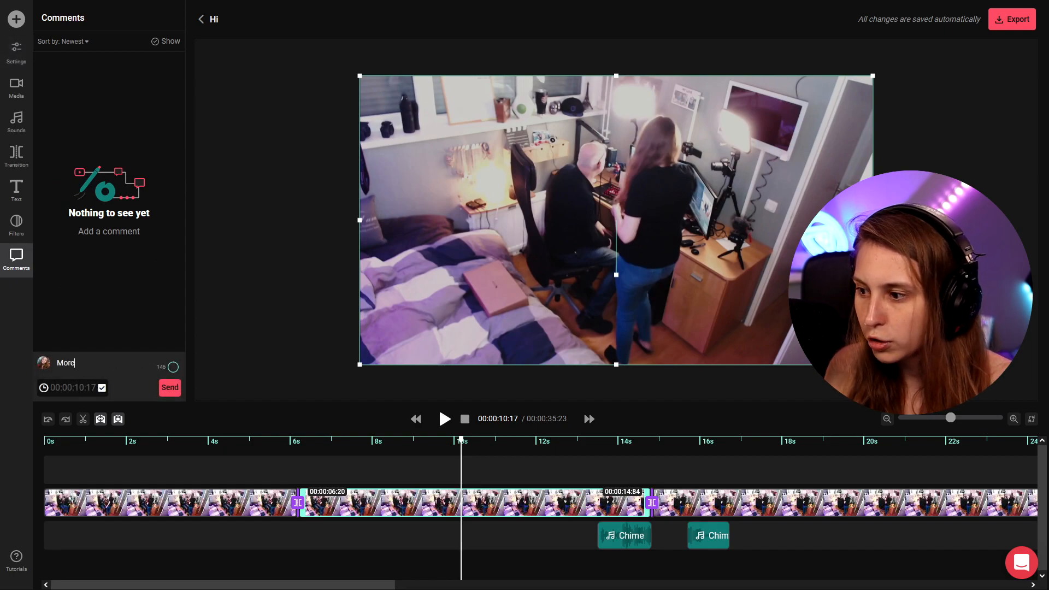
pyautogui.write('zoom her')
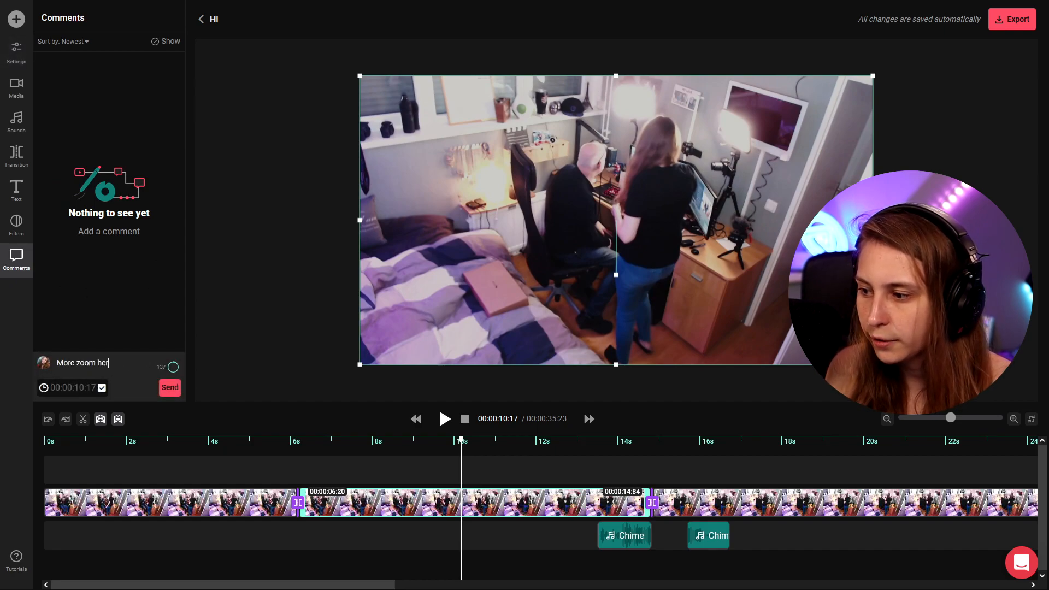
pyautogui.click(169, 387)
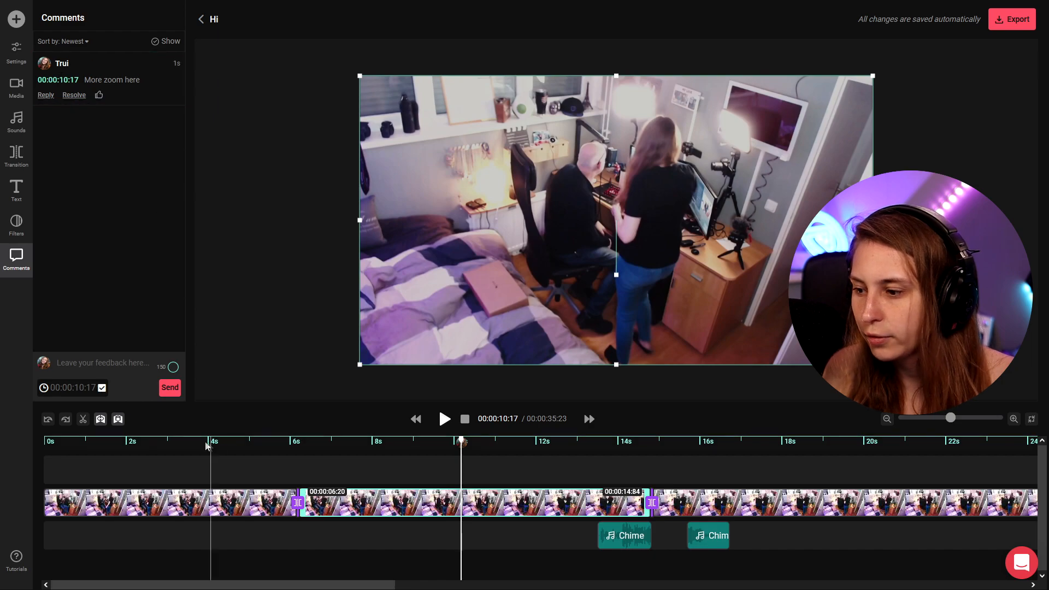
# - Jump the playhead back to the moment the comment refers to
pyautogui.click(196, 441)
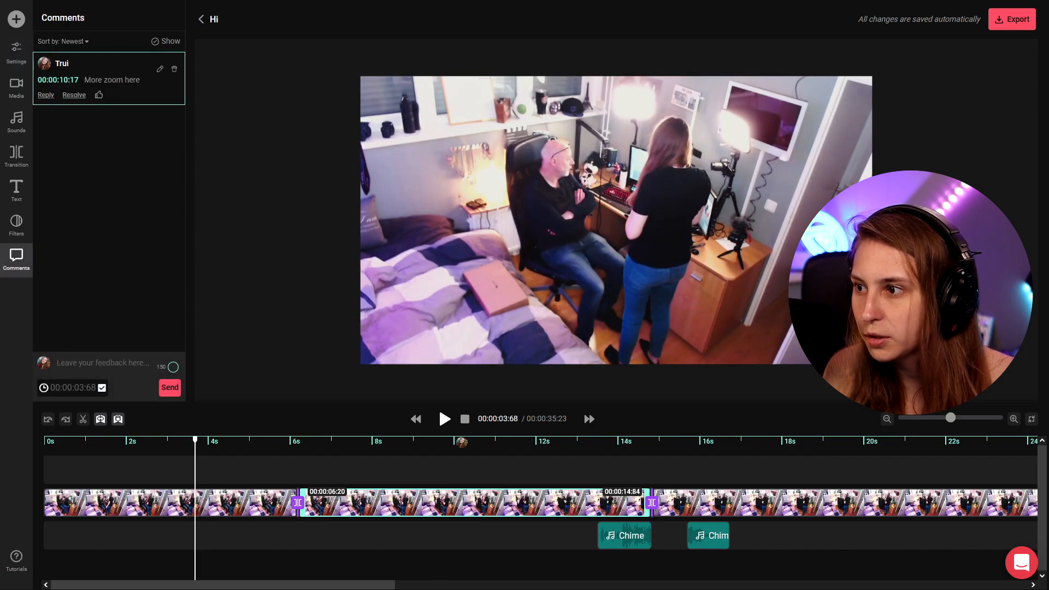
pyautogui.click(58, 79)
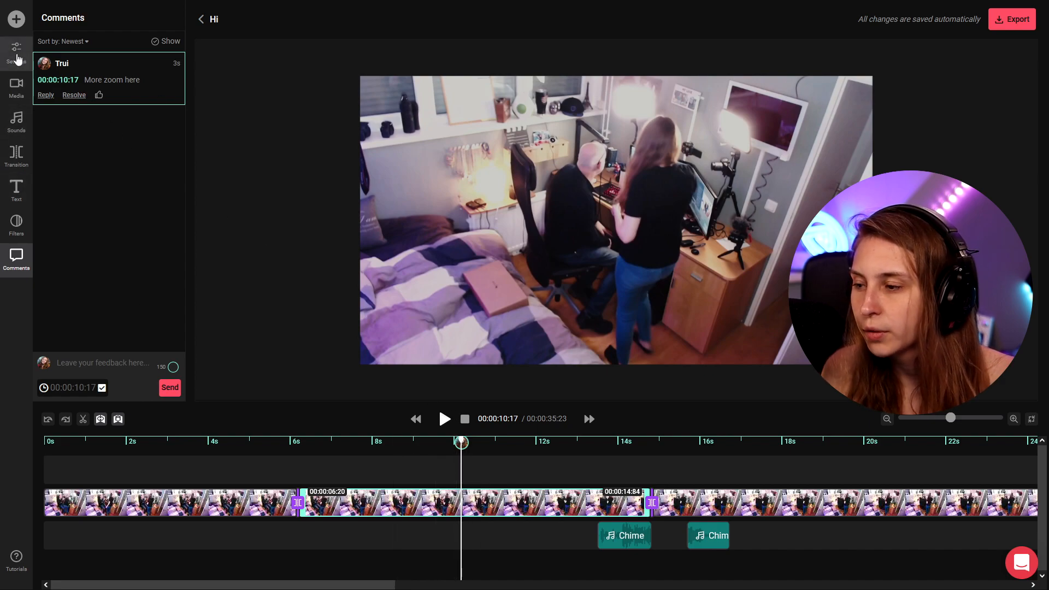
# - Zoom the clip in to 38% under Adjust and resolve the More zoom here comment
pyautogui.click(15, 52)
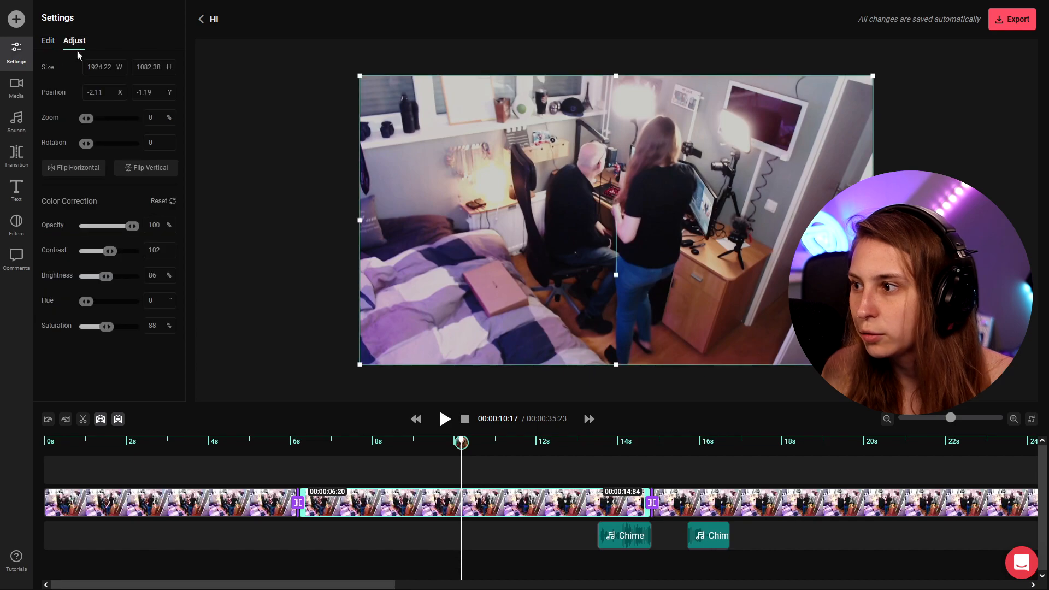
pyautogui.moveTo(85, 118); pyautogui.dragTo(103, 118)
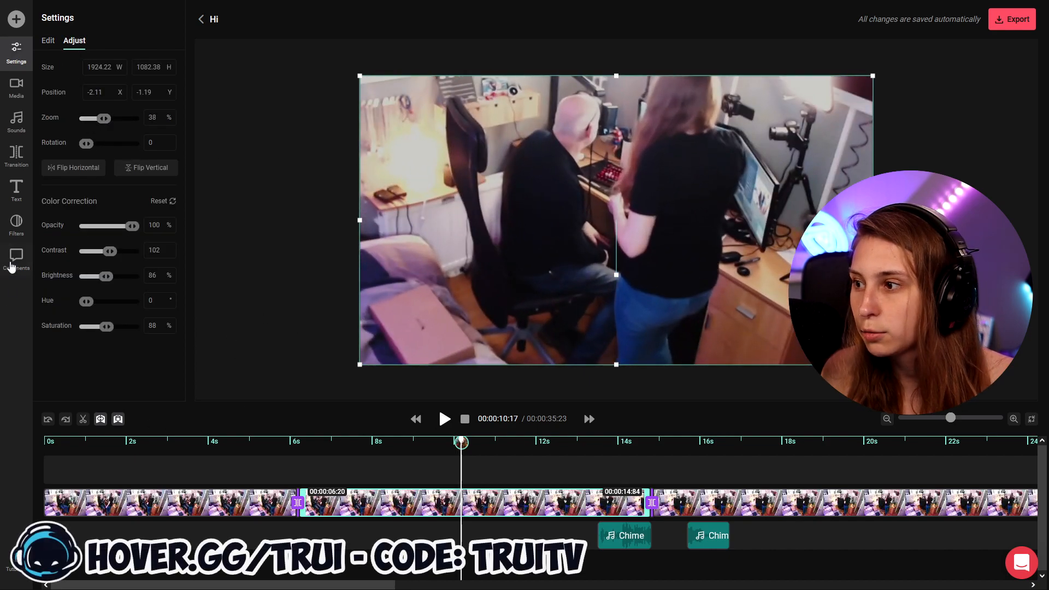
pyautogui.click(17, 260)
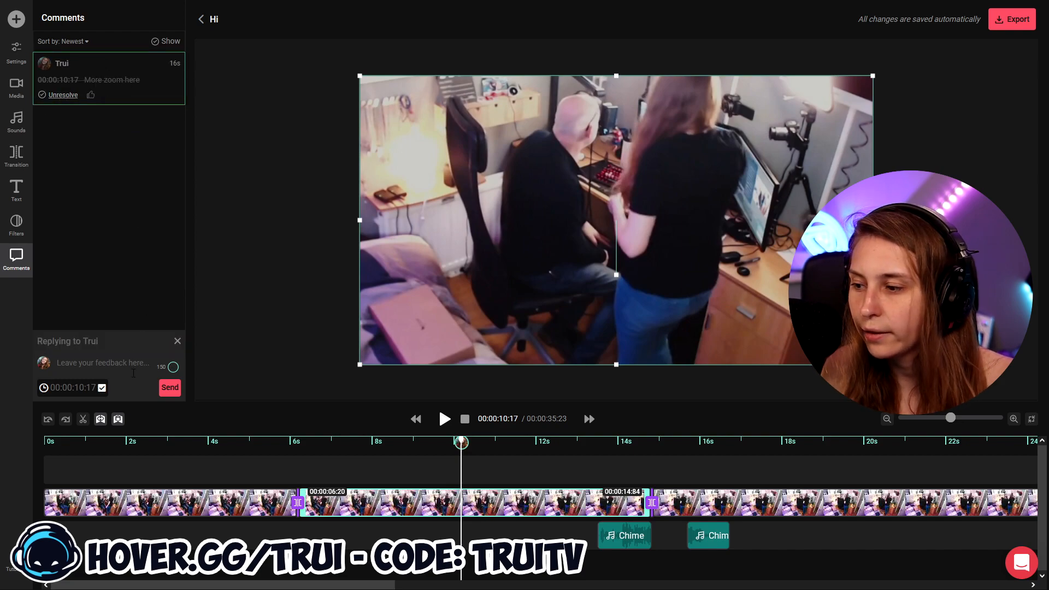
pyautogui.click(15, 52)
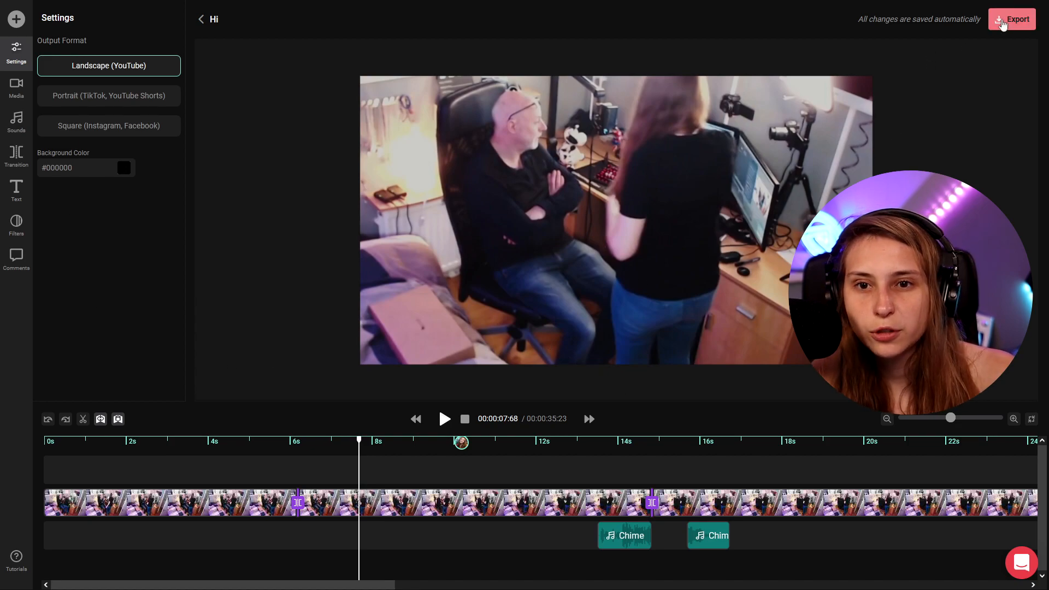
# - Export the Hi project at 30 FPS with Publish to YouTube when exported switched on
pyautogui.click(1012, 18)
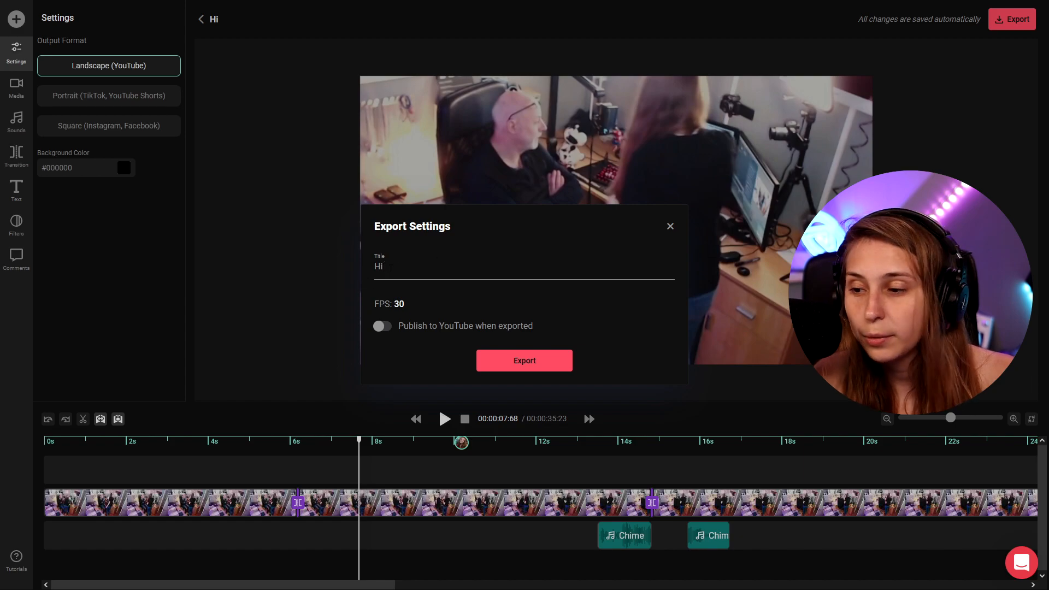
pyautogui.moveTo(505, 307)
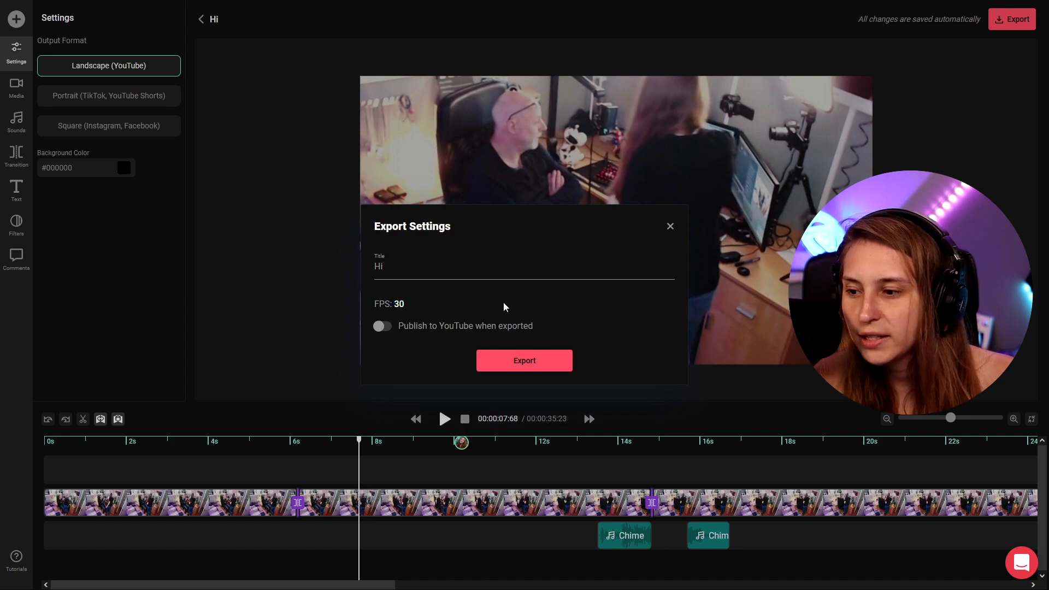
pyautogui.click(383, 326)
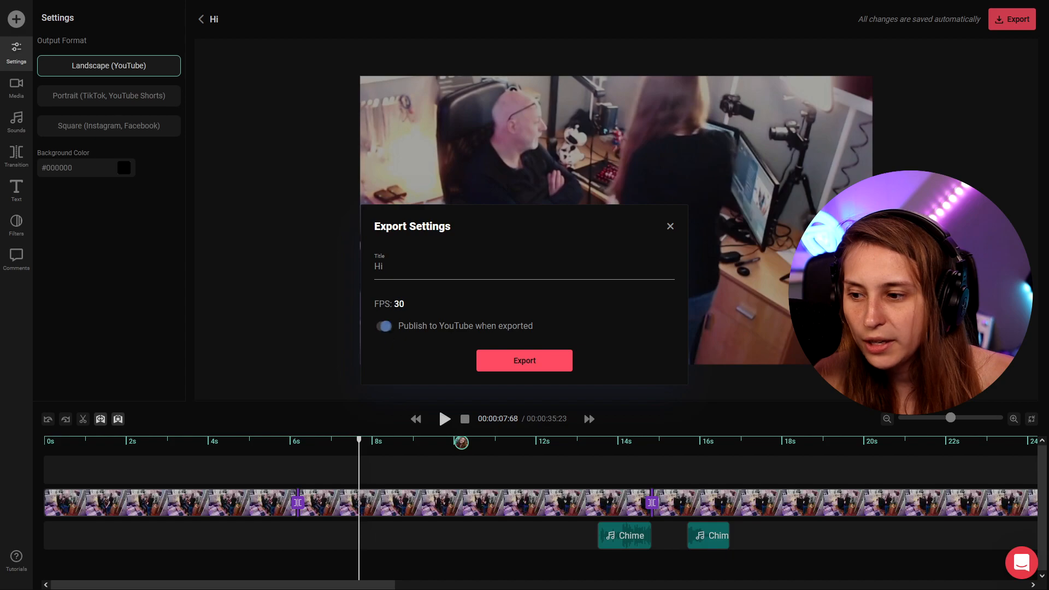
pyautogui.moveTo(540, 368)
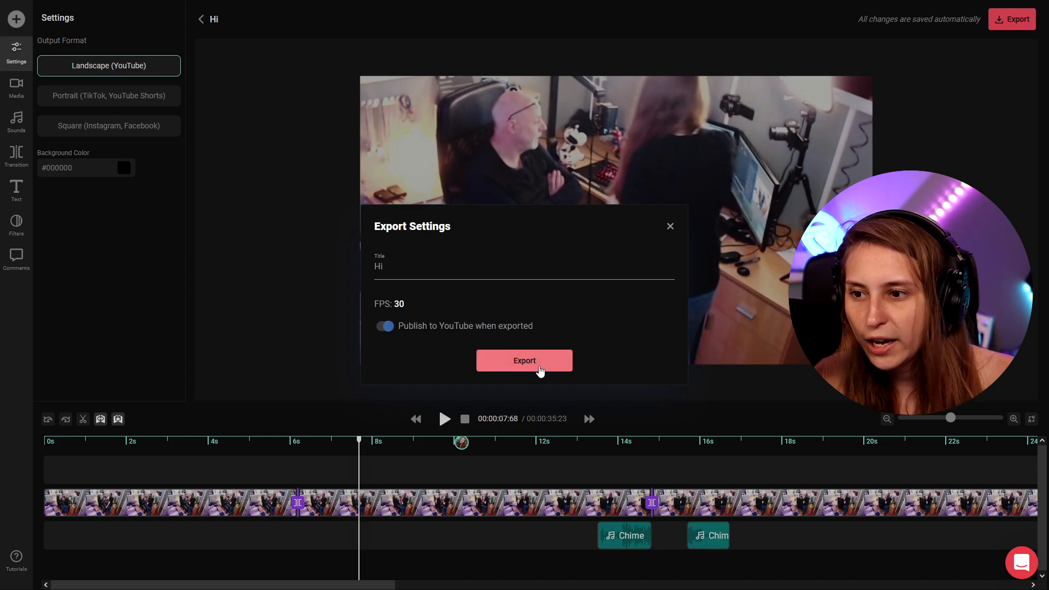
pyautogui.click(524, 359)
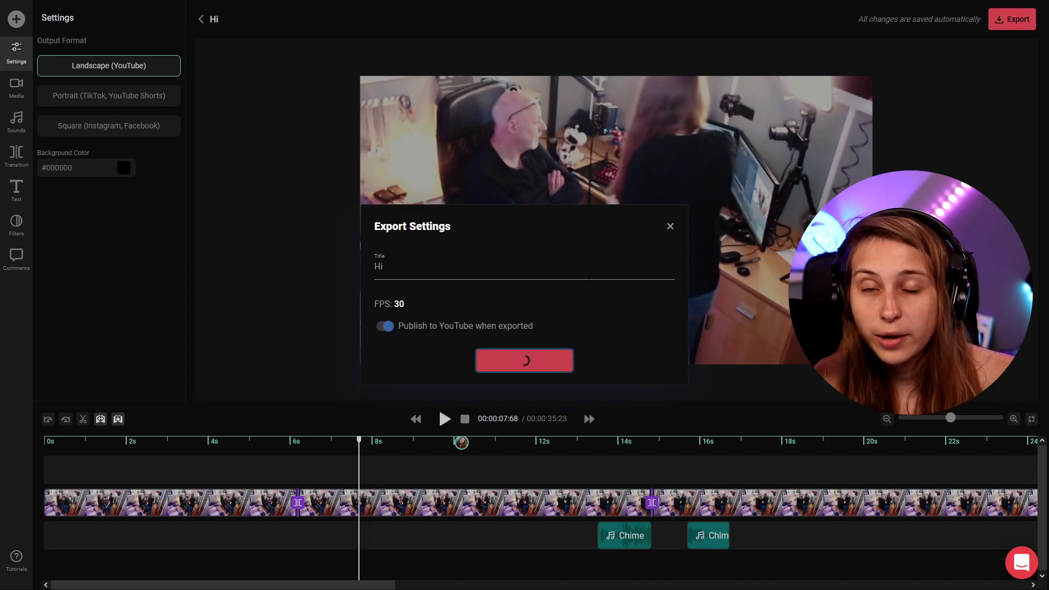
pyautogui.click(524, 360)
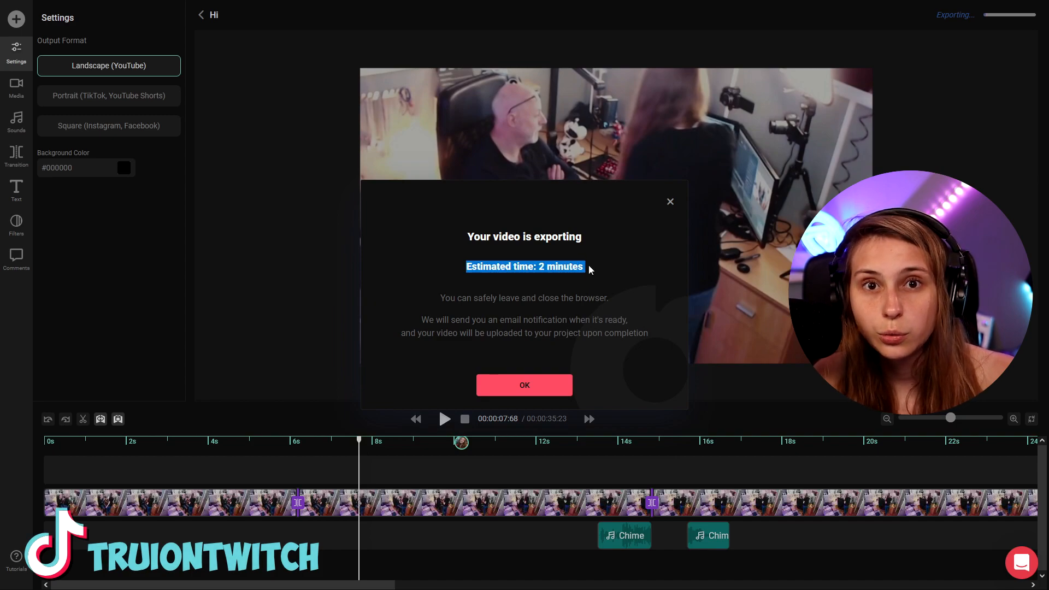
pyautogui.moveTo(592, 306)
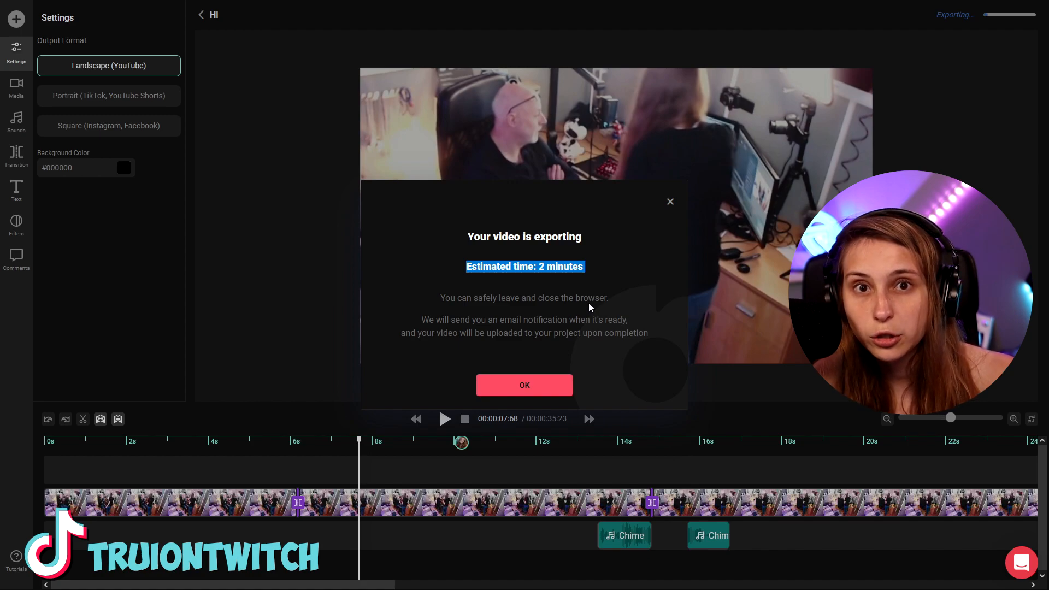
pyautogui.moveTo(597, 306)
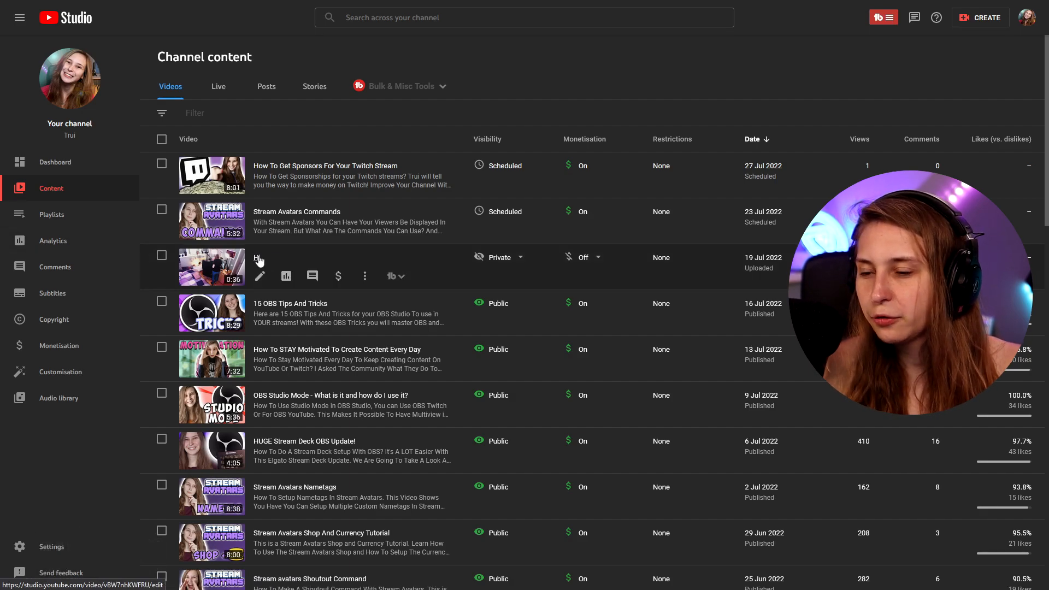
# - Open the private Hi upload's Video details in YouTube Studio and review the page
pyautogui.click(260, 276)
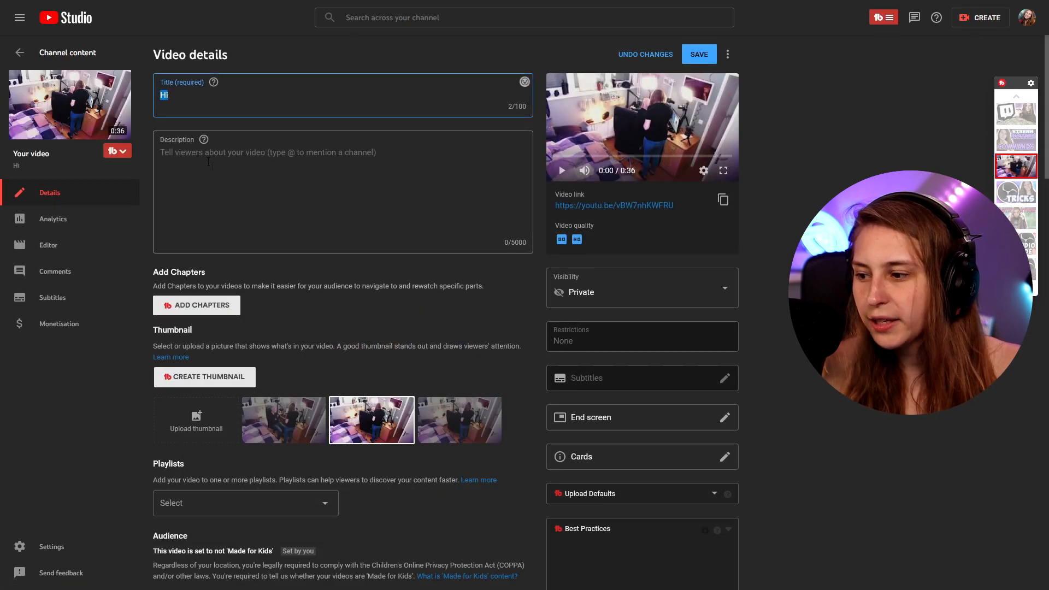
pyautogui.scroll(-3)
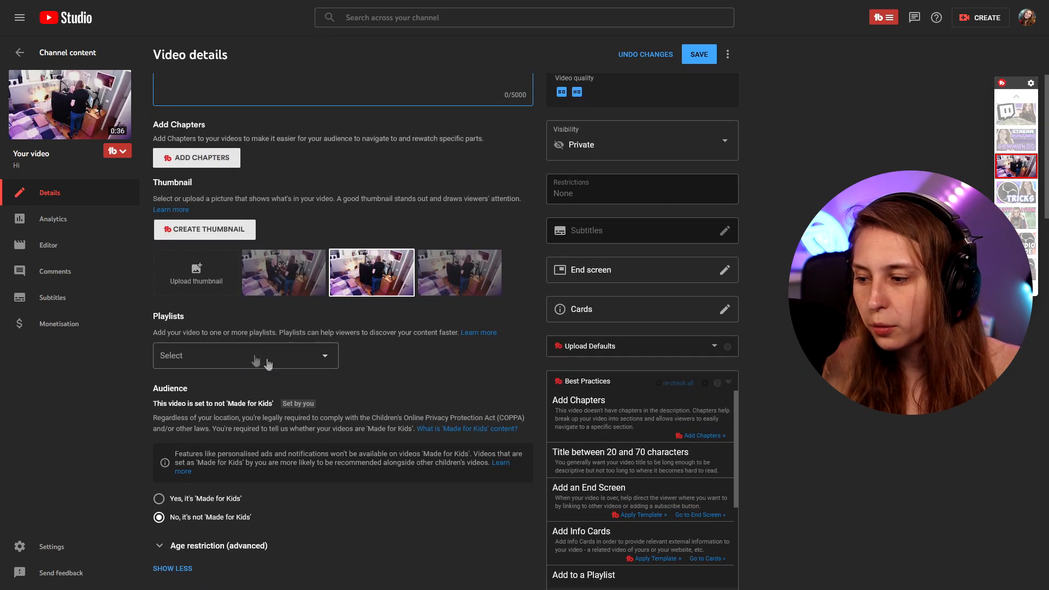
pyautogui.scroll(3)
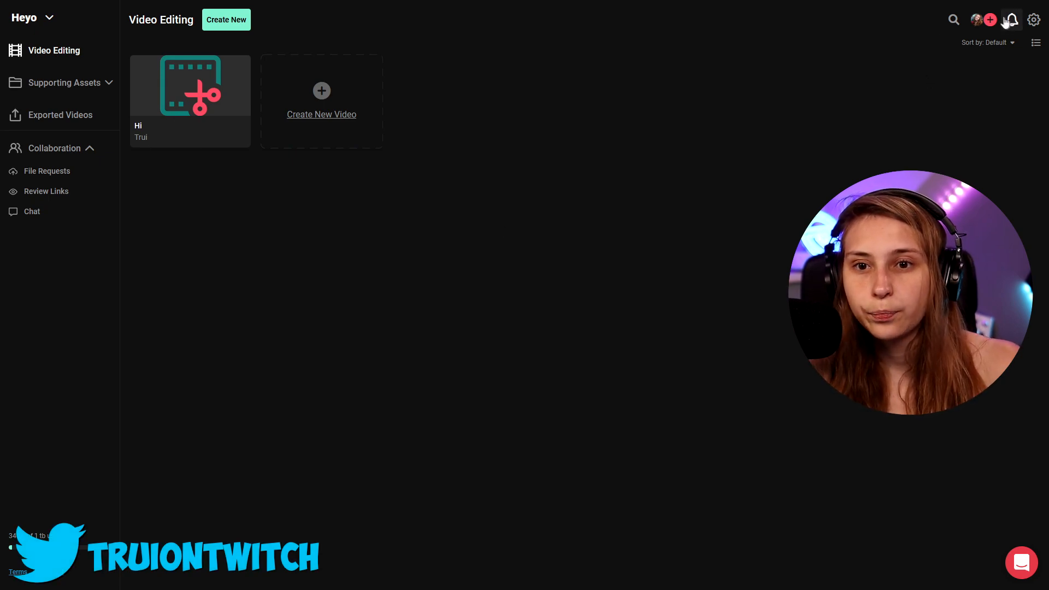
# - Briefly view and dismiss the invite collaborators dialog from the dashboard
pyautogui.click(977, 20)
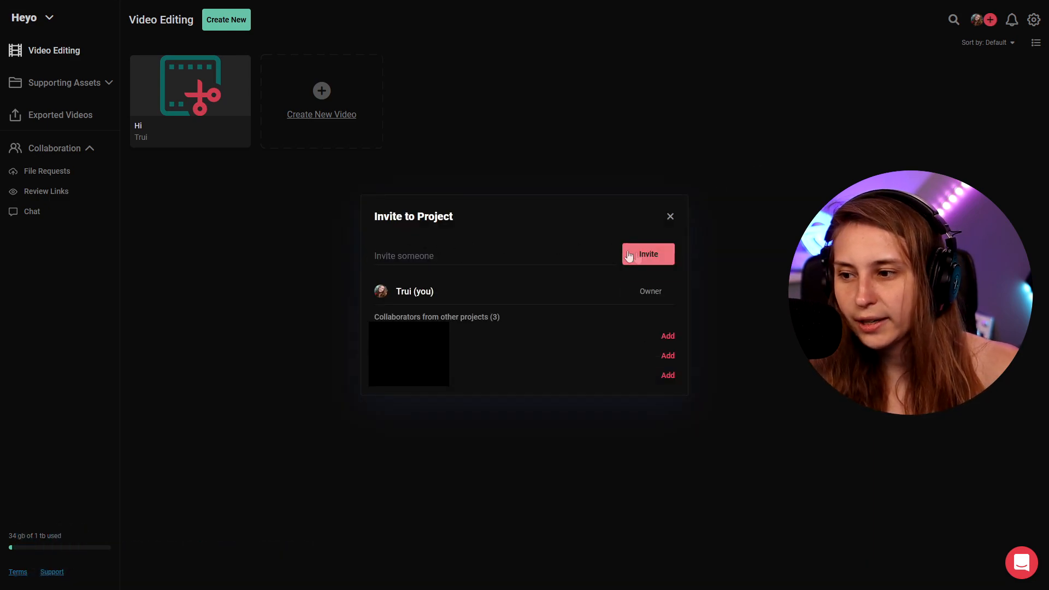
pyautogui.moveTo(637, 234)
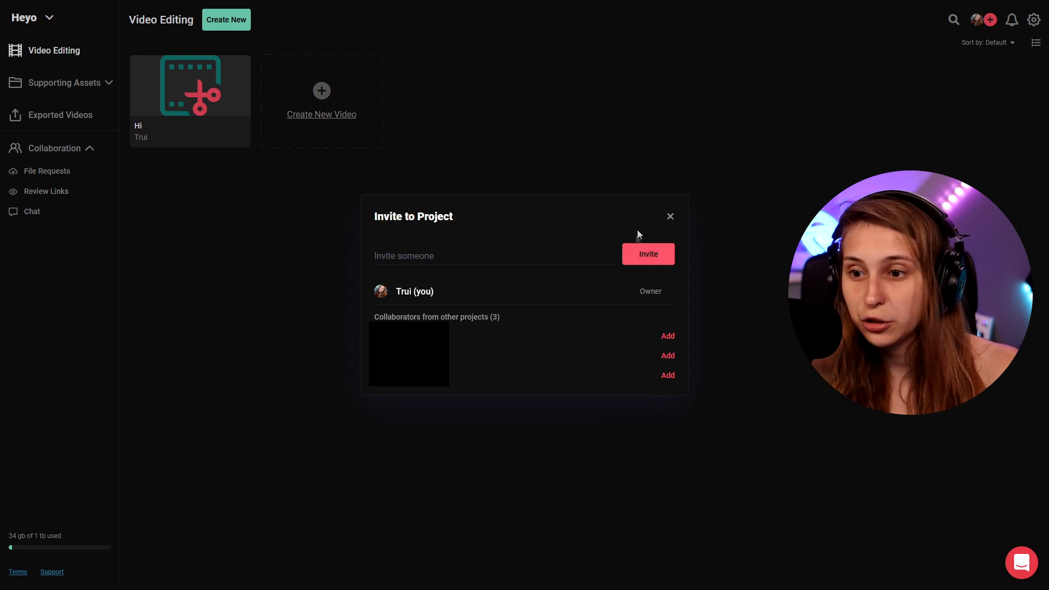
pyautogui.click(670, 216)
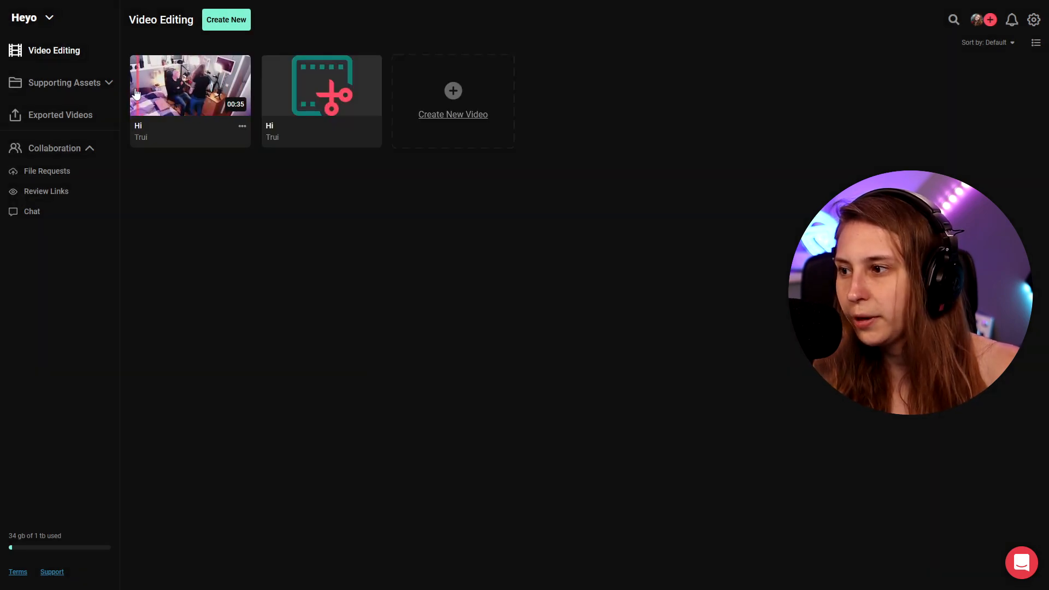
# - Choose Share from the exported Hi video card's options menu
pyautogui.click(242, 125)
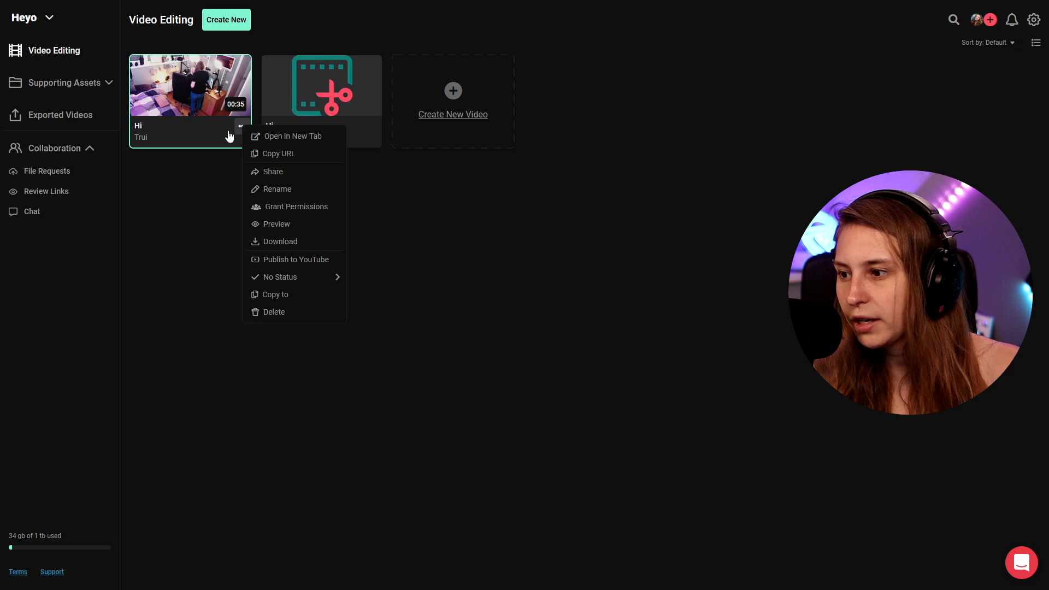
pyautogui.moveTo(281, 242)
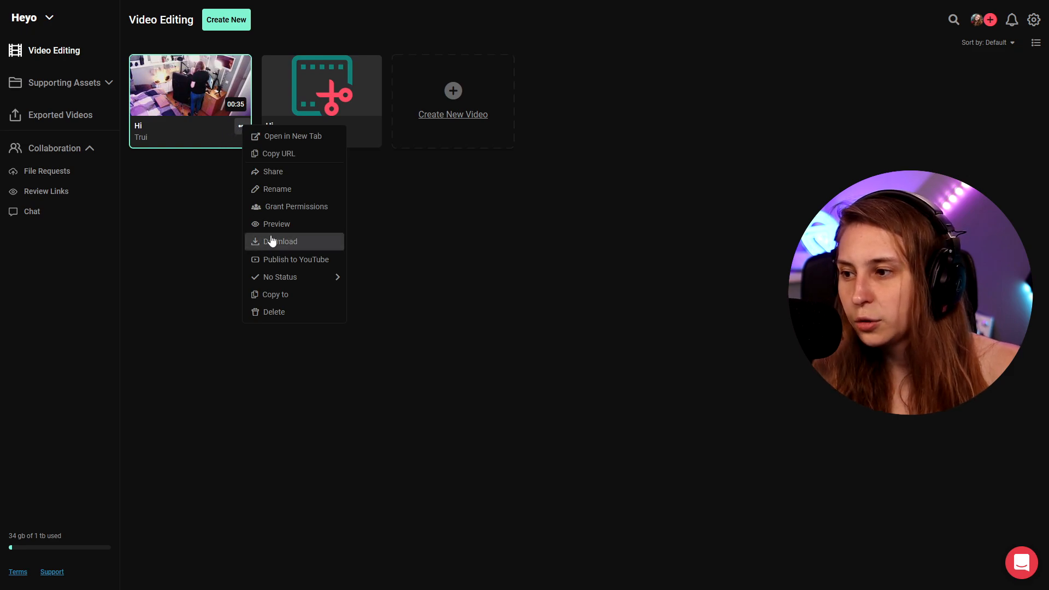
pyautogui.moveTo(277, 277)
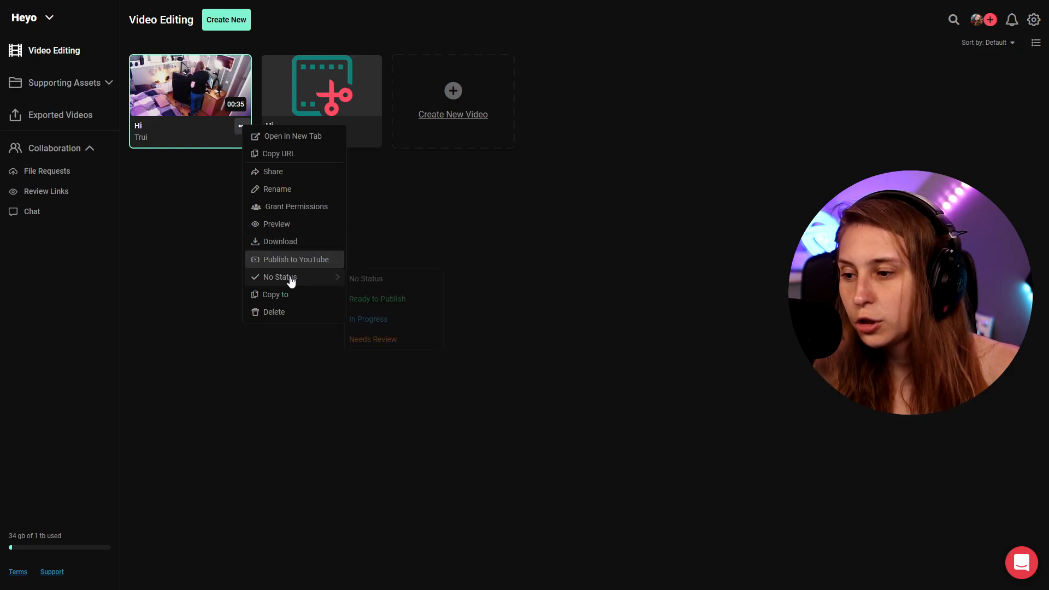
pyautogui.moveTo(409, 325)
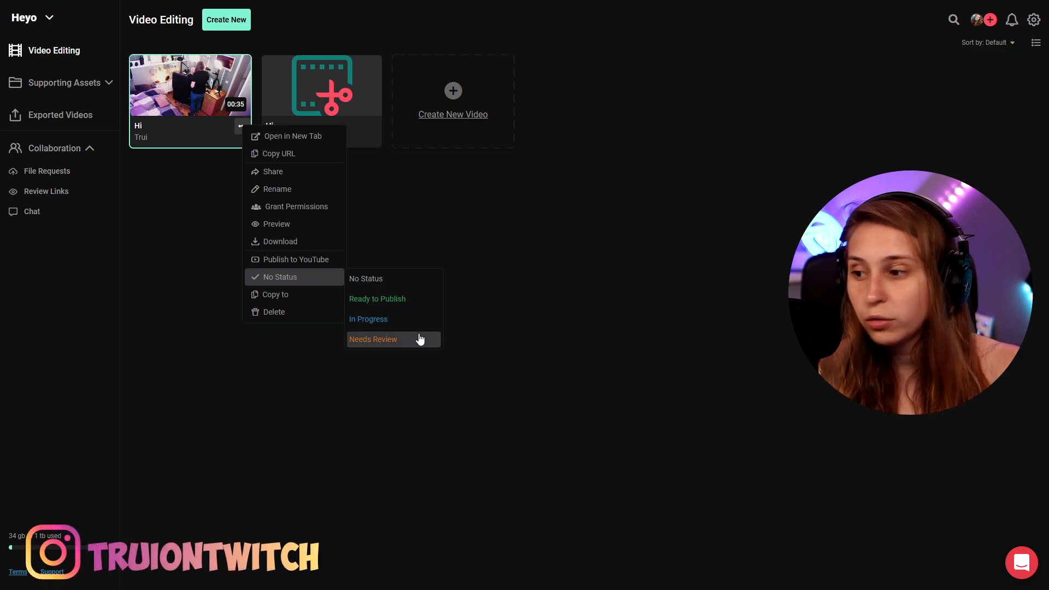
pyautogui.moveTo(293, 207)
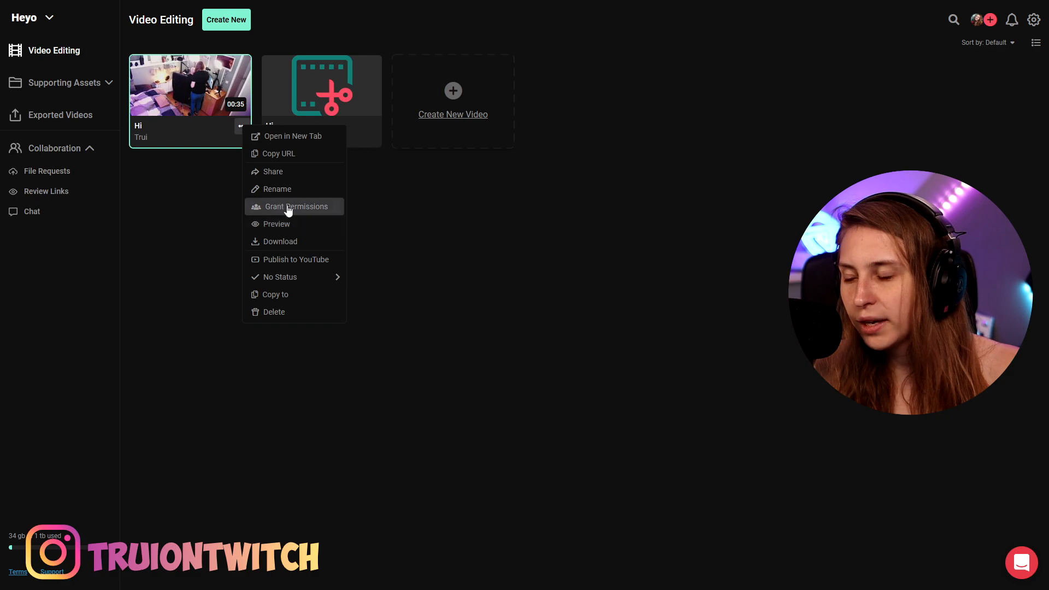
pyautogui.click(293, 207)
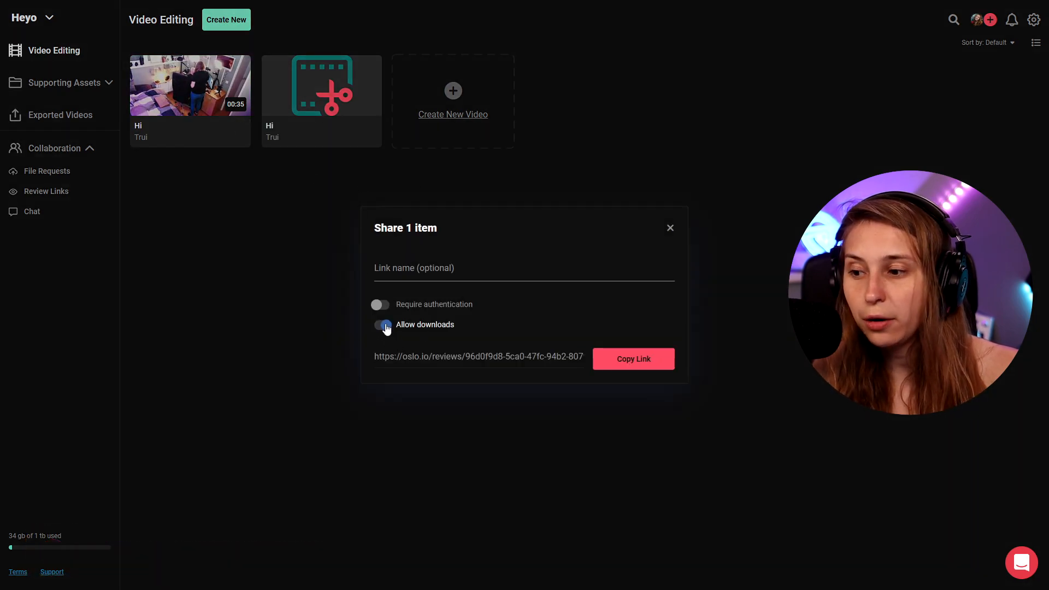
# - Switch off 'Allow downloads' for the Hi video's review link
pyautogui.click(380, 325)
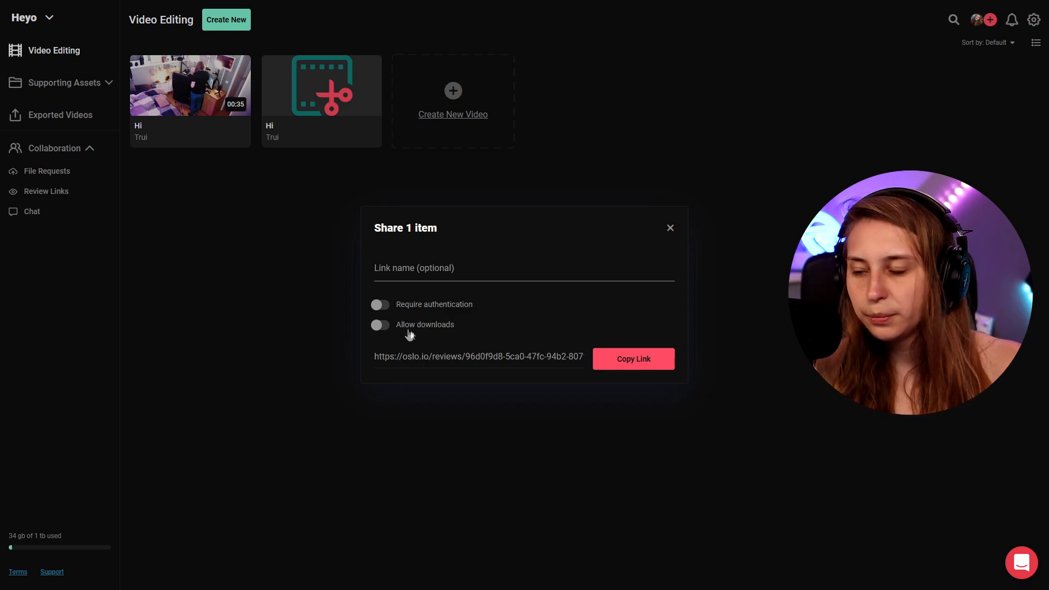
pyautogui.moveTo(454, 338)
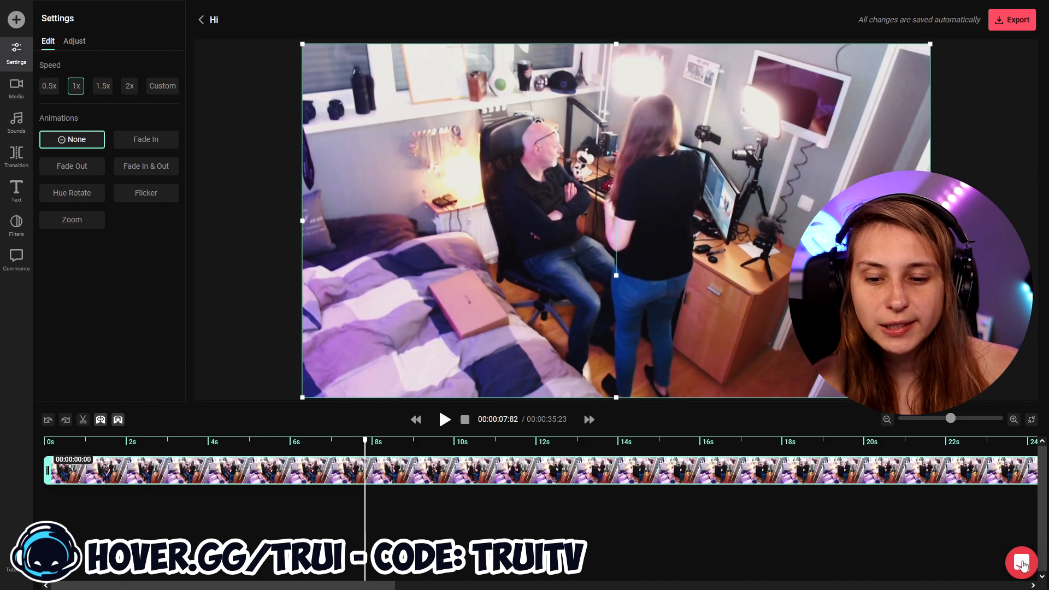
# - Bring up the Intercom support chat from the editor's bottom-right bubble
pyautogui.click(1022, 563)
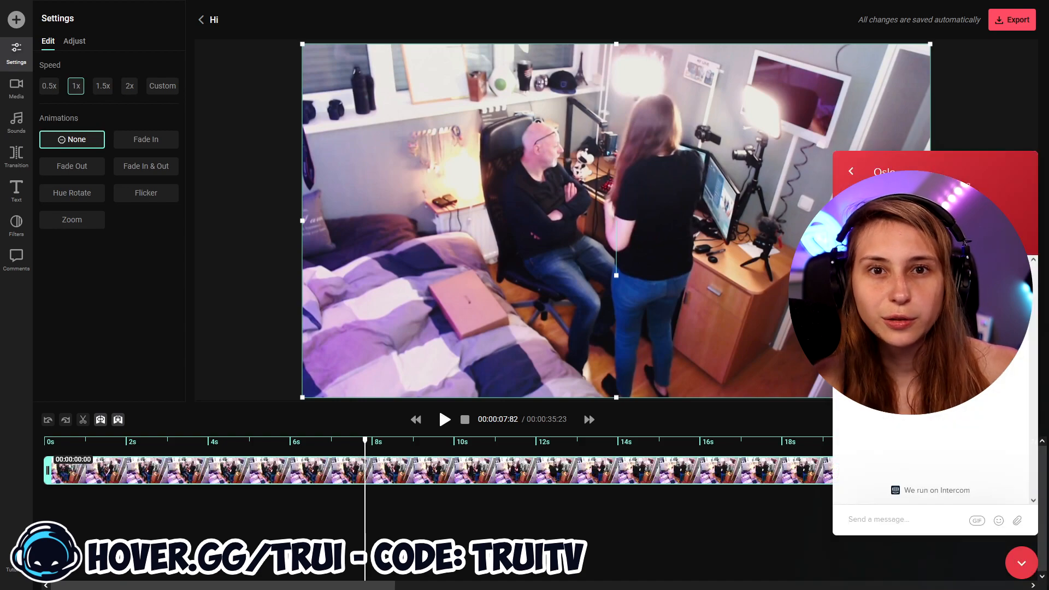